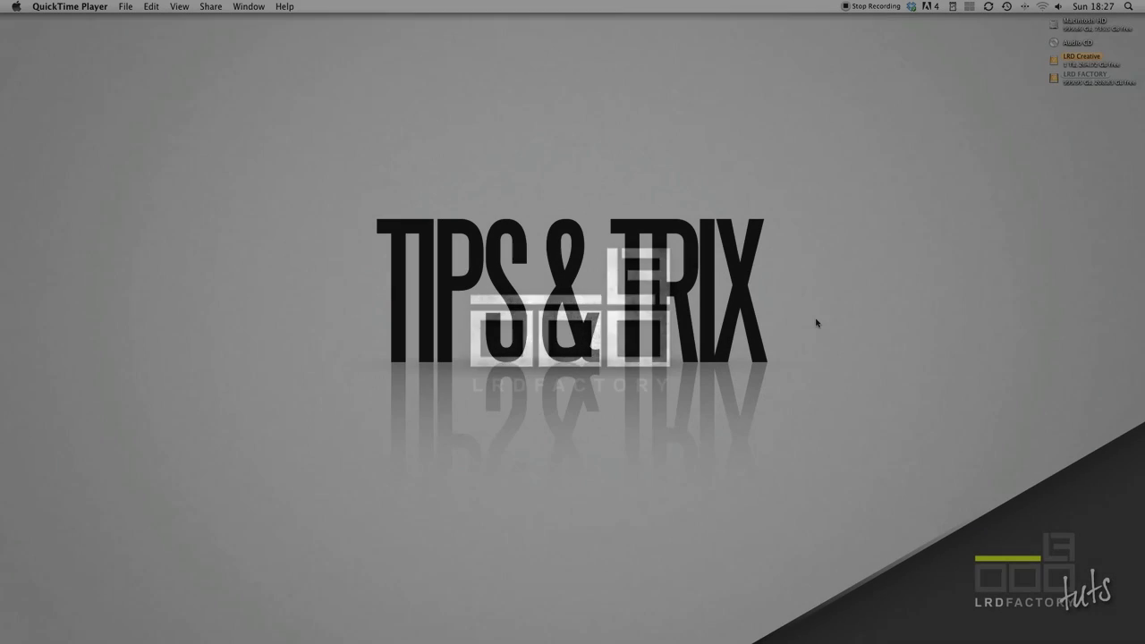
mouse_move(948, 559)
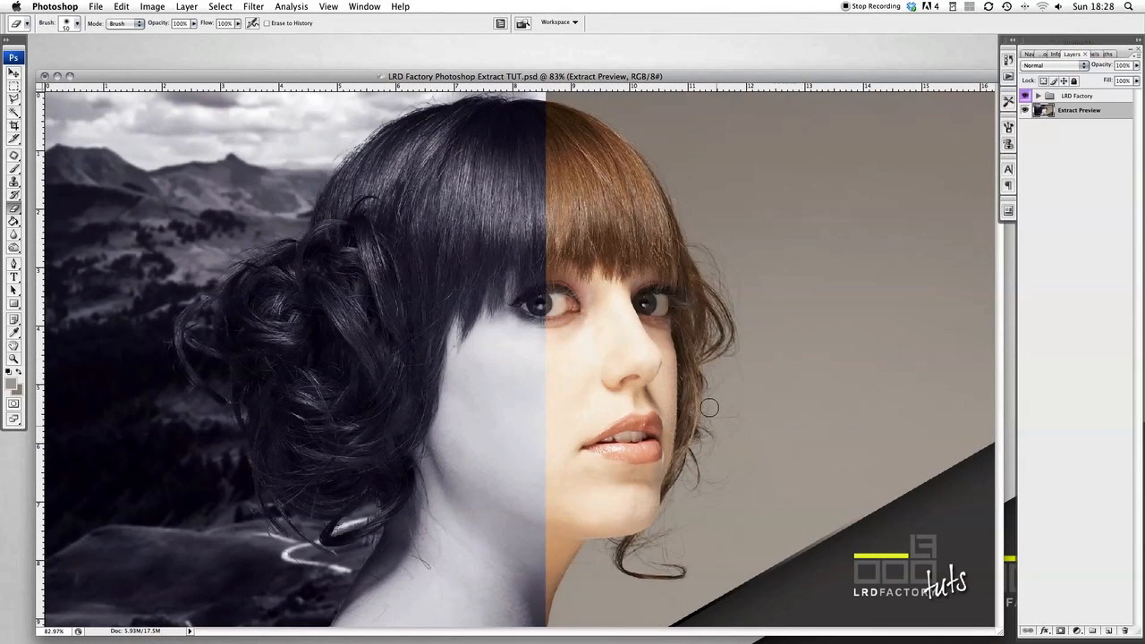
mouse_move(706, 403)
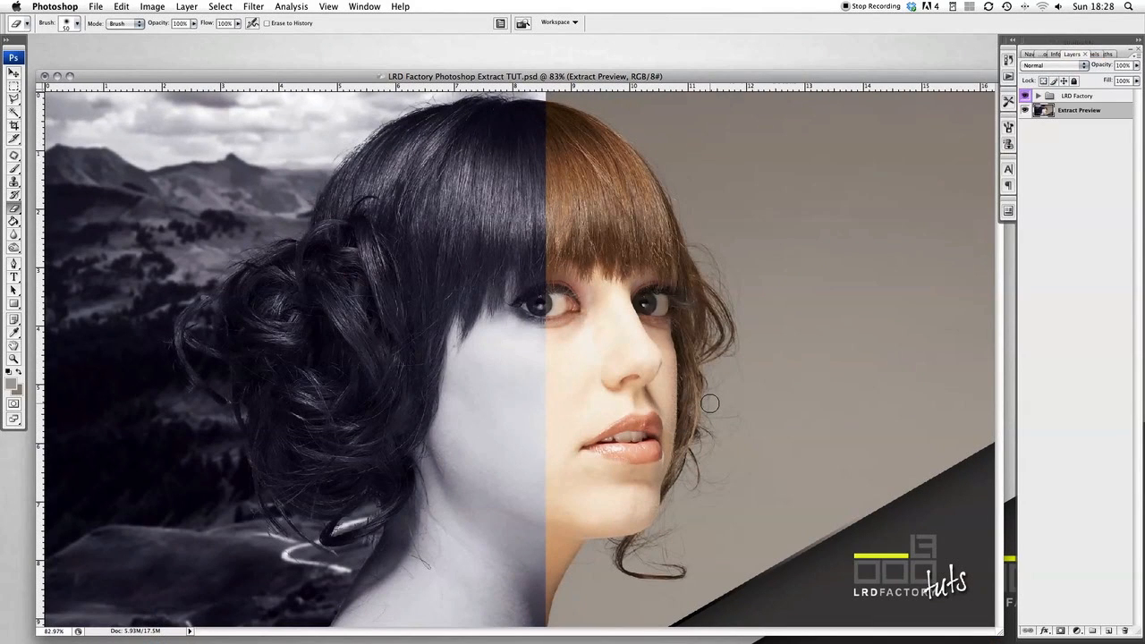
mouse_move(293, 244)
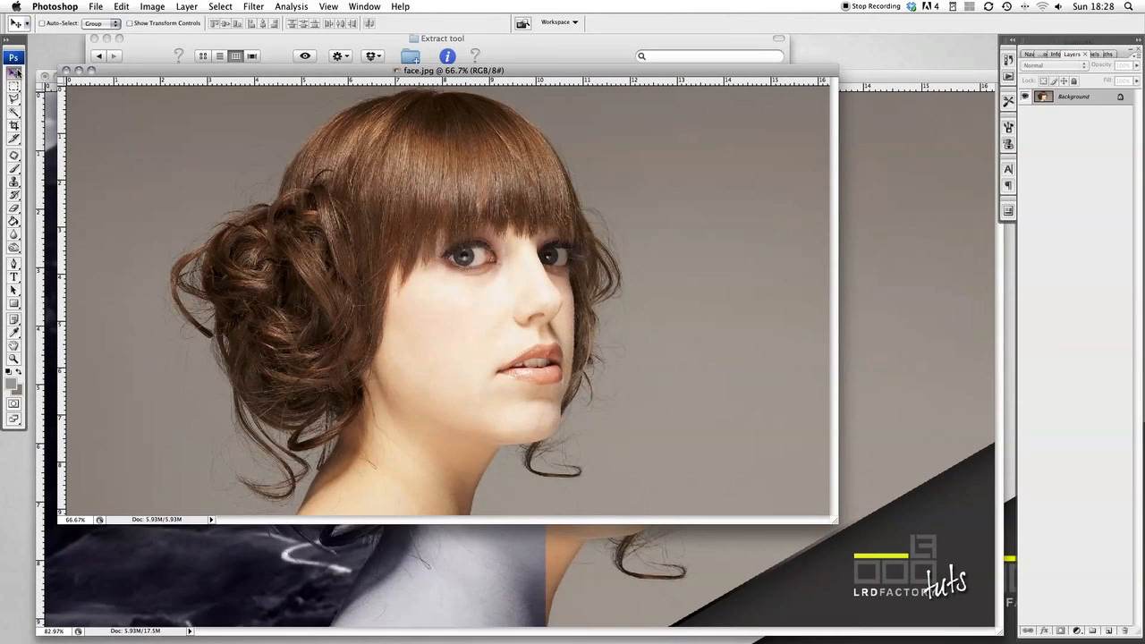
mouse_move(324, 185)
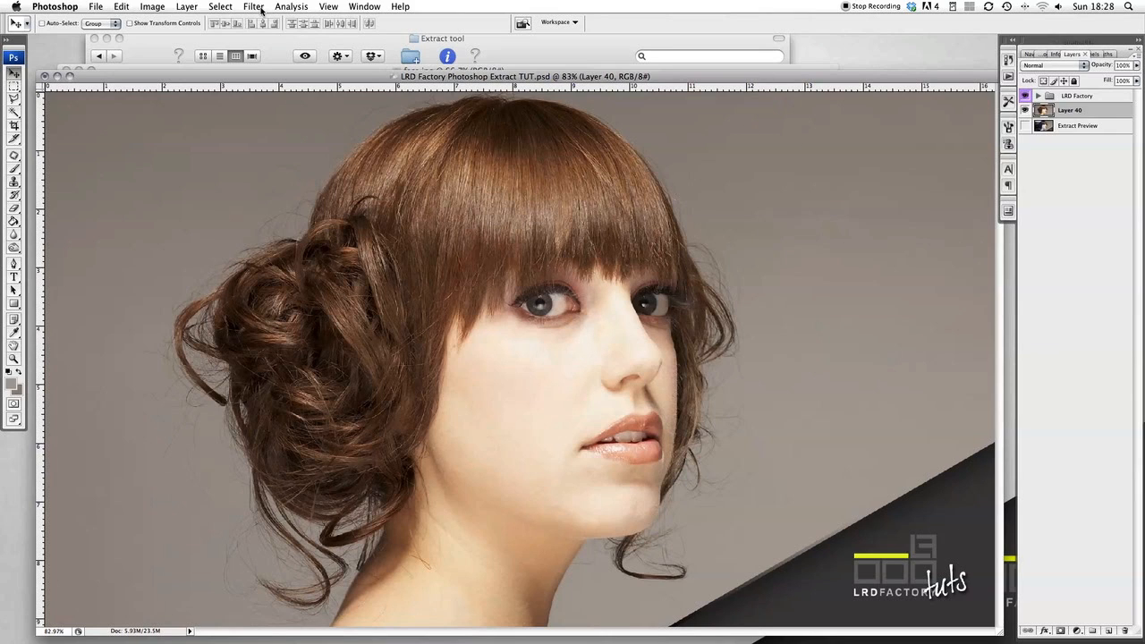
- Open Filter > Extract on the portrait layer and set the highlighter brush size to 50
left_click(274, 6)
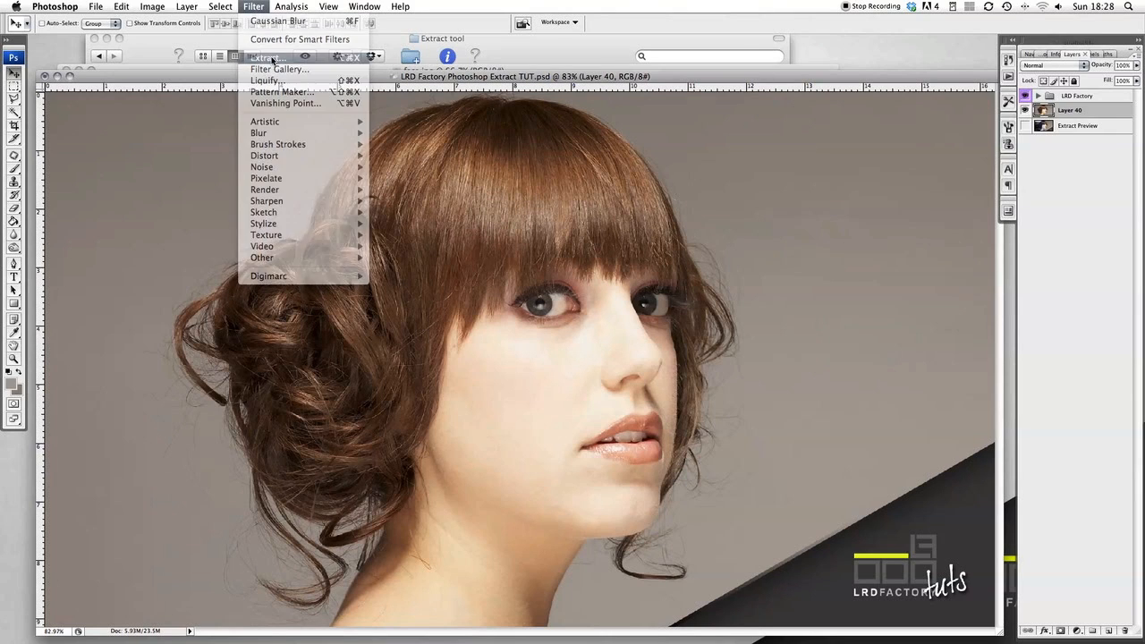
left_click(268, 56)
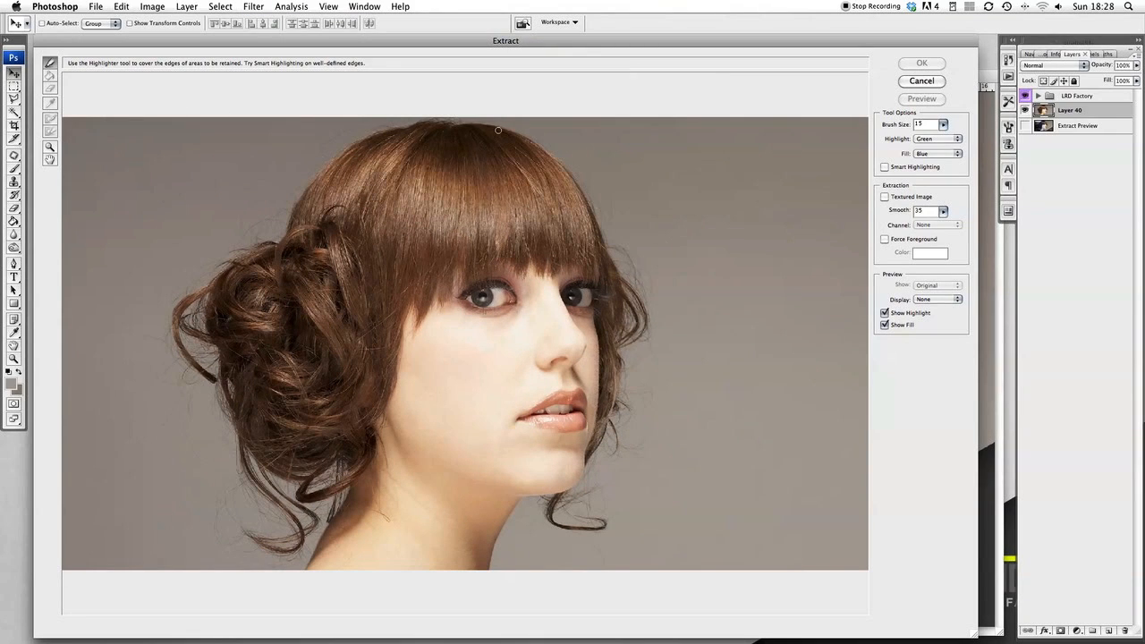
left_click(925, 124)
type("50")
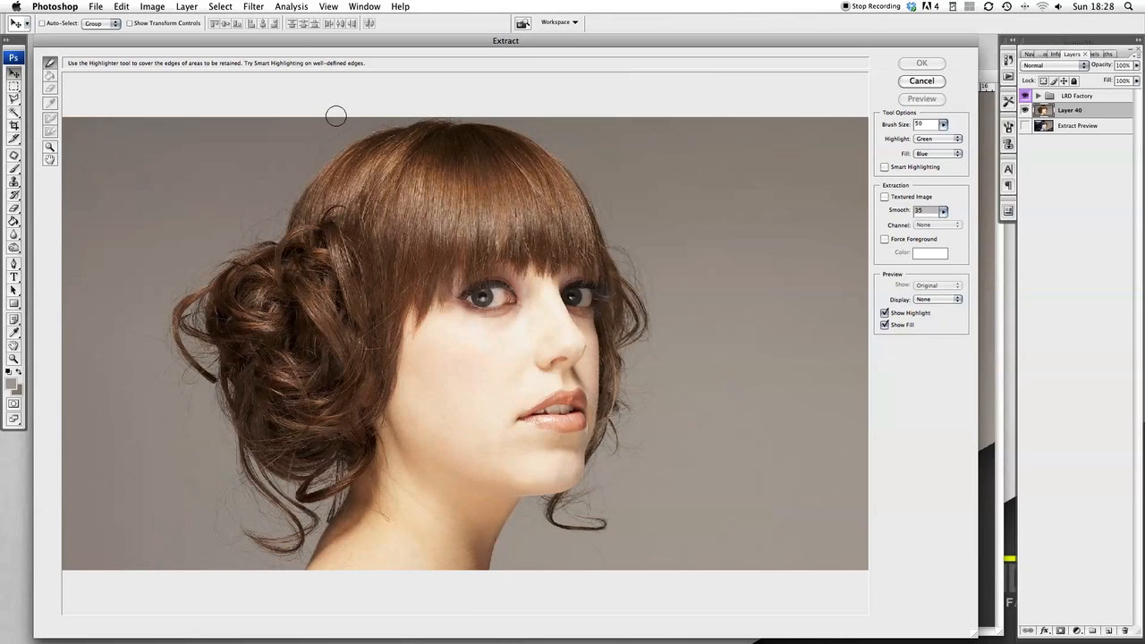
mouse_move(286, 180)
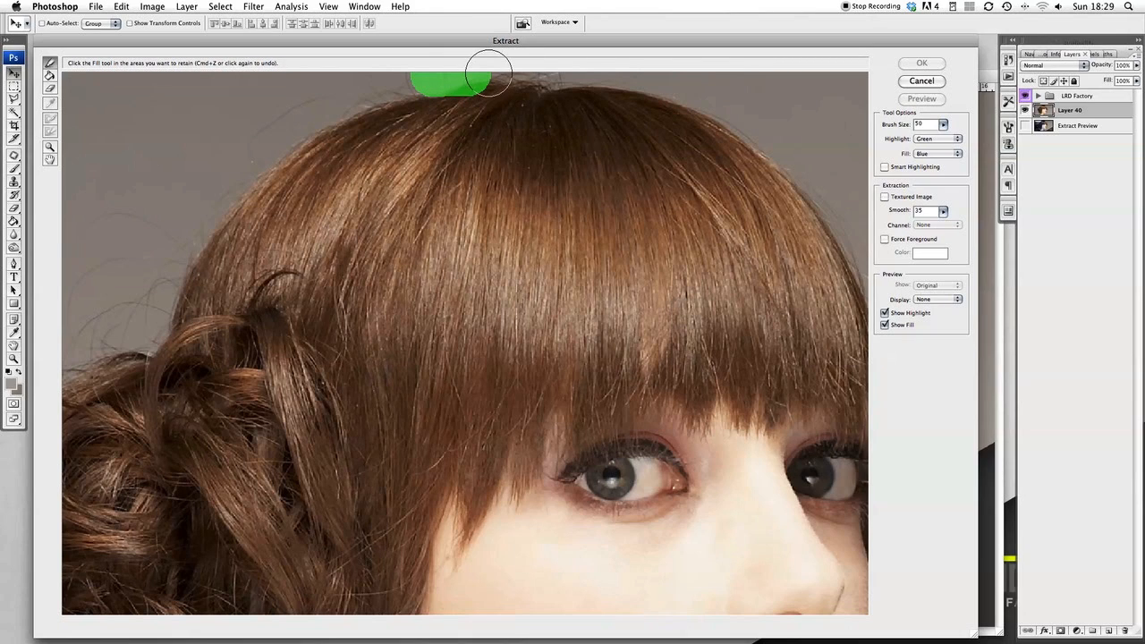
- Highlight the hair edge across the top of the head and over the crown
left_click_drag(487, 80, 523, 80)
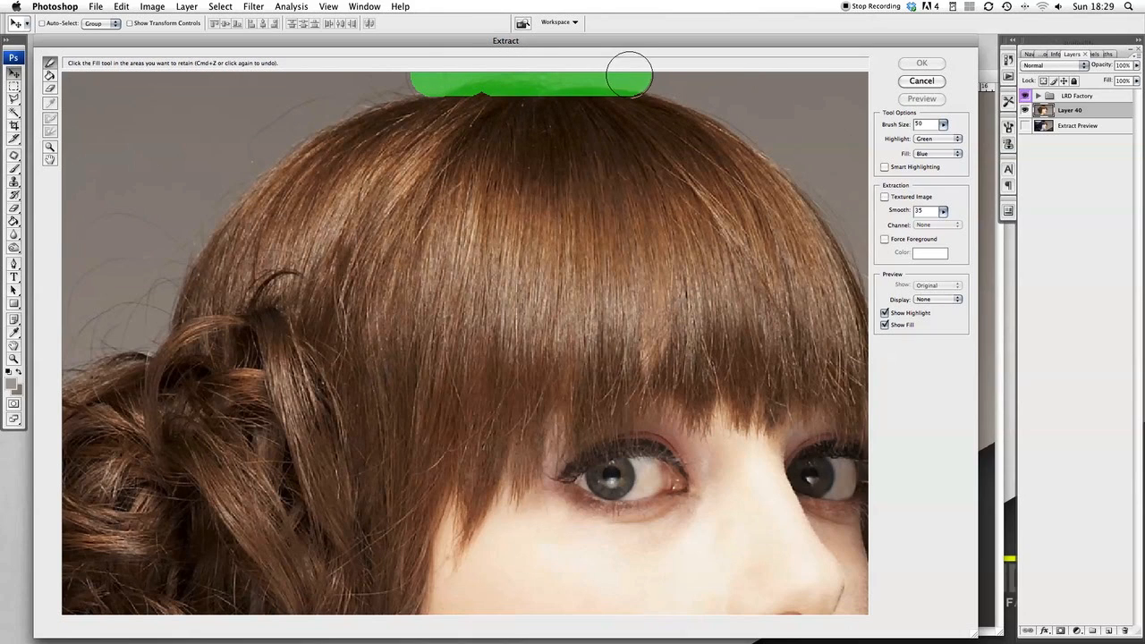
left_click_drag(629, 76, 705, 90)
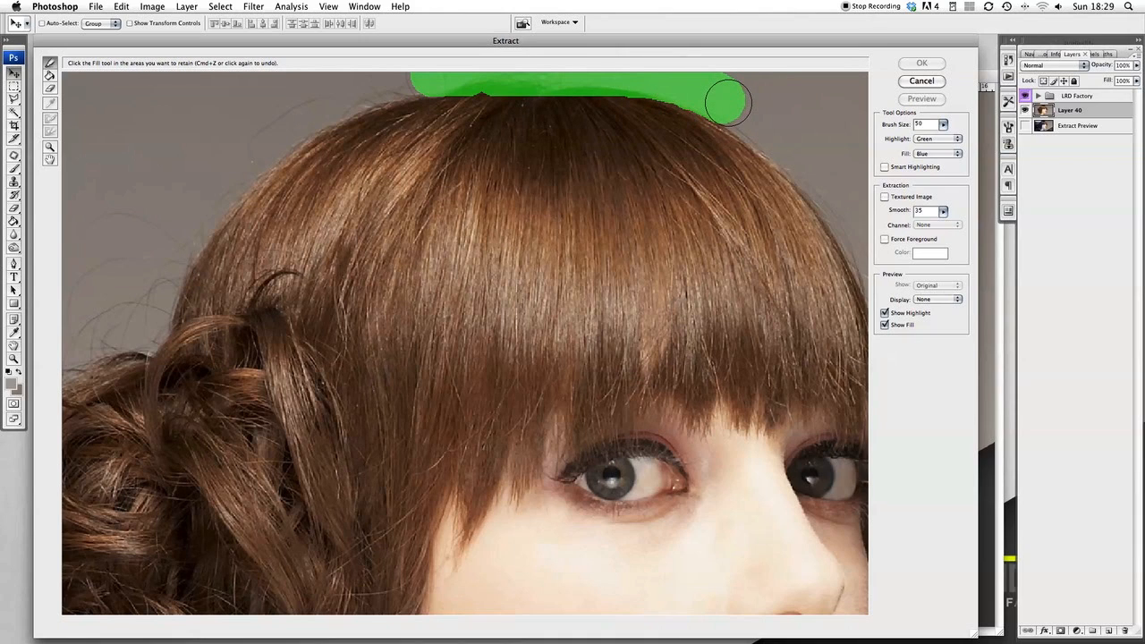
left_click_drag(729, 103, 767, 125)
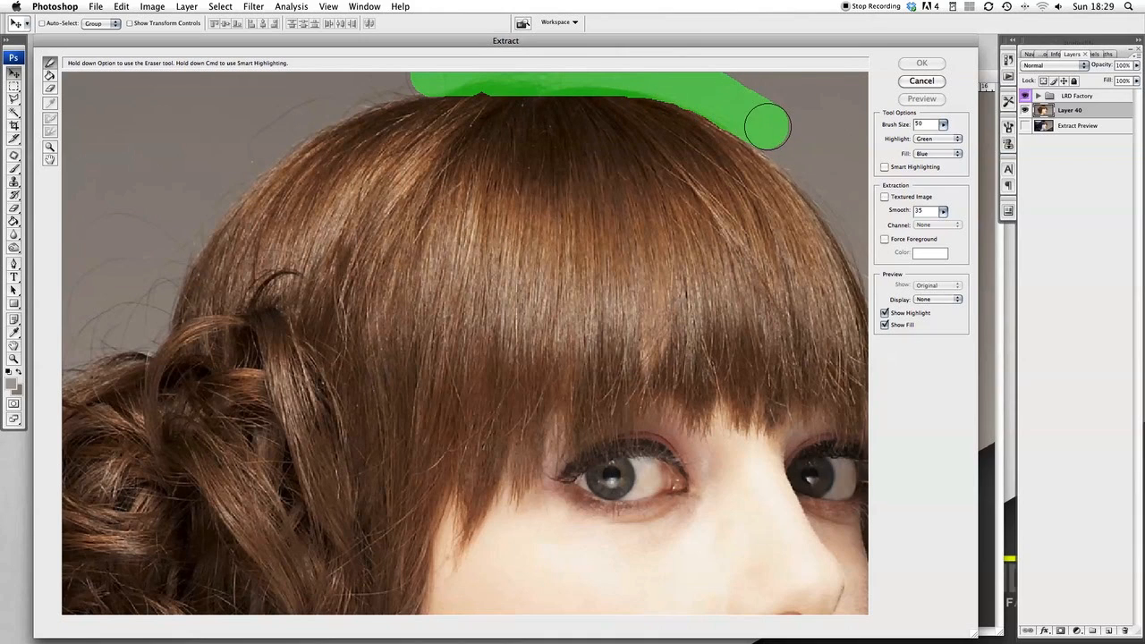
left_click_drag(764, 126, 788, 152)
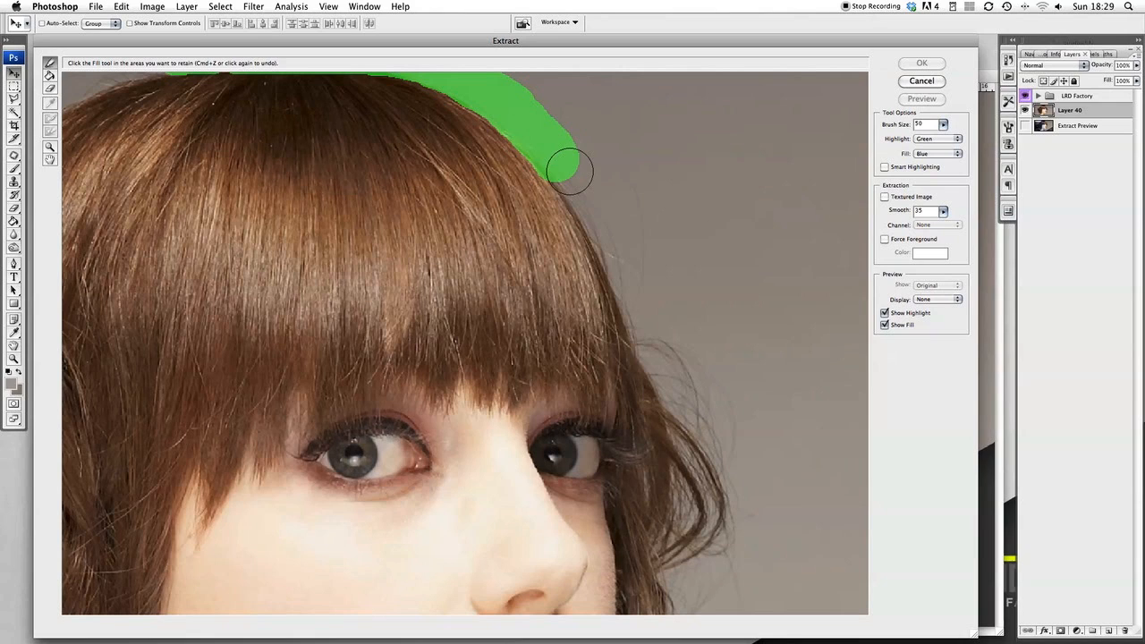
- Continue the highlight down the hair's right side past the eye toward the cheek
left_click_drag(570, 170, 597, 210)
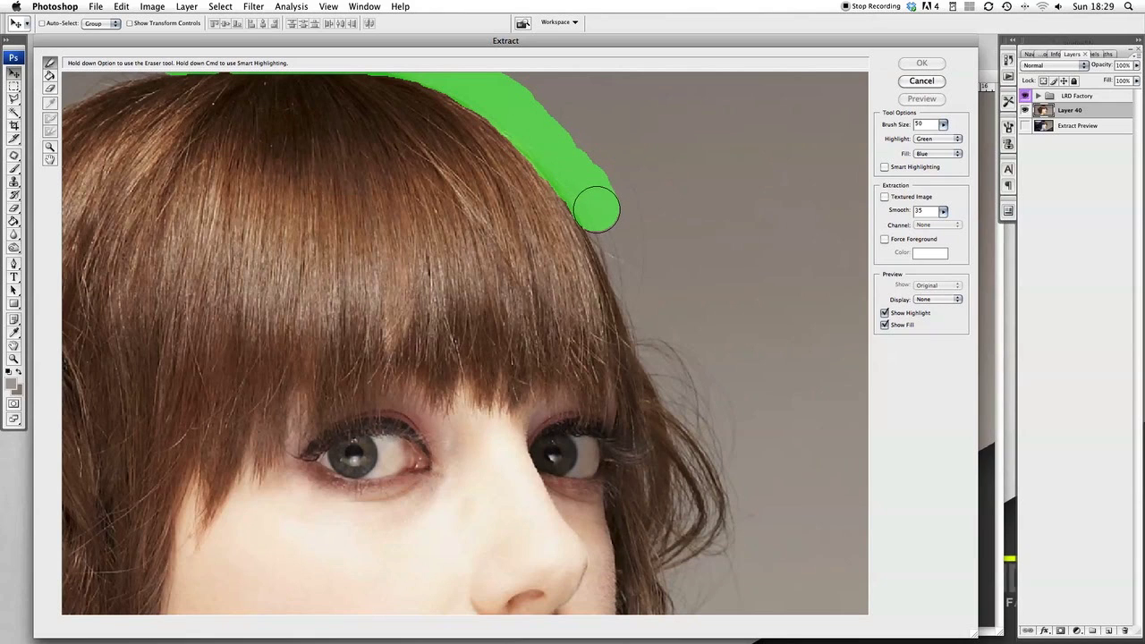
left_click_drag(596, 209, 629, 282)
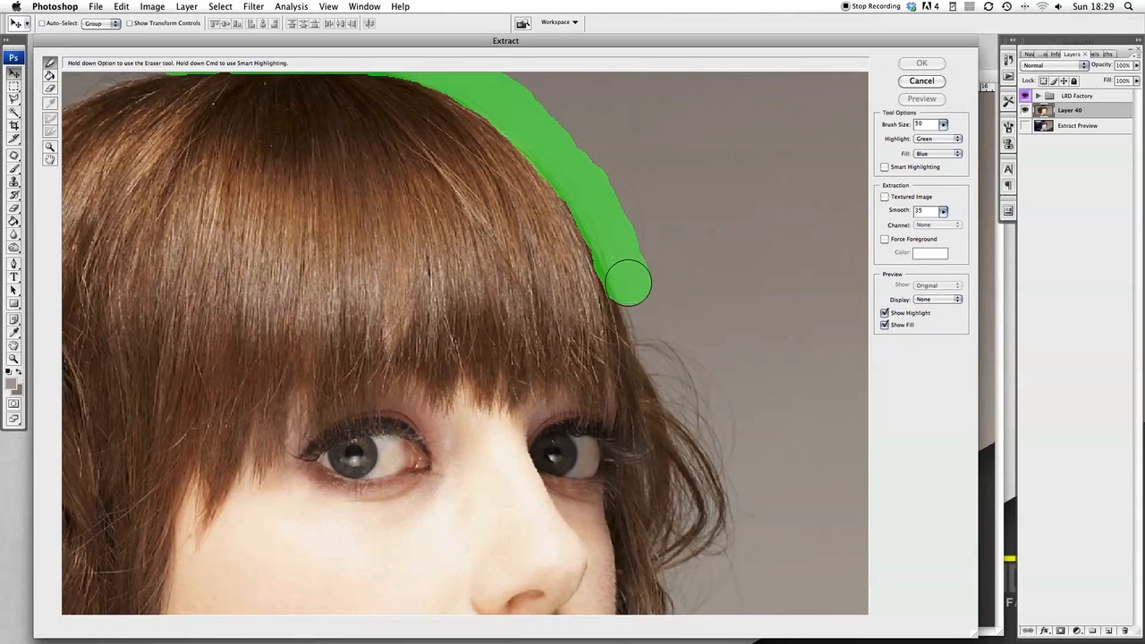
left_click_drag(625, 284, 644, 322)
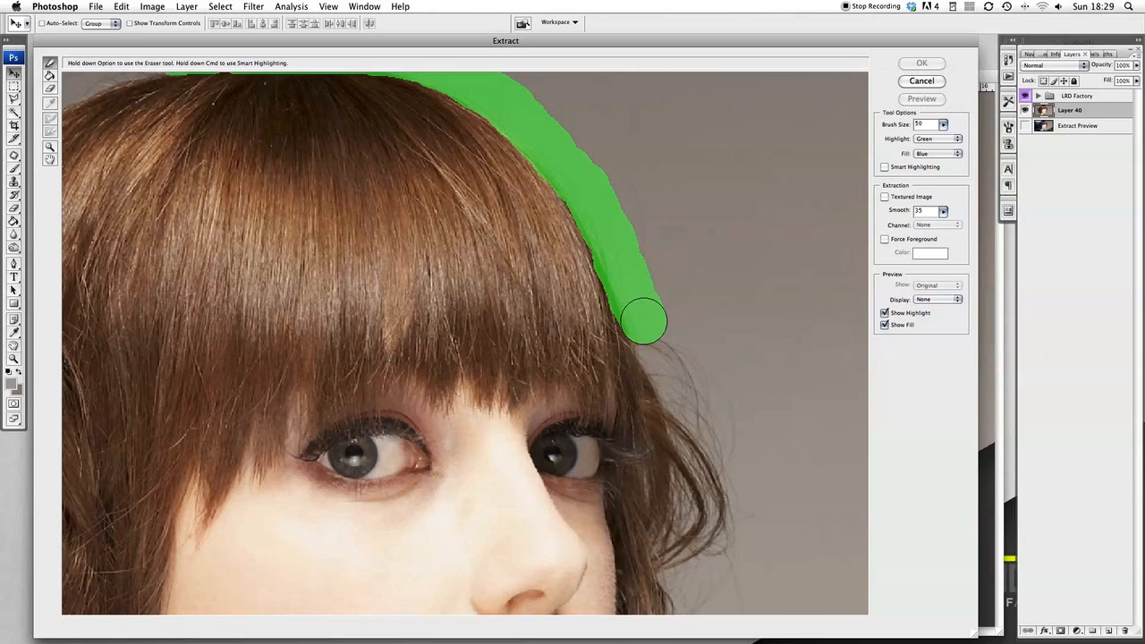
left_click_drag(644, 322, 666, 367)
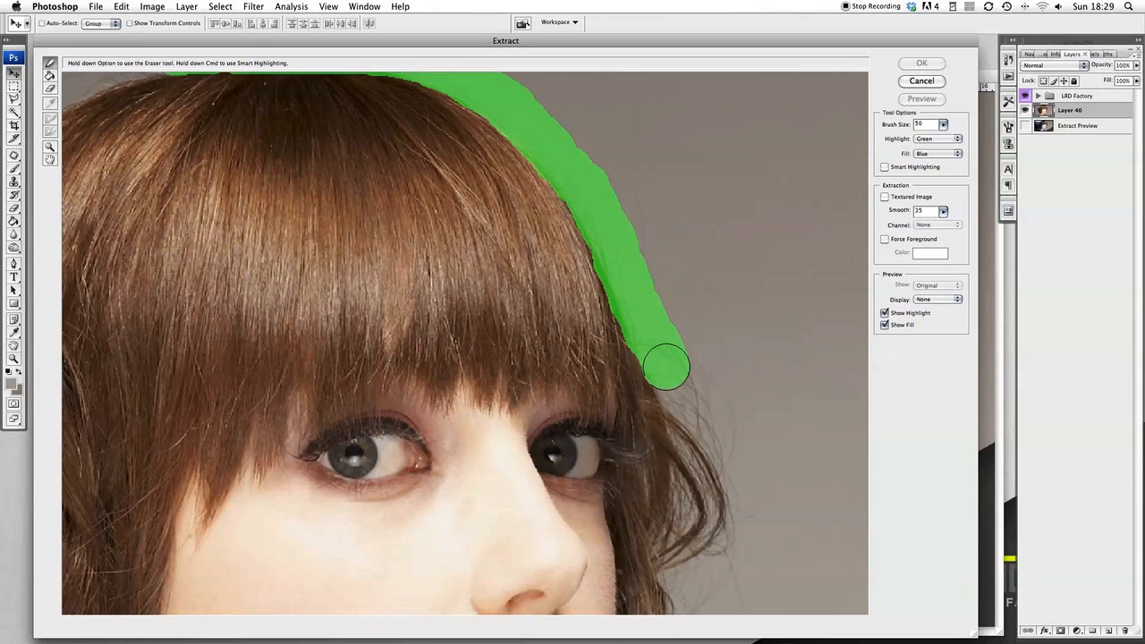
left_click_drag(666, 367, 709, 425)
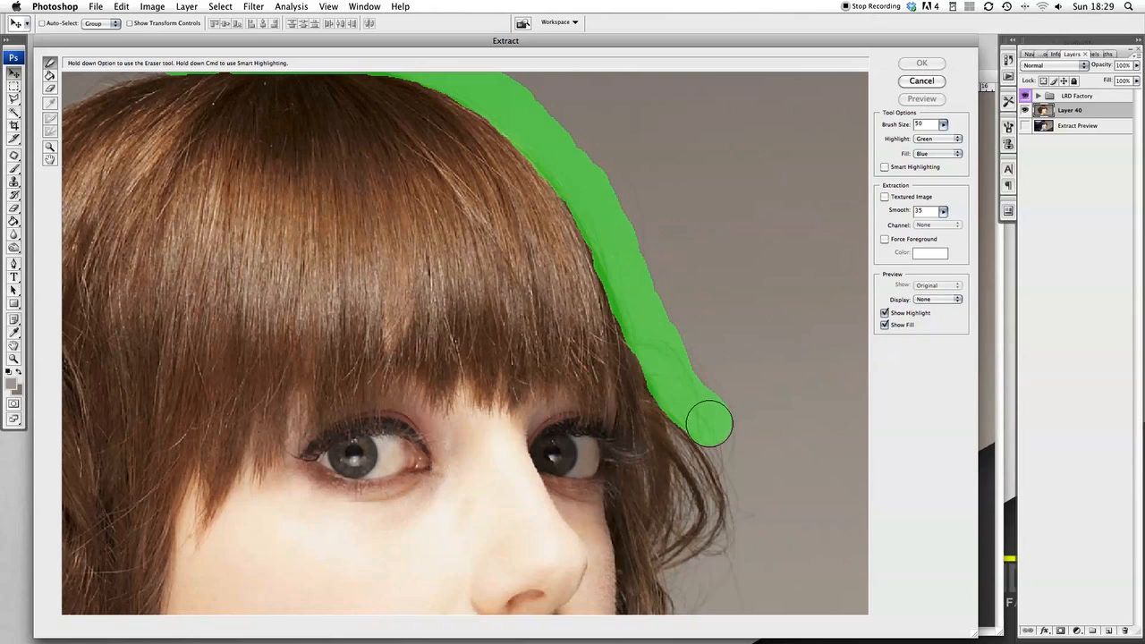
left_click_drag(709, 423, 729, 472)
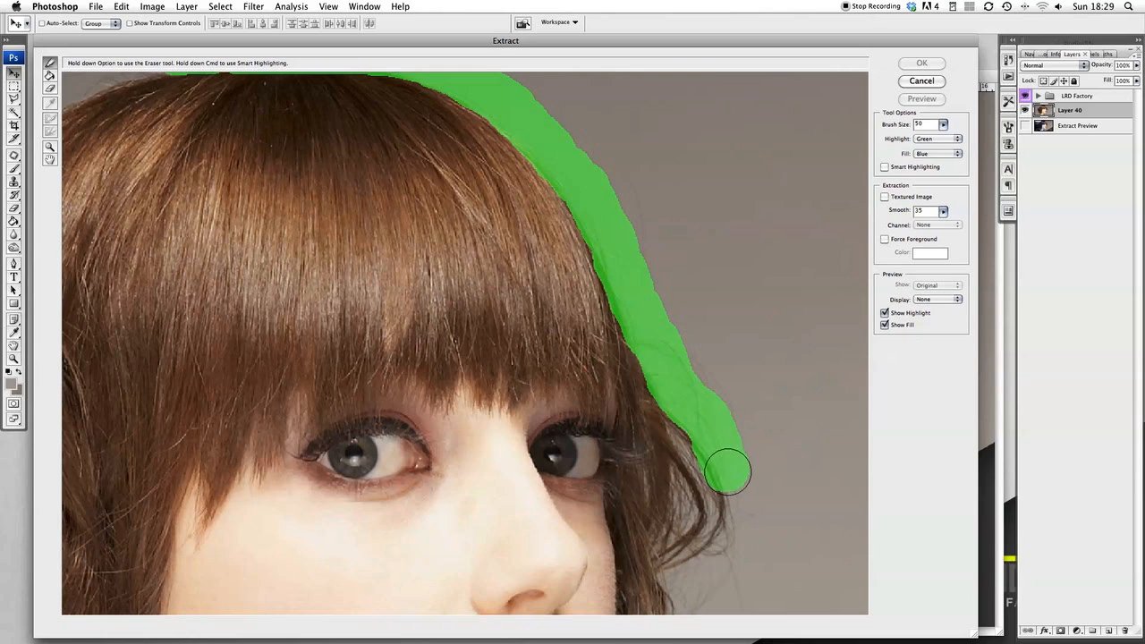
left_click_drag(729, 472, 689, 444)
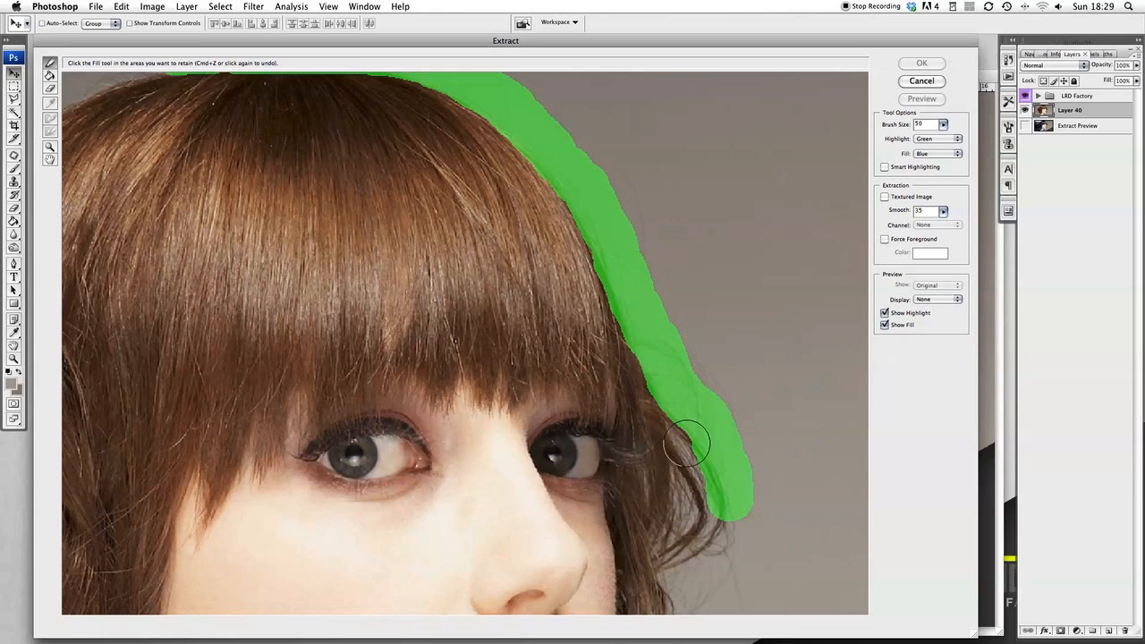
left_click_drag(688, 444, 731, 527)
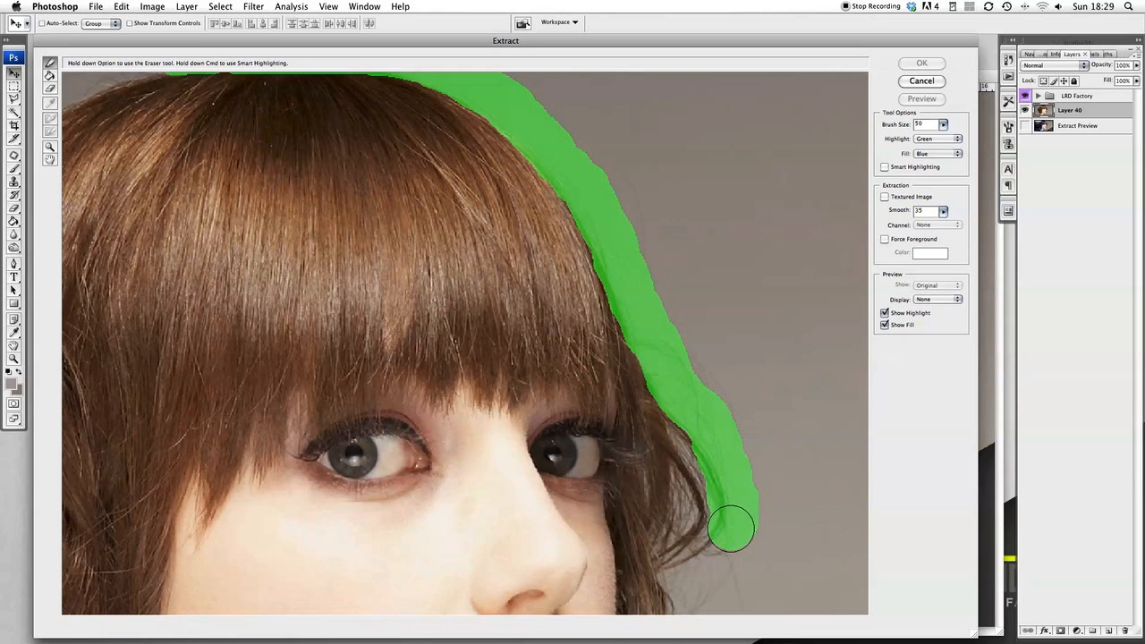
left_click_drag(732, 527, 702, 562)
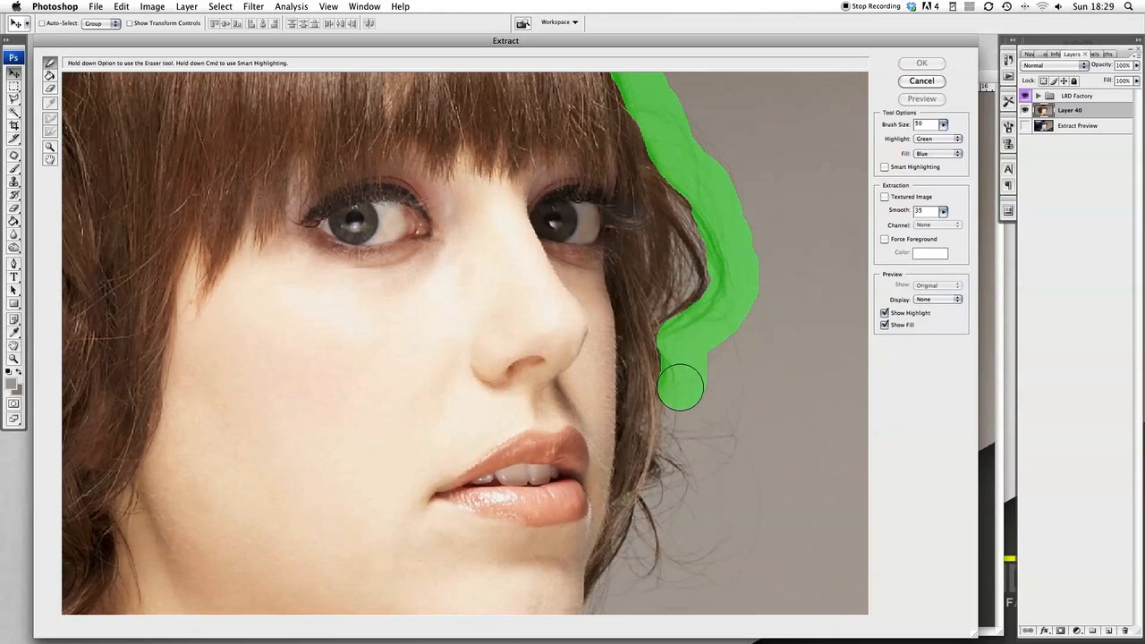
- Highlight the hair edge beside the cheek and mouth, behind the jaw, and around the chin curl
left_click_drag(679, 389, 679, 471)
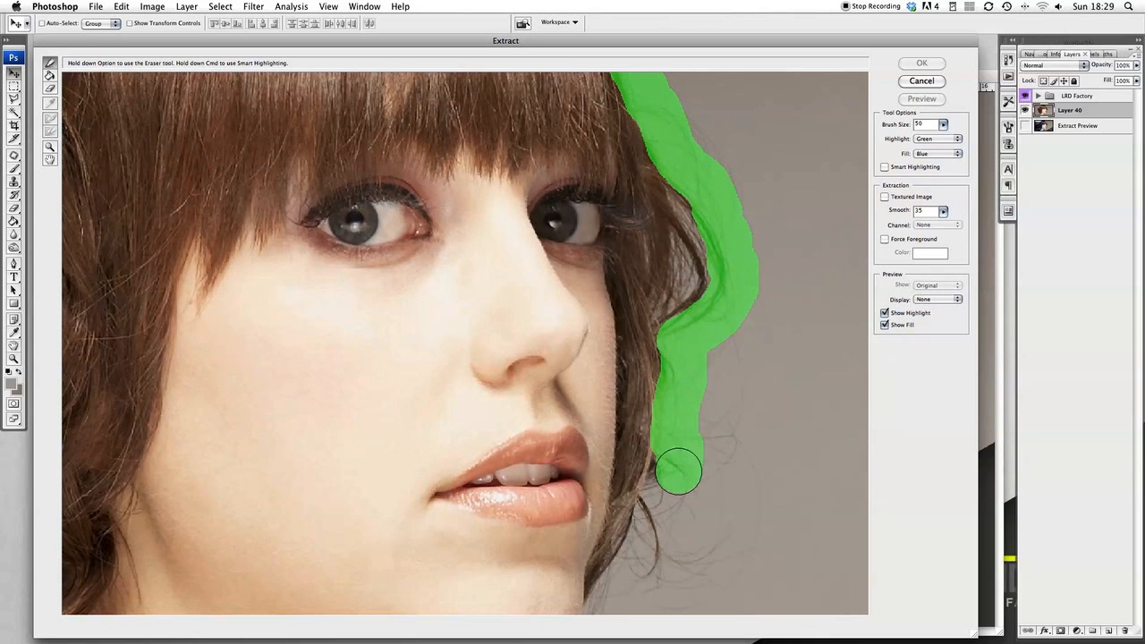
left_click_drag(680, 471, 662, 497)
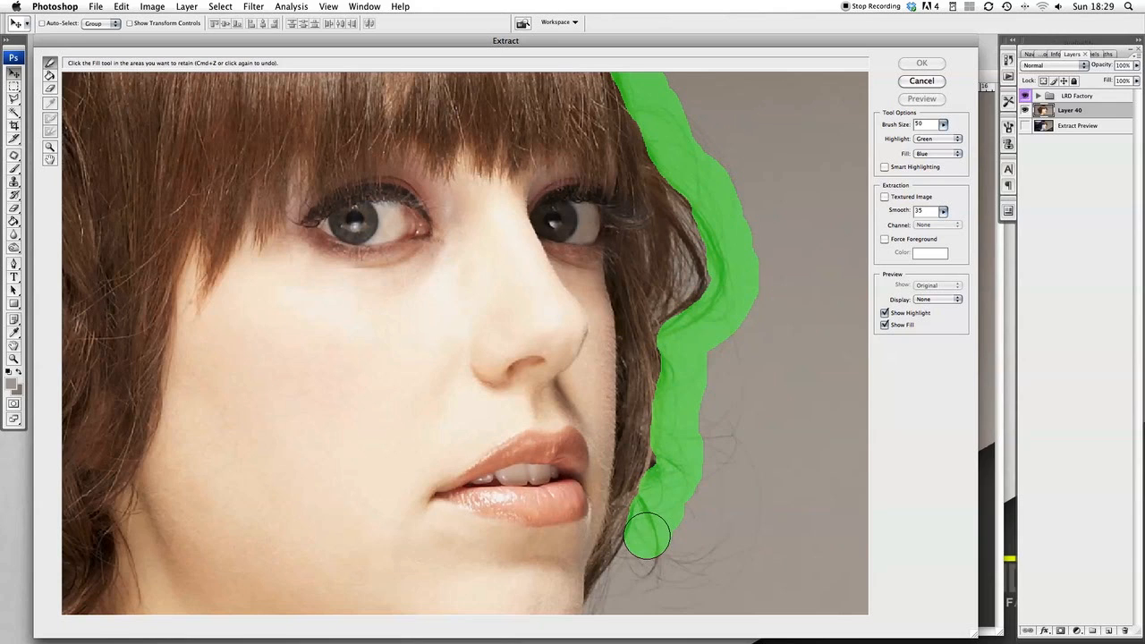
left_click_drag(646, 537, 642, 548)
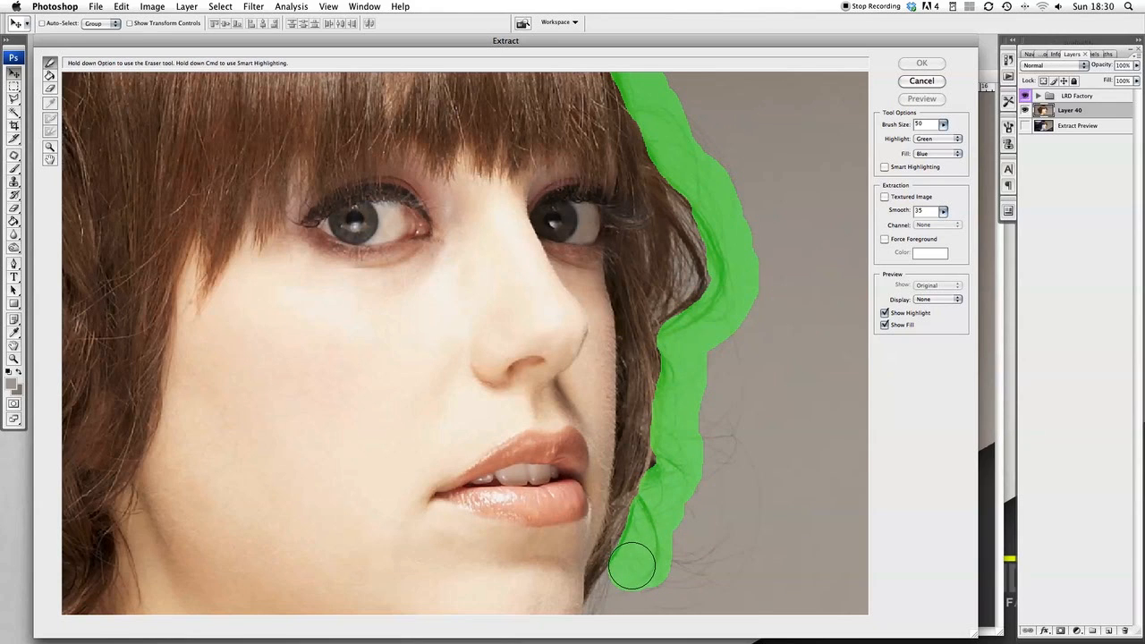
left_click_drag(632, 565, 608, 597)
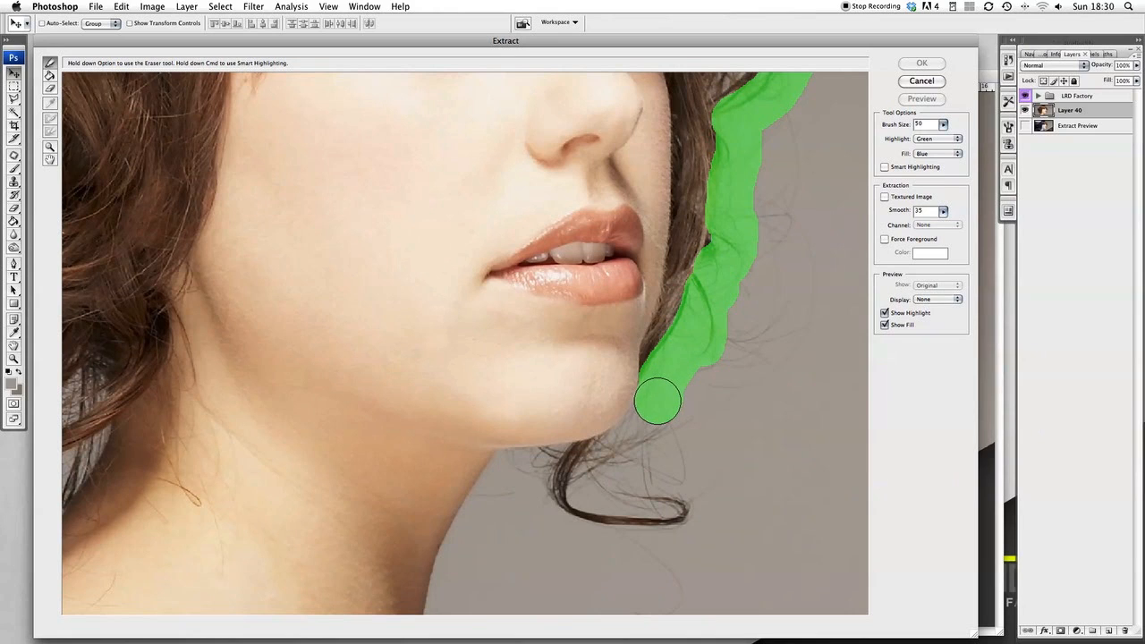
left_click_drag(657, 400, 651, 418)
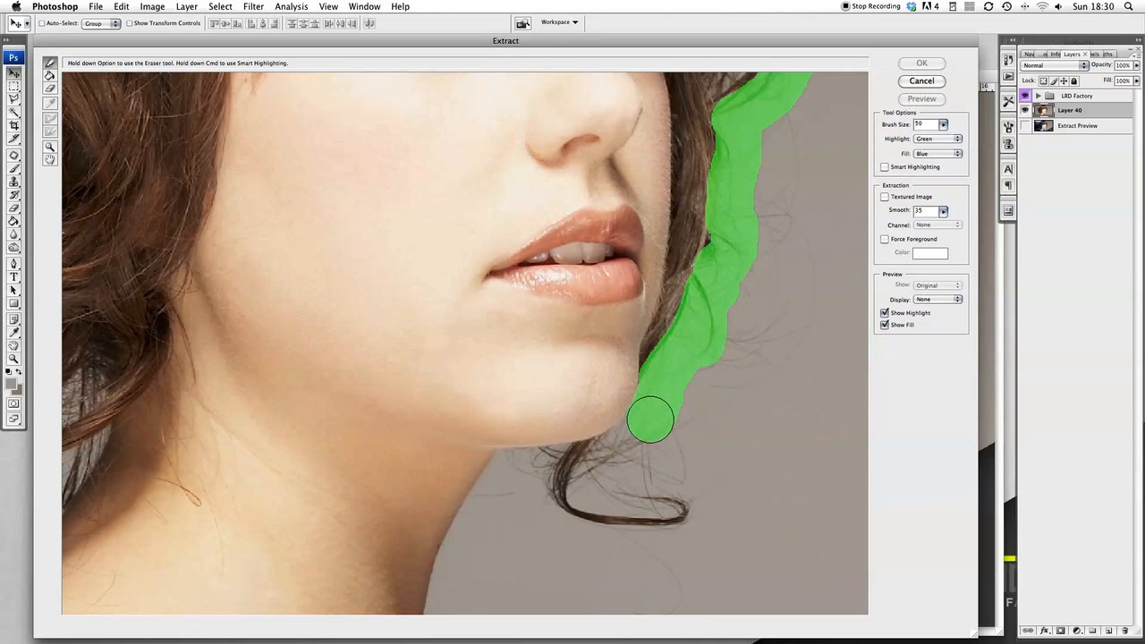
left_click_drag(650, 419, 634, 435)
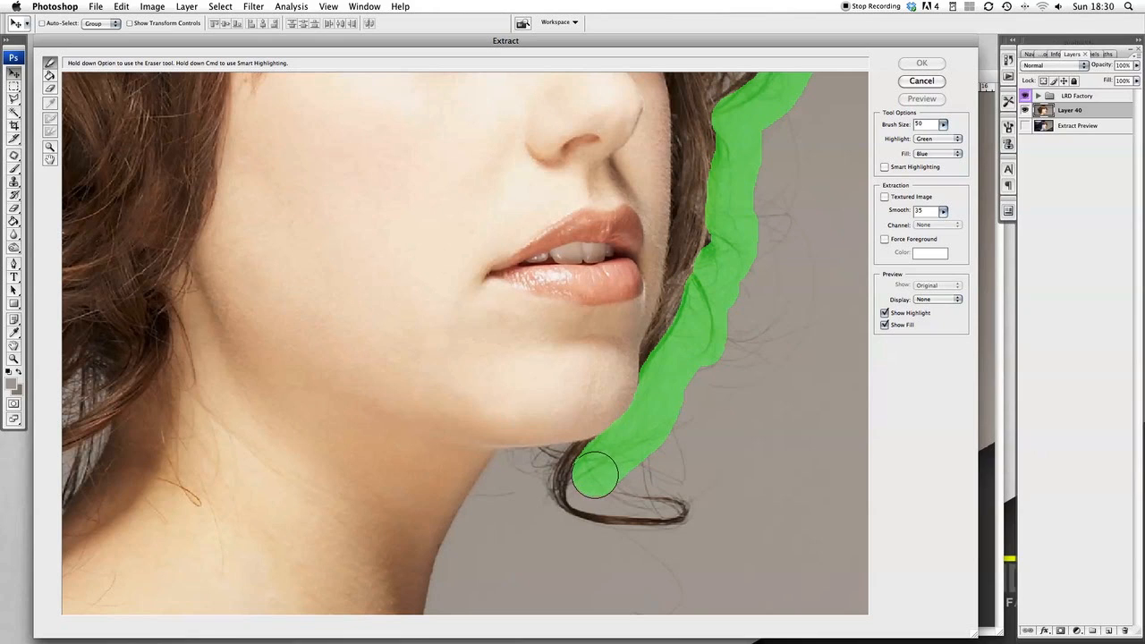
left_click_drag(594, 474, 604, 491)
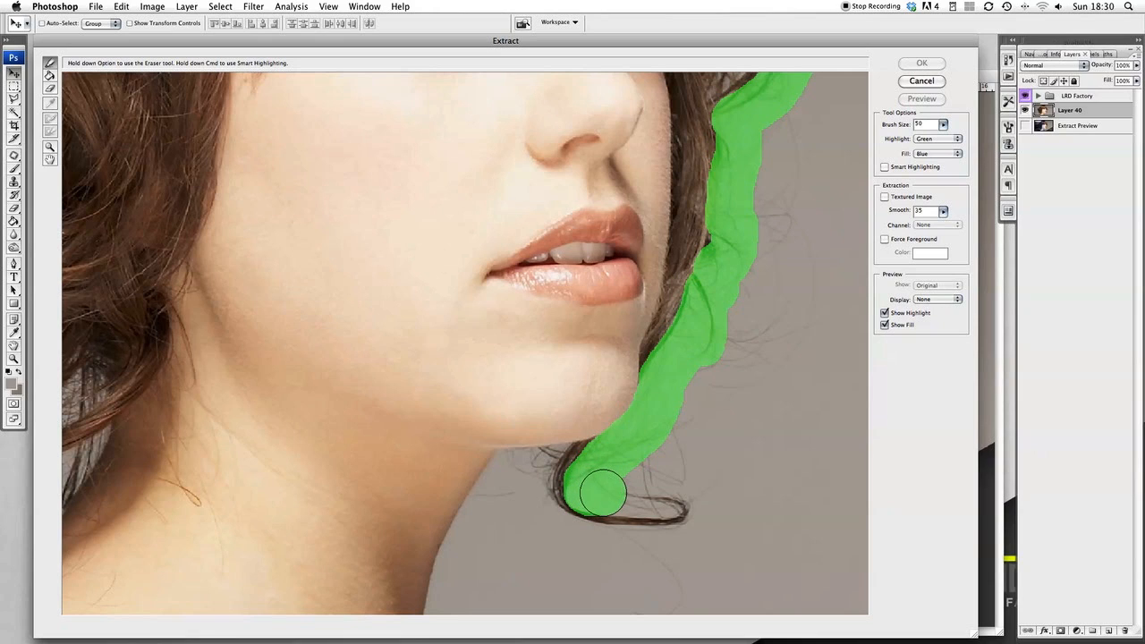
left_click_drag(603, 492, 670, 496)
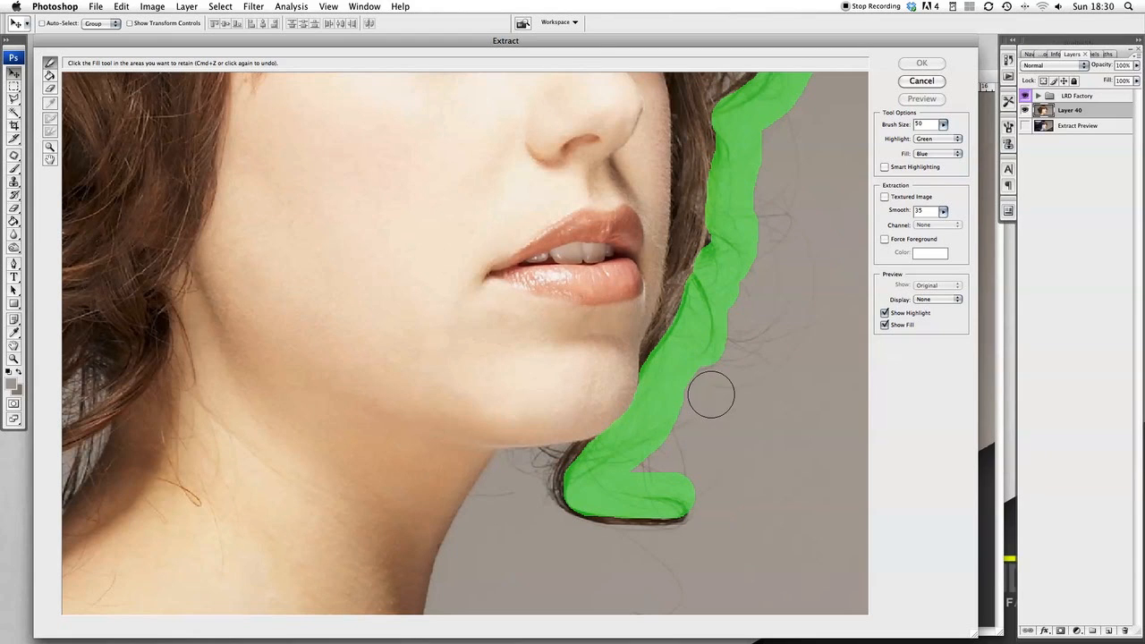
mouse_move(658, 170)
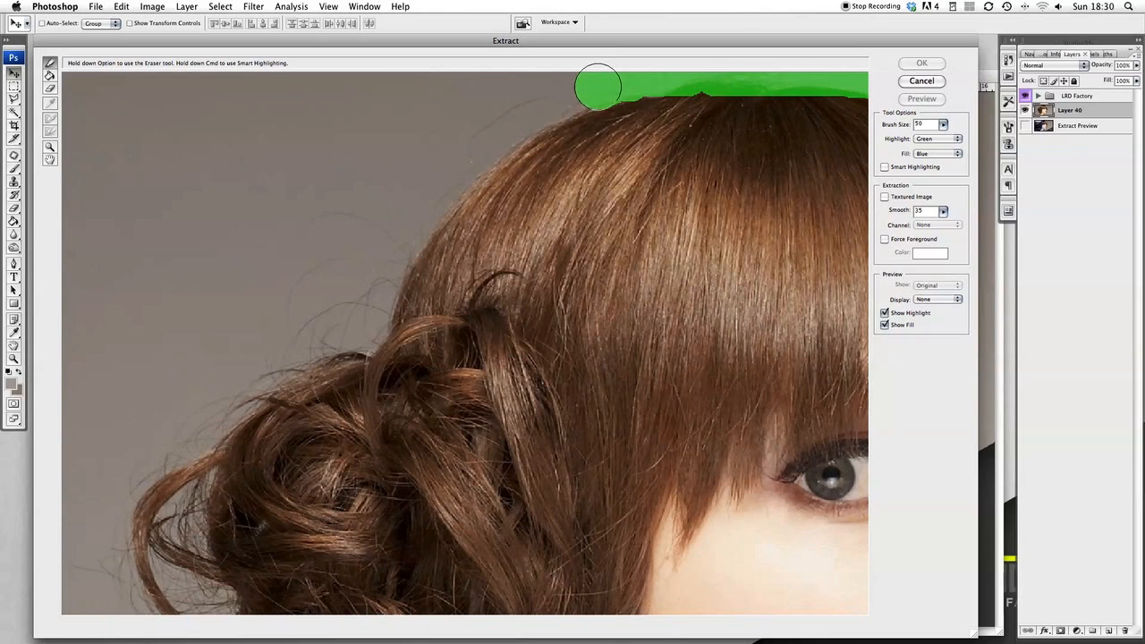
- Trace the top hair outline leftward over the head and down the left side to the curls
left_click_drag(598, 86, 524, 119)
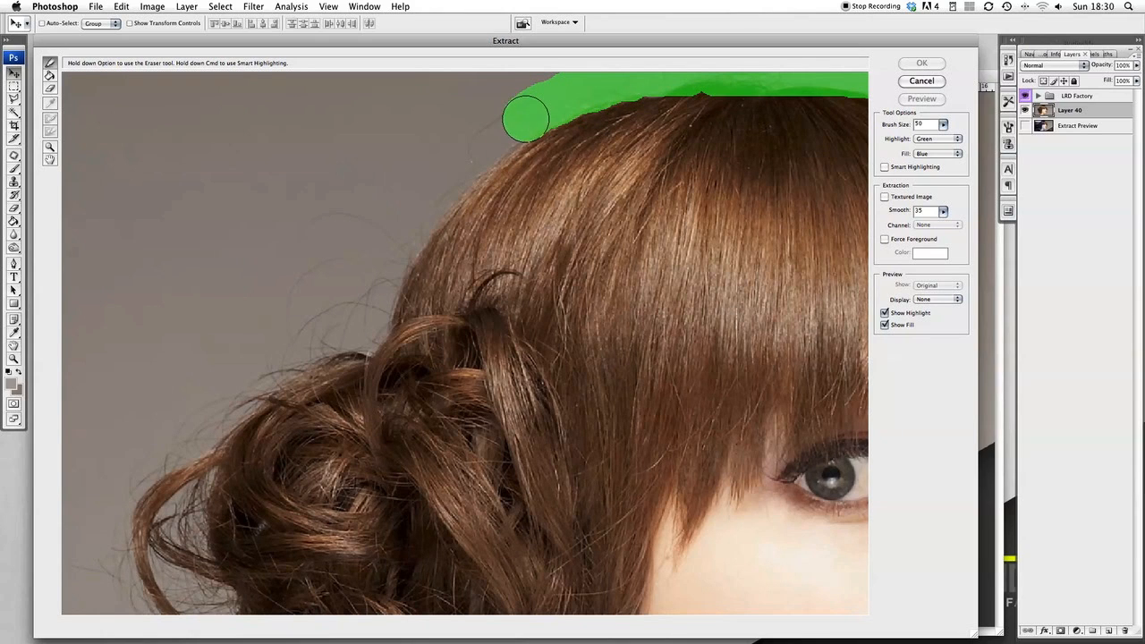
left_click_drag(526, 119, 465, 169)
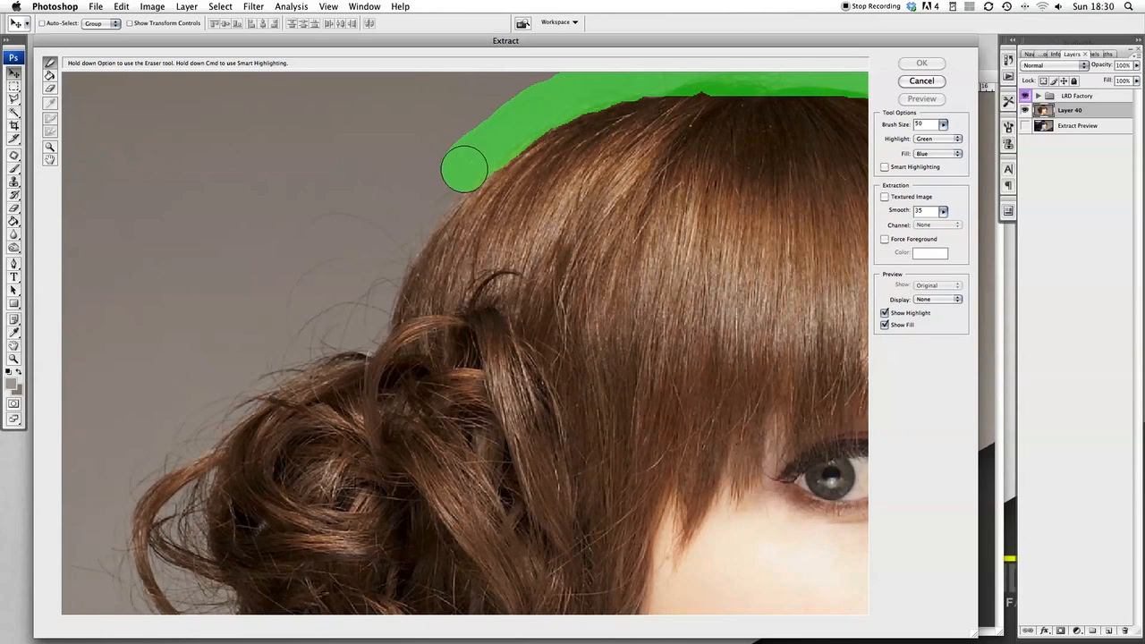
left_click_drag(465, 170, 434, 201)
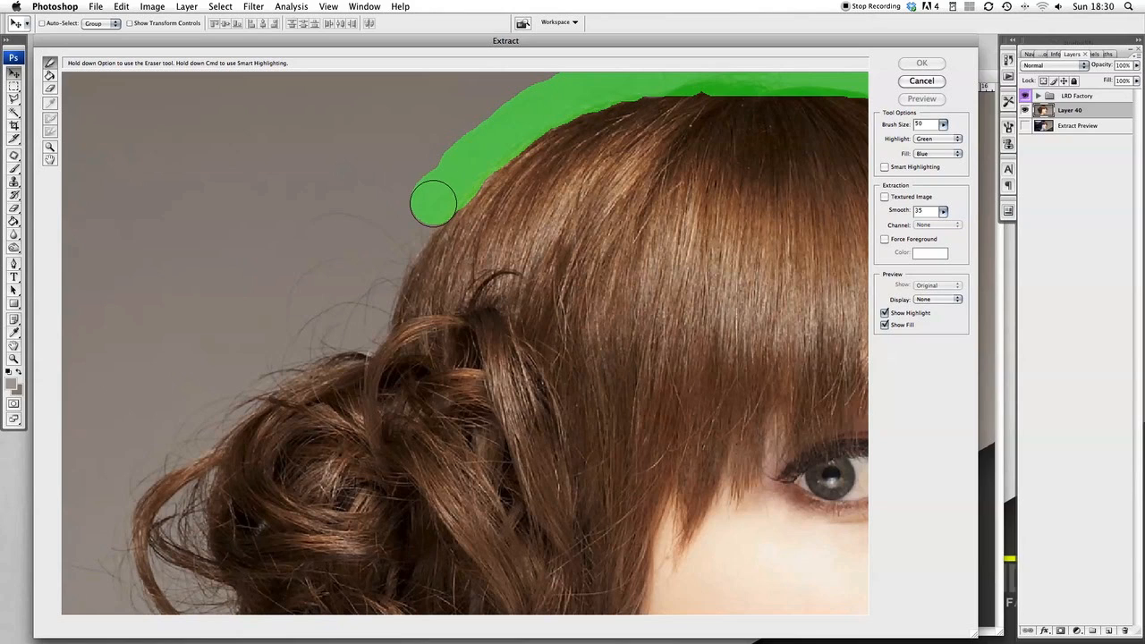
left_click_drag(433, 203, 400, 251)
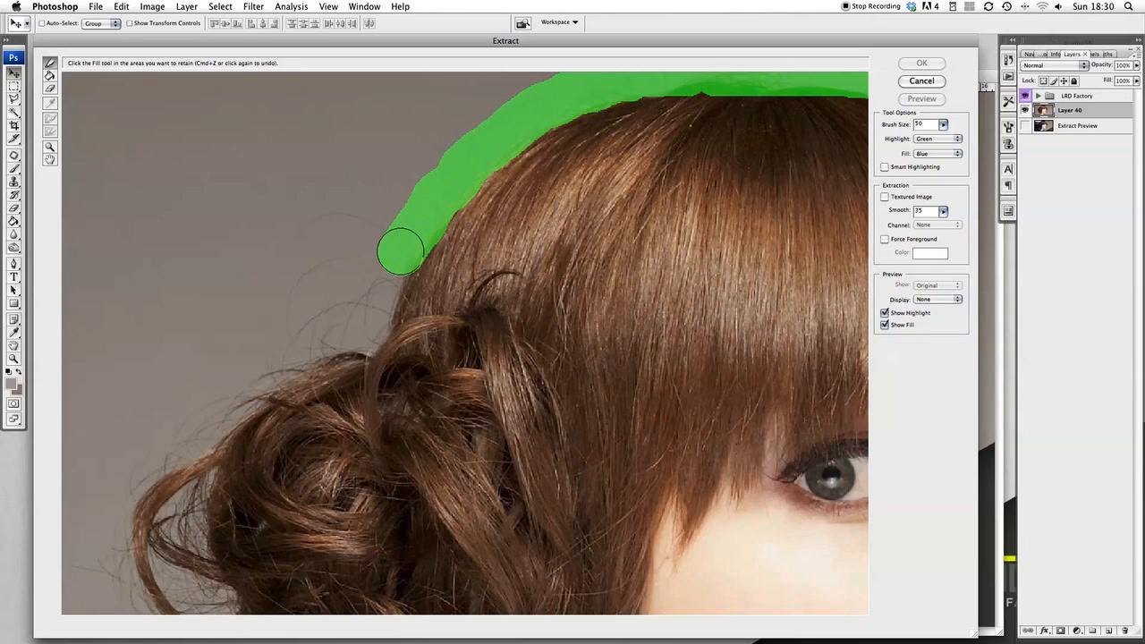
left_click_drag(400, 251, 376, 313)
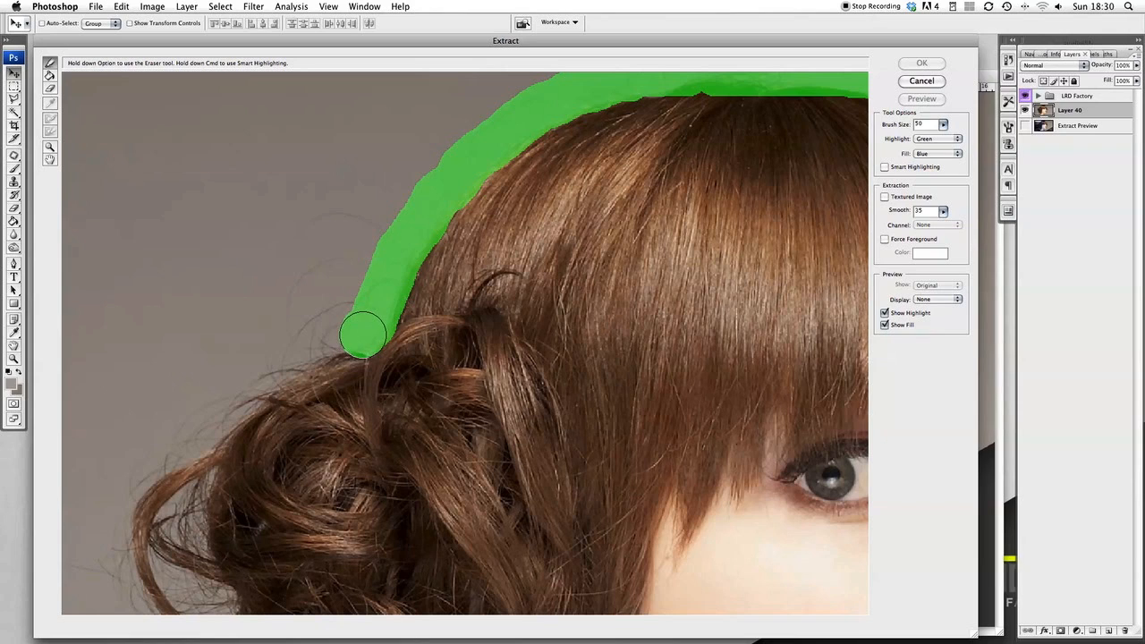
left_click_drag(367, 336, 295, 349)
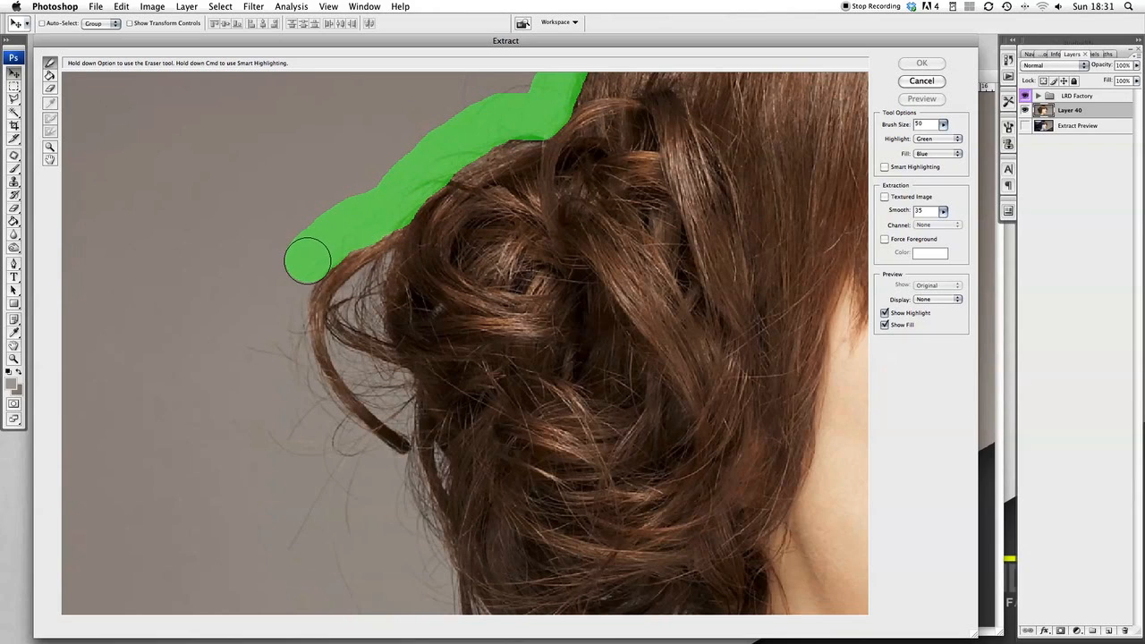
- Outline the outer curl's left edge down and around its tip
left_click_drag(306, 259, 286, 329)
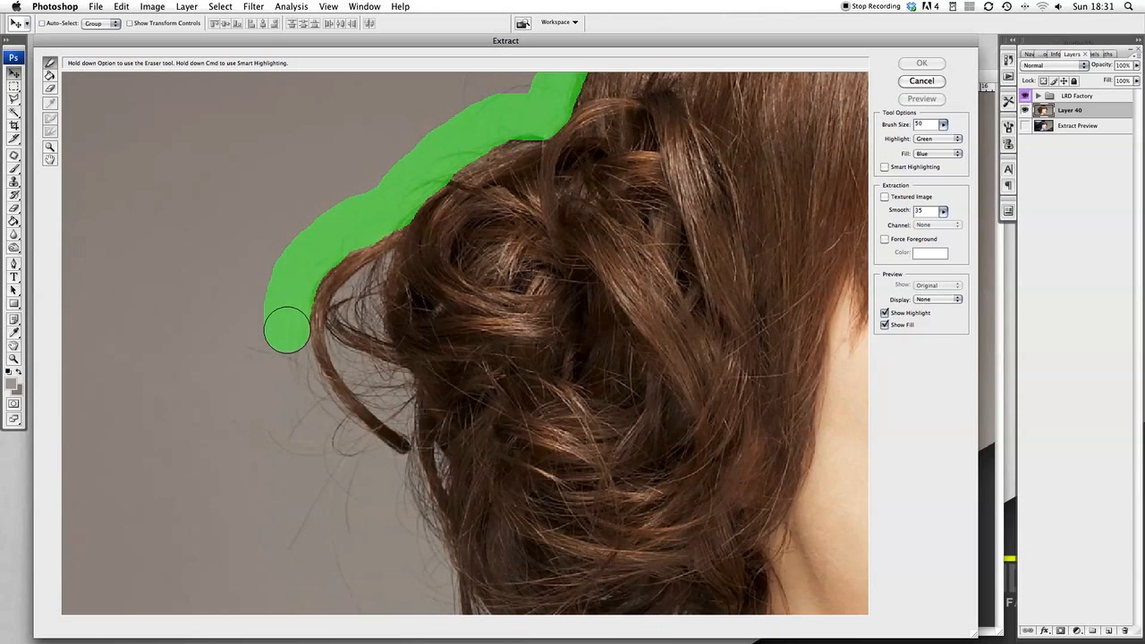
left_click_drag(286, 328, 306, 390)
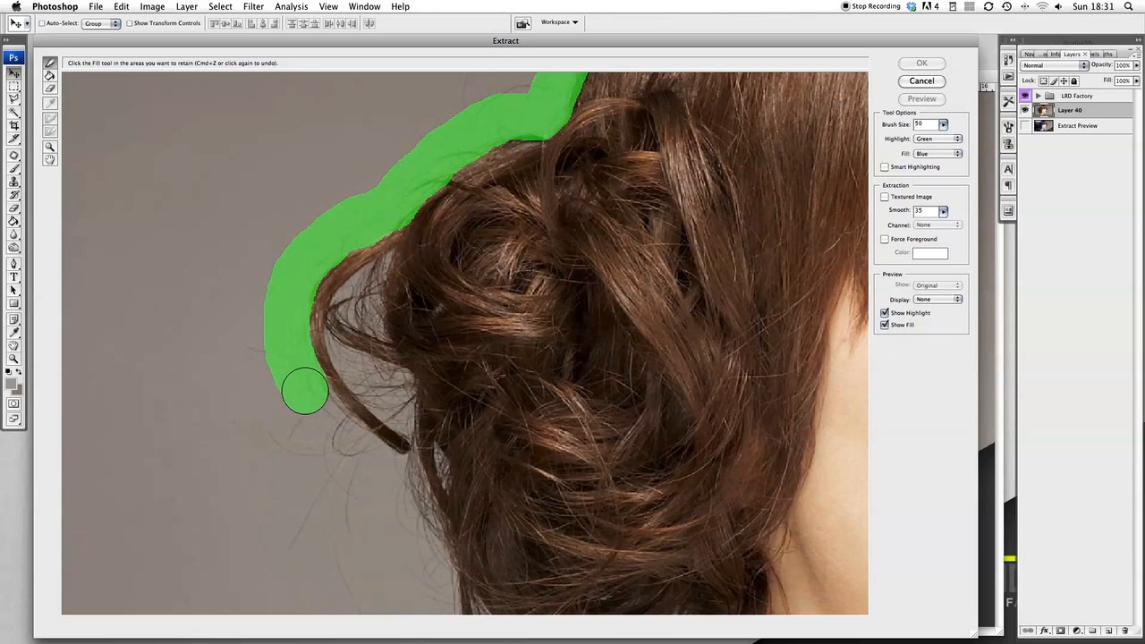
left_click_drag(305, 391, 324, 421)
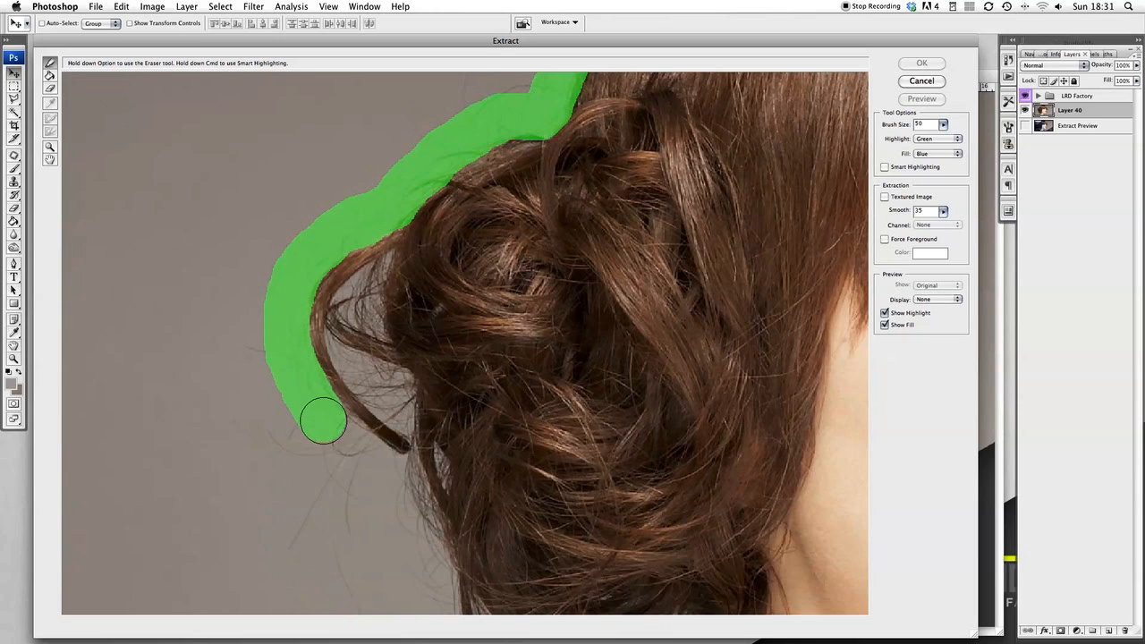
left_click_drag(322, 420, 365, 451)
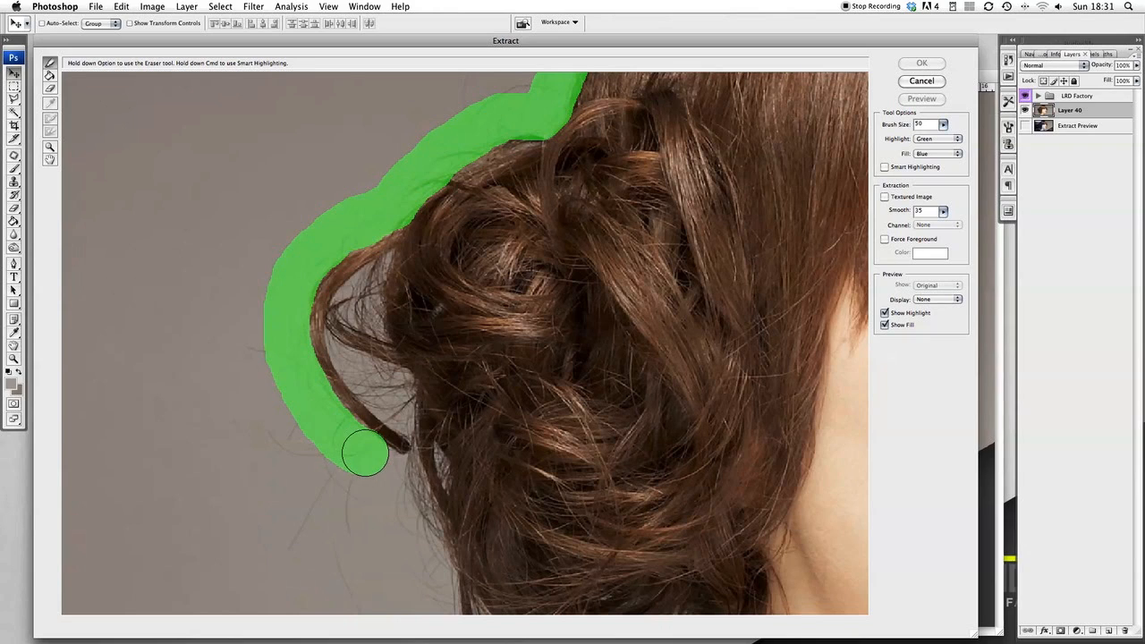
left_click_drag(364, 452, 396, 471)
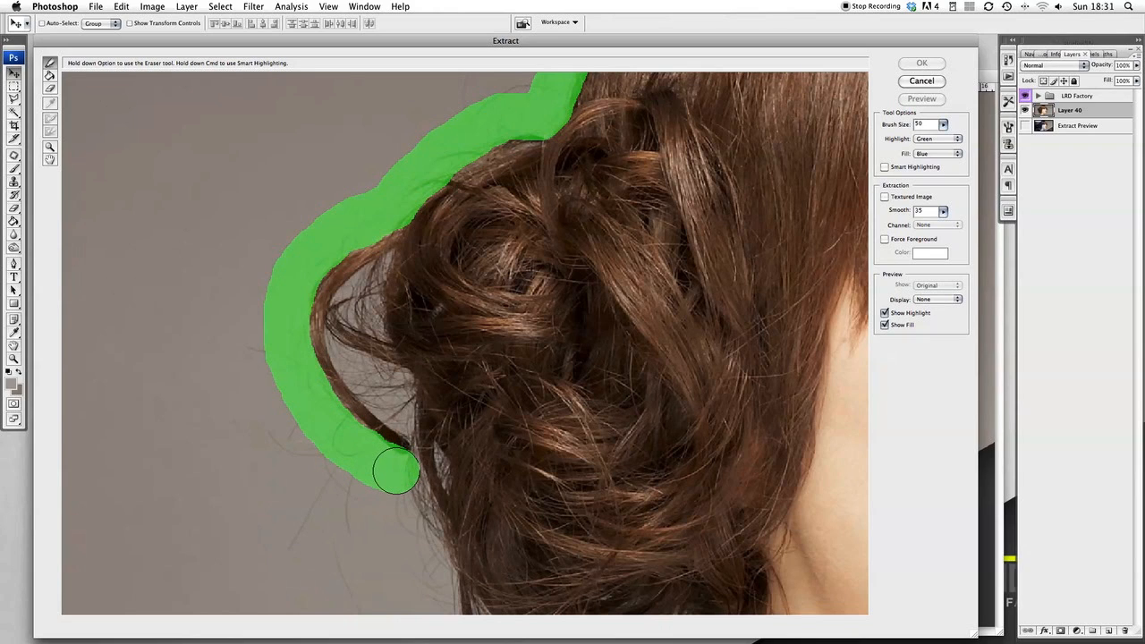
left_click_drag(396, 471, 403, 497)
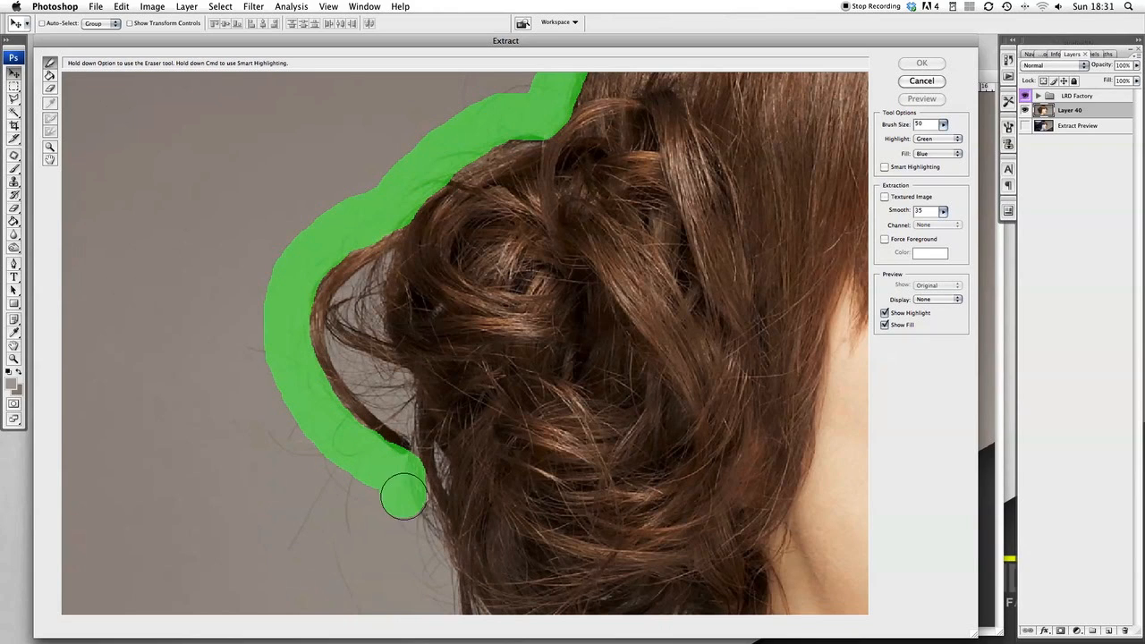
left_click_drag(404, 496, 418, 523)
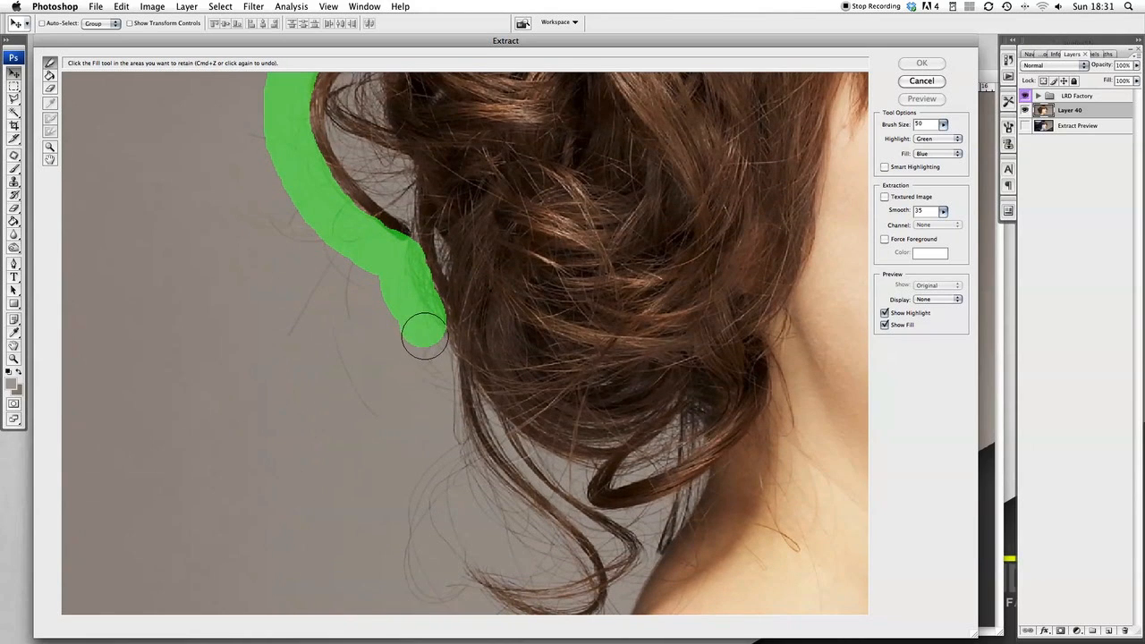
- Extend the highlight along the lower curls toward the neck
left_click_drag(425, 335, 434, 376)
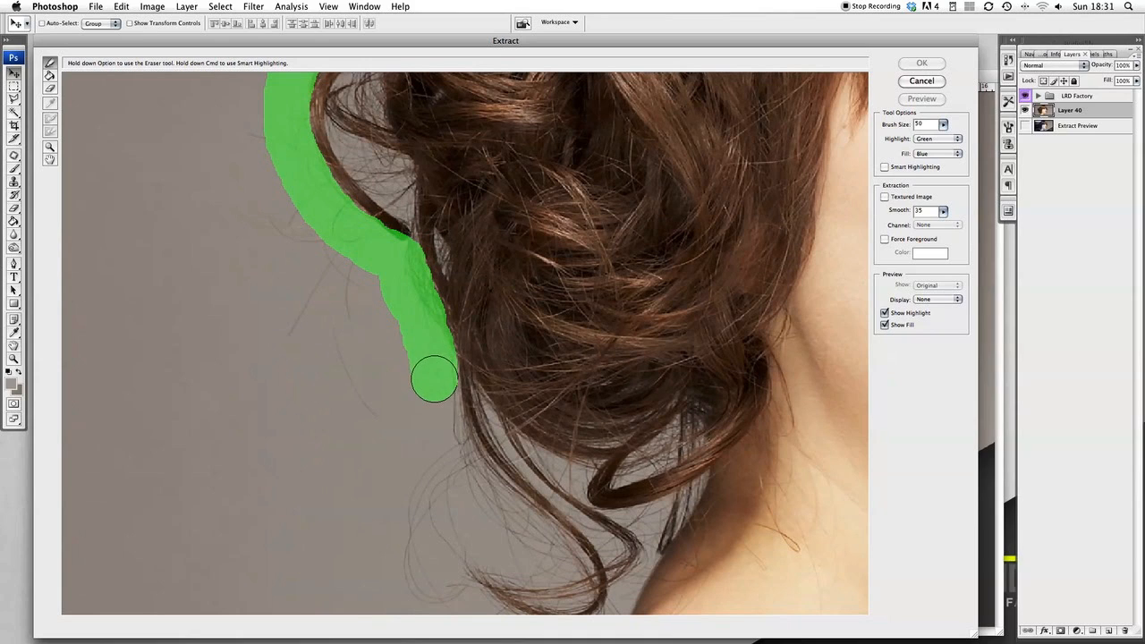
left_click_drag(434, 380, 438, 398)
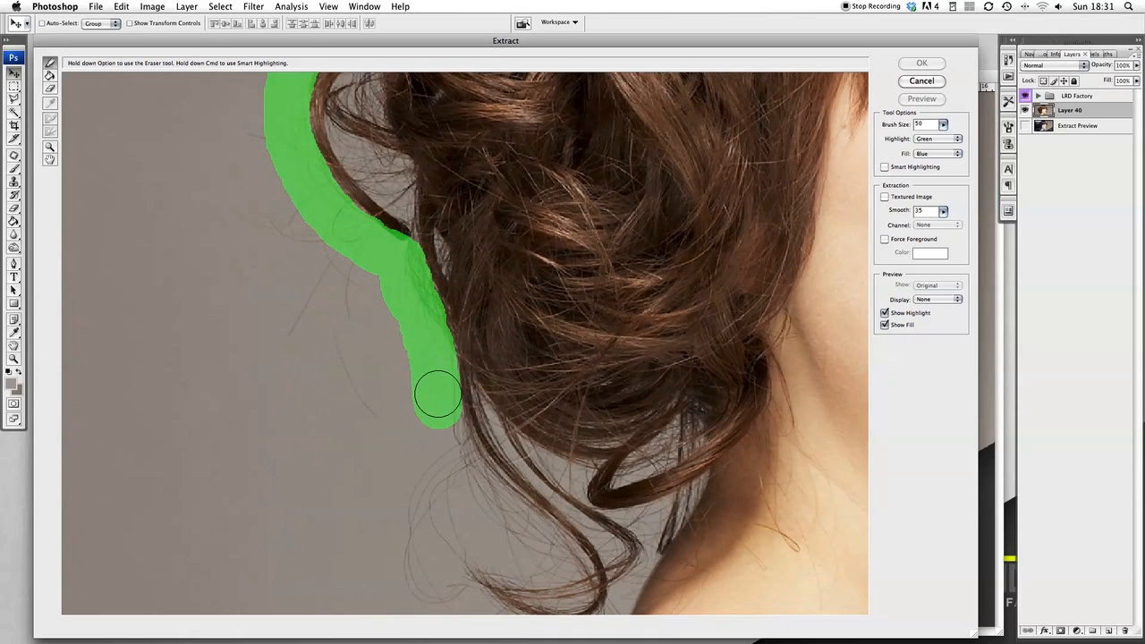
left_click_drag(438, 393, 430, 422)
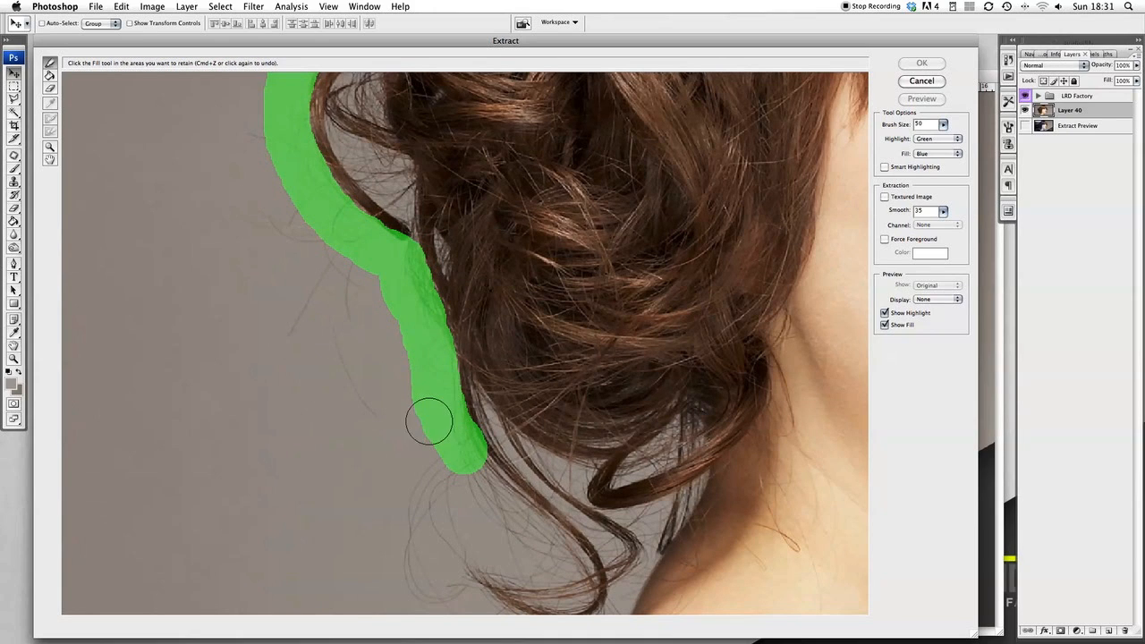
- Reselect the Edge Highlighter and outline the loose curl at the nape
left_click(41, 67)
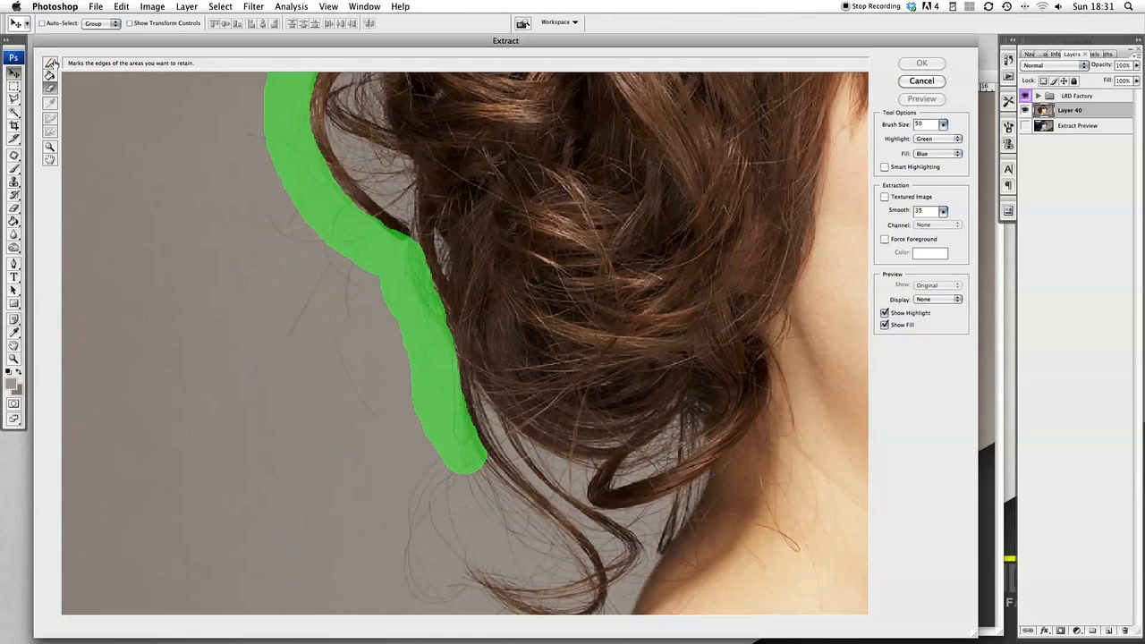
left_click(48, 94)
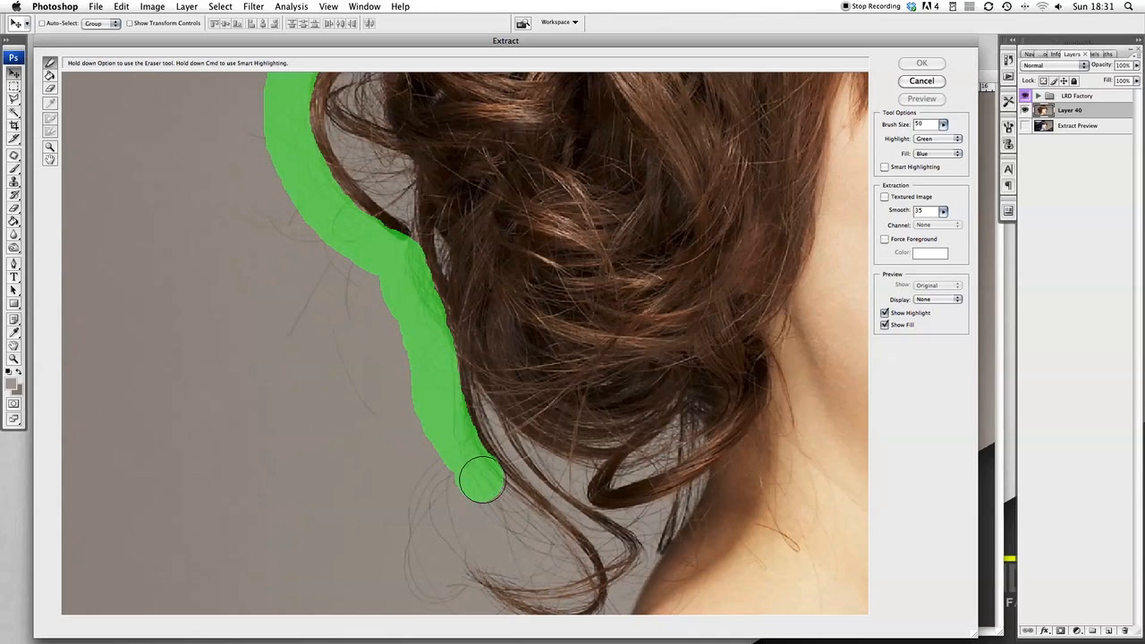
left_click_drag(483, 478, 563, 554)
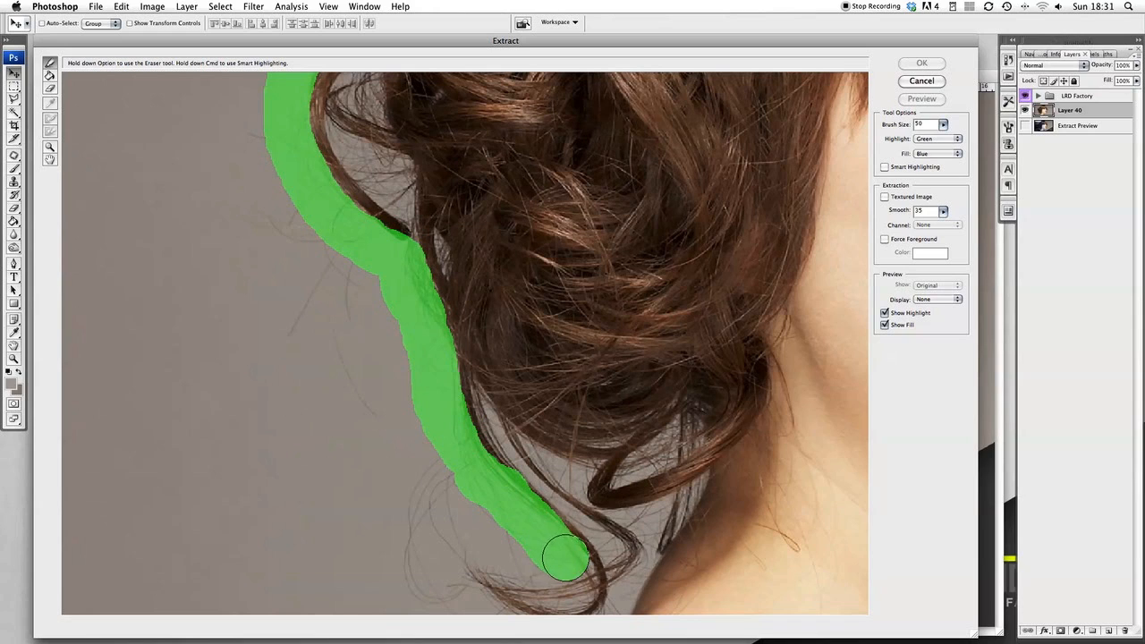
left_click_drag(565, 558, 536, 588)
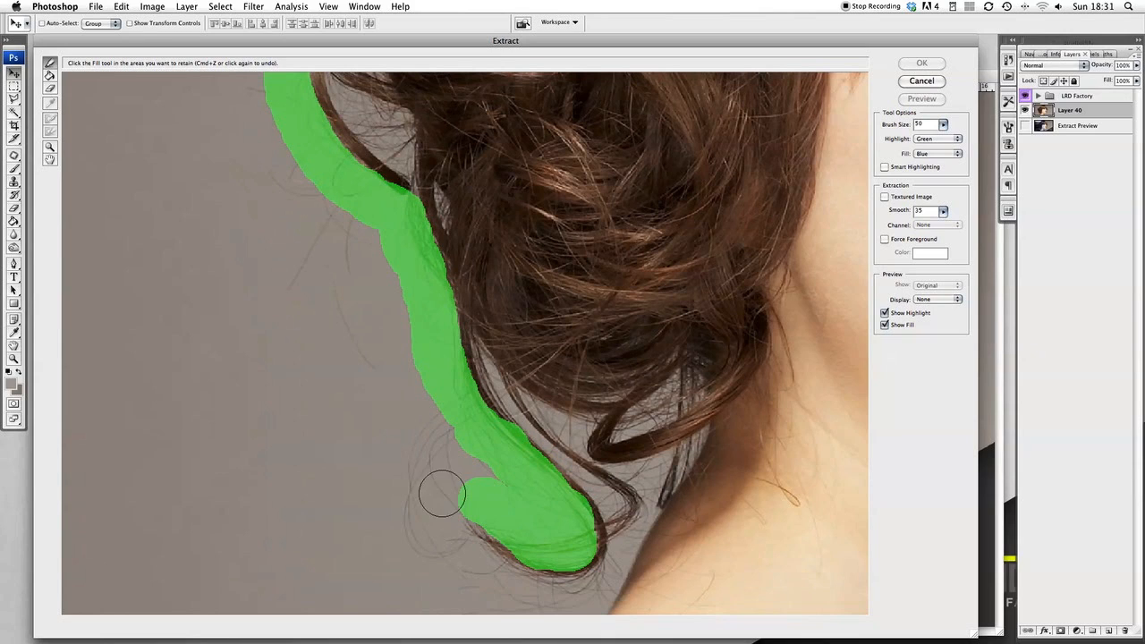
left_click_drag(443, 494, 476, 568)
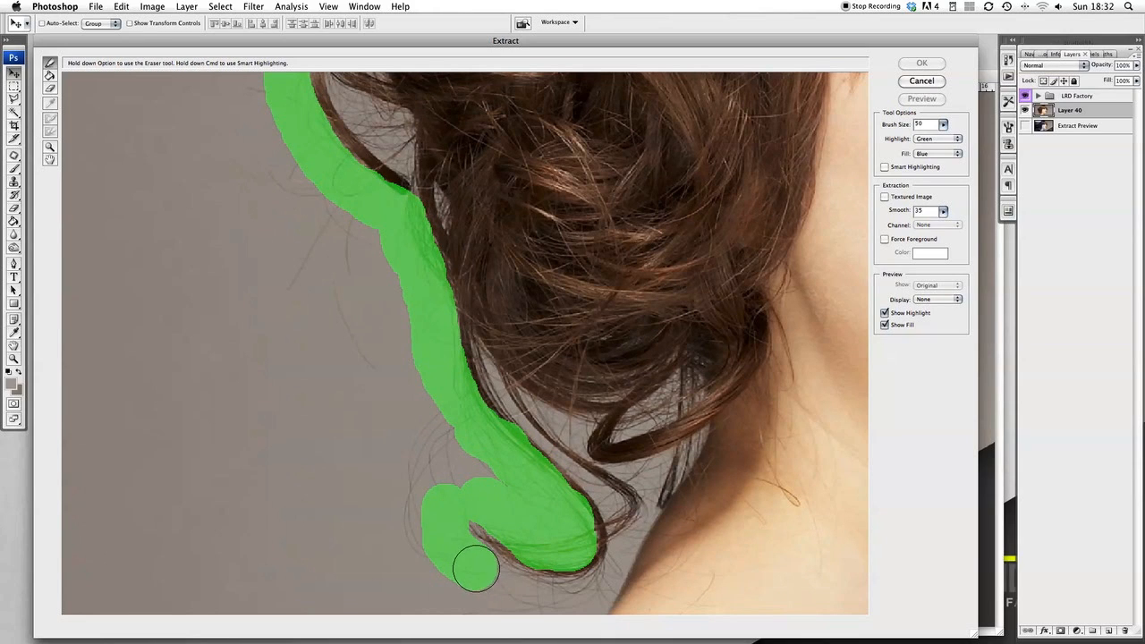
left_click_drag(476, 568, 548, 593)
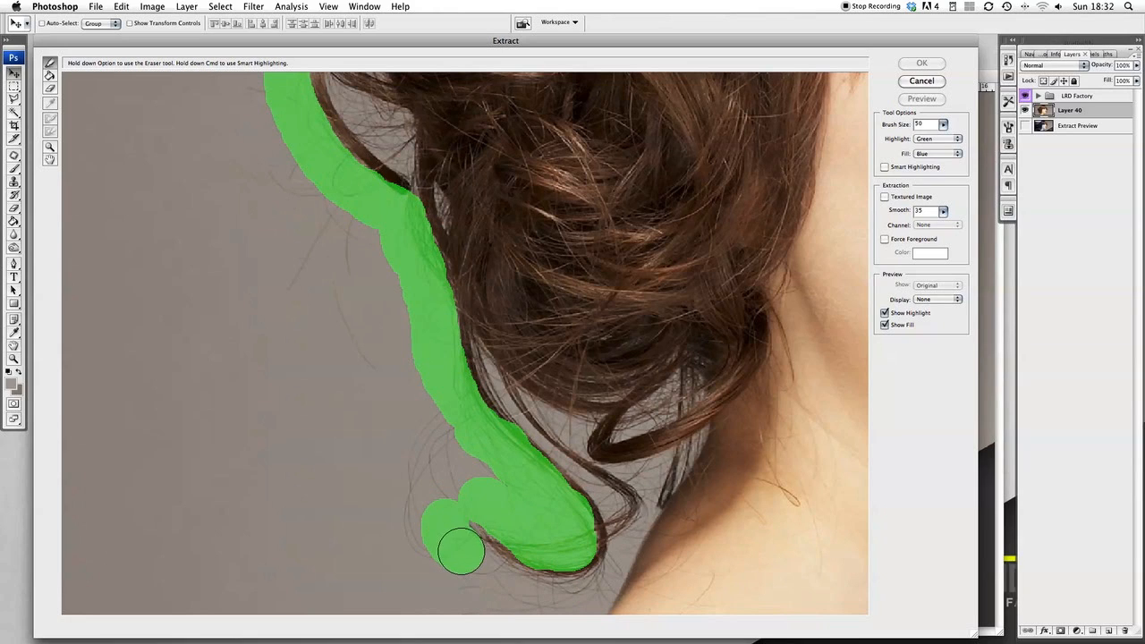
left_click_drag(460, 552, 512, 589)
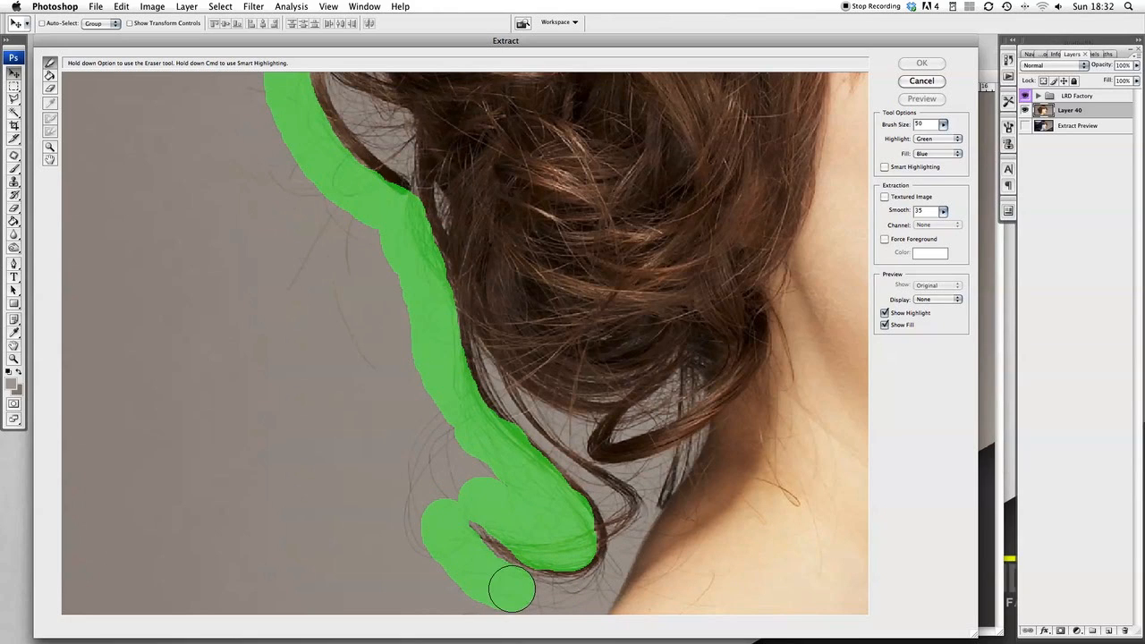
mouse_move(549, 600)
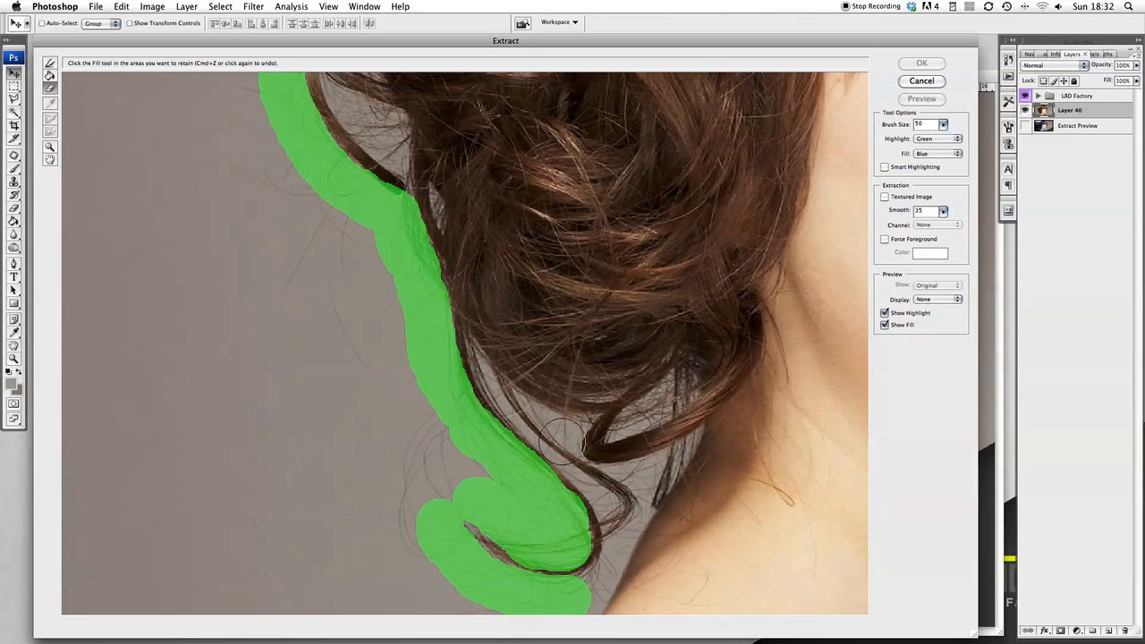
mouse_move(298, 207)
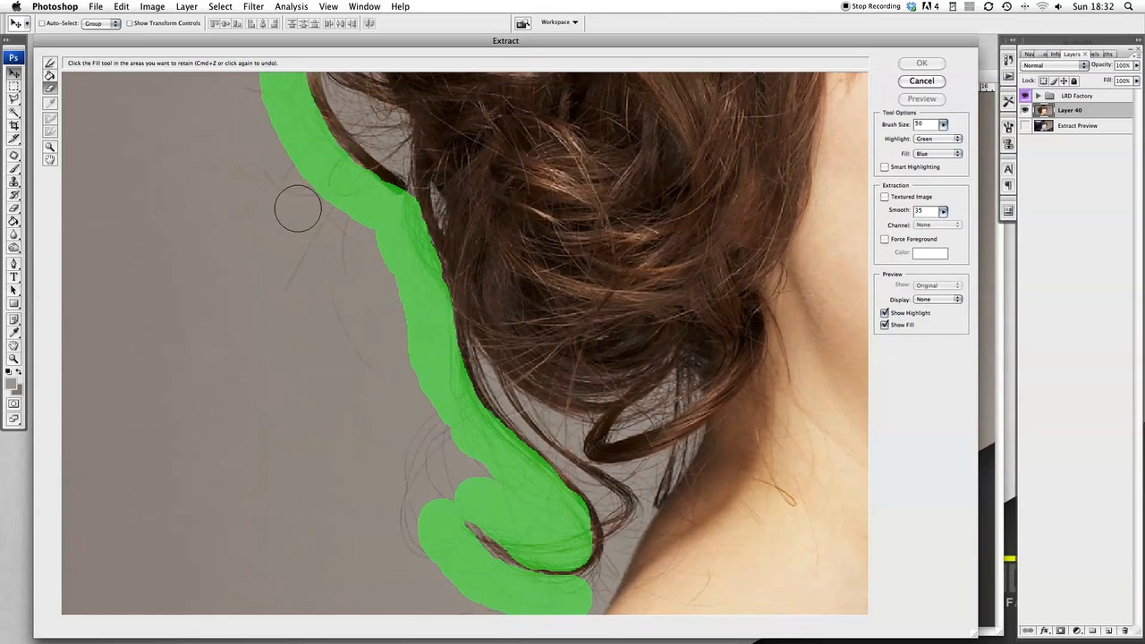
- Adjust the brush size and trace the curl edge and the strand beside the neck
left_click(919, 124)
type("15")
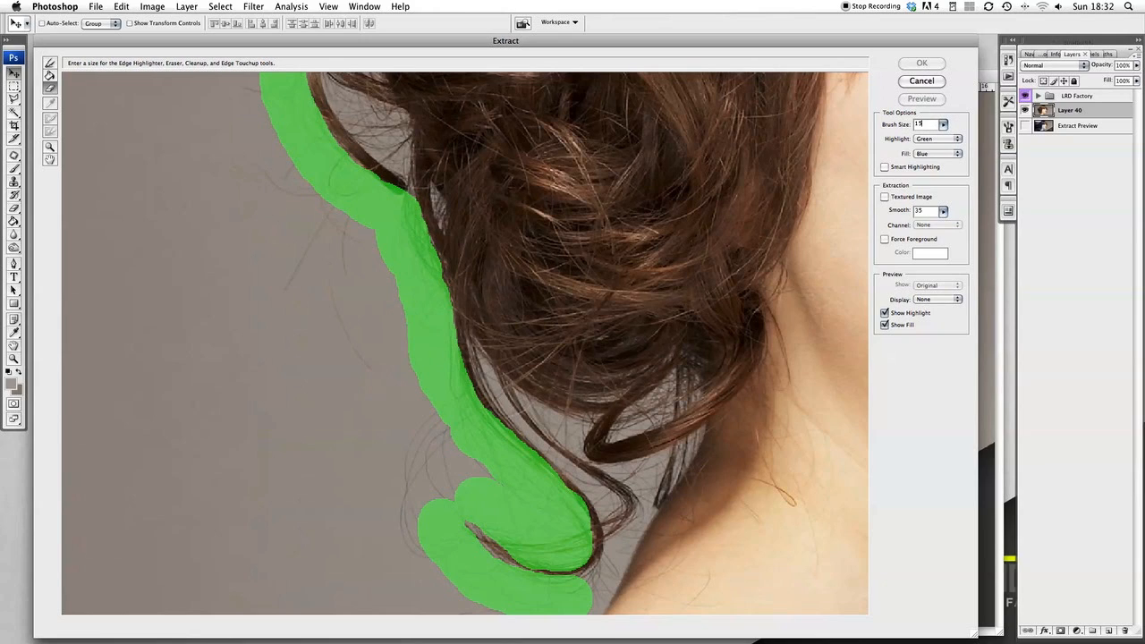
mouse_move(899, 124)
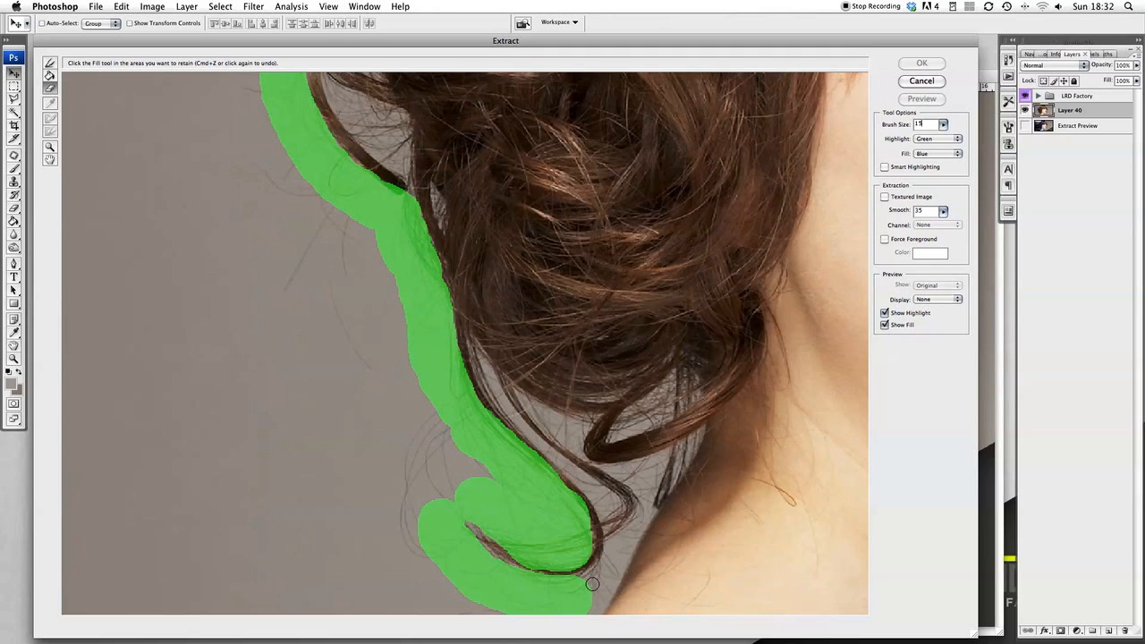
mouse_move(332, 452)
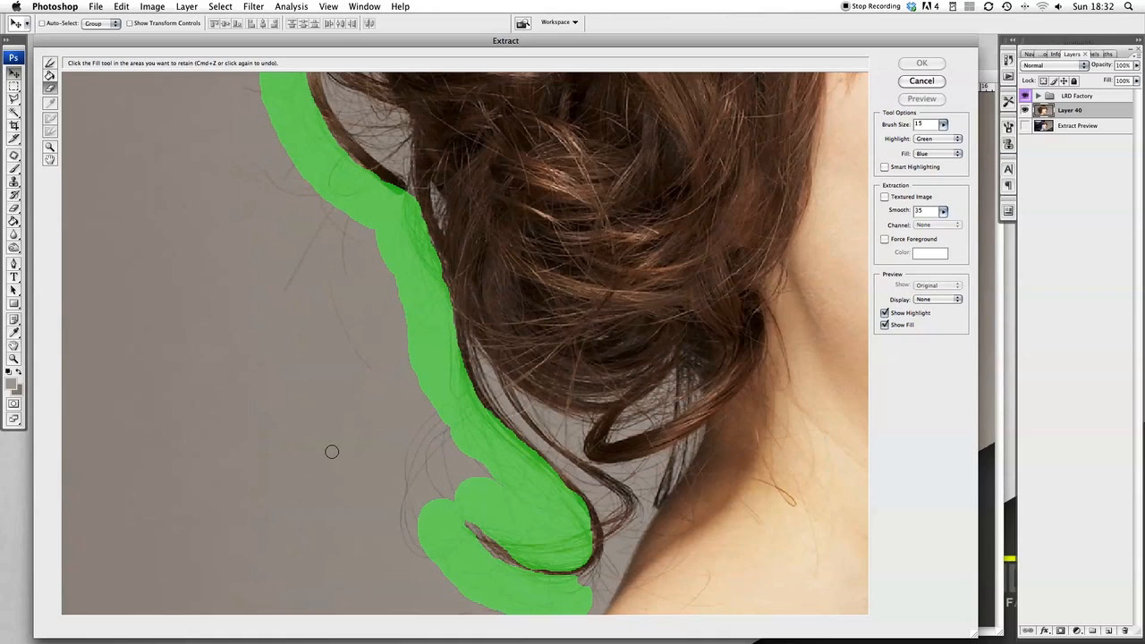
mouse_move(269, 312)
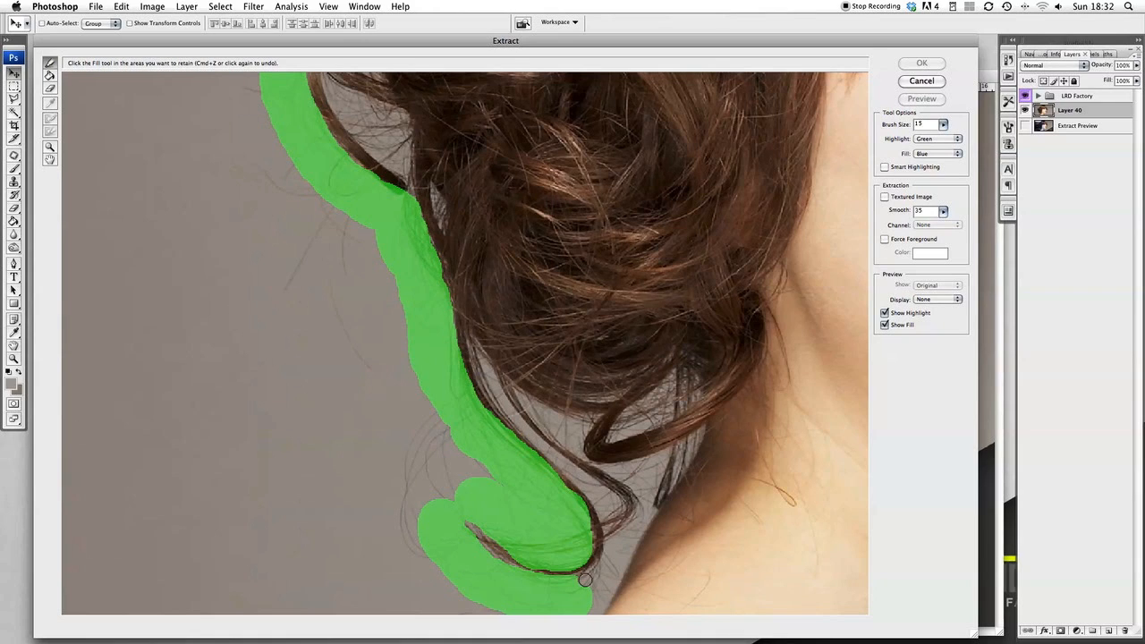
left_click_drag(585, 580, 607, 550)
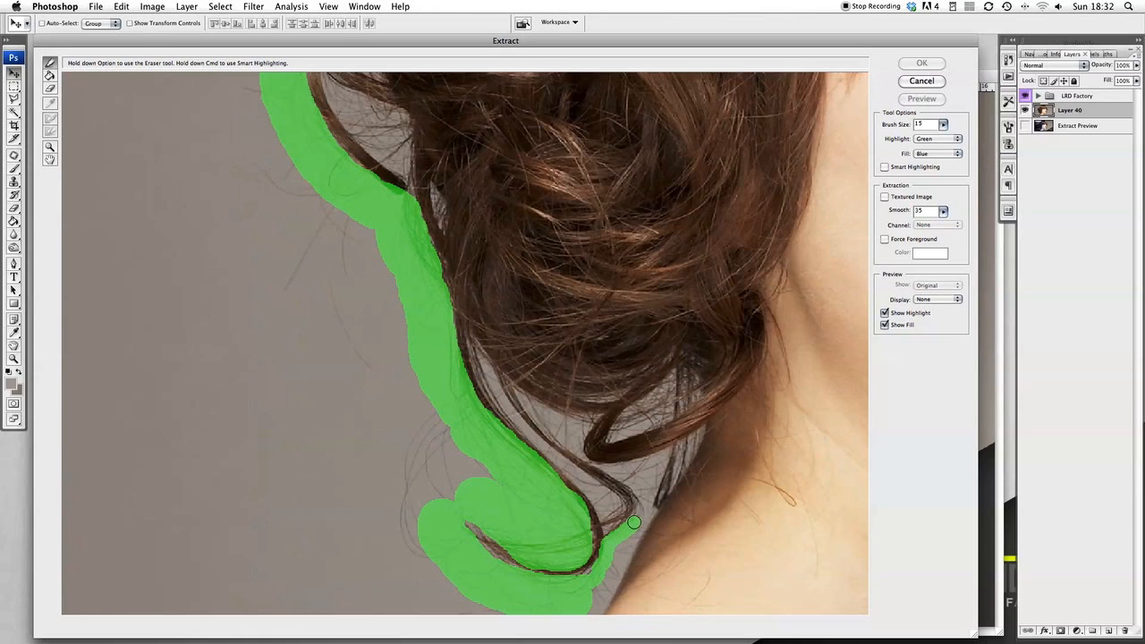
left_click_drag(633, 522, 633, 483)
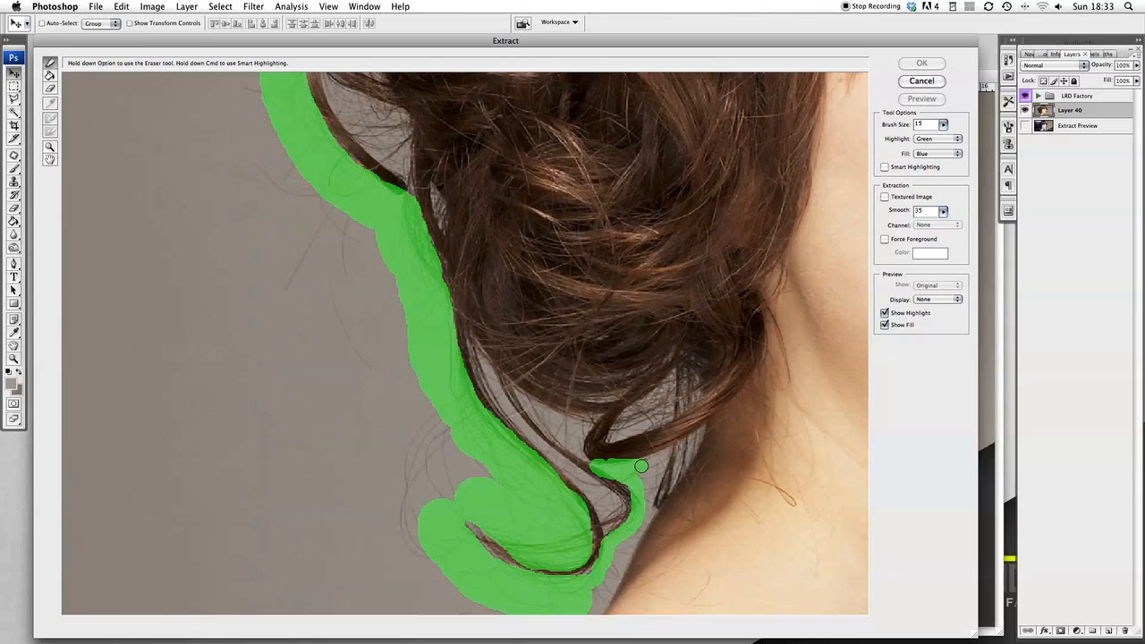
left_click_drag(641, 465, 659, 479)
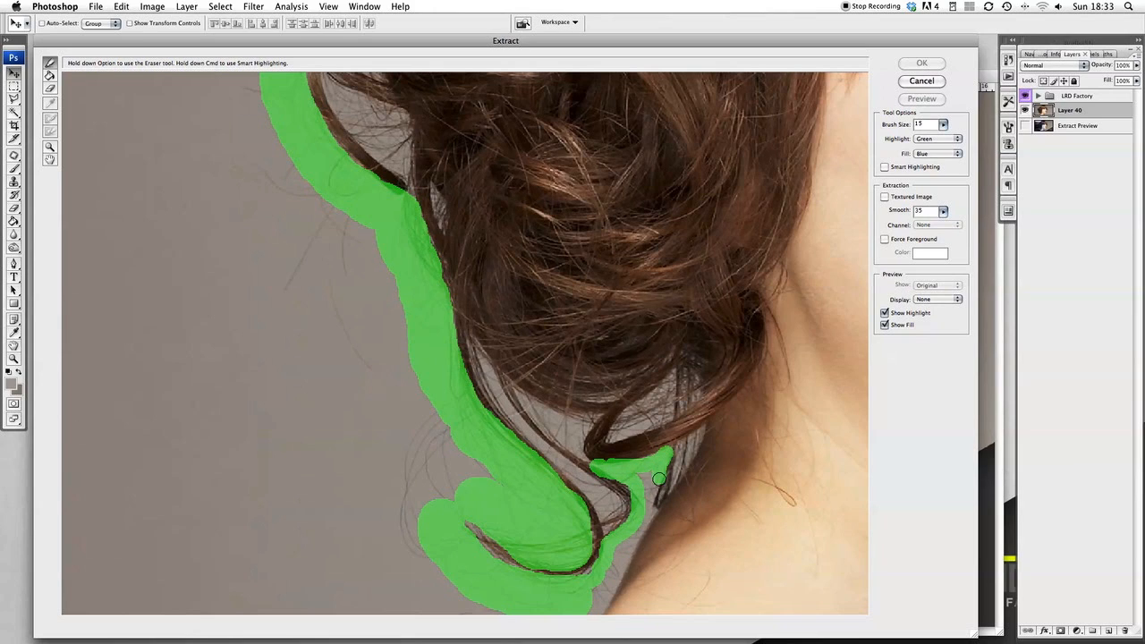
left_click_drag(657, 478, 646, 515)
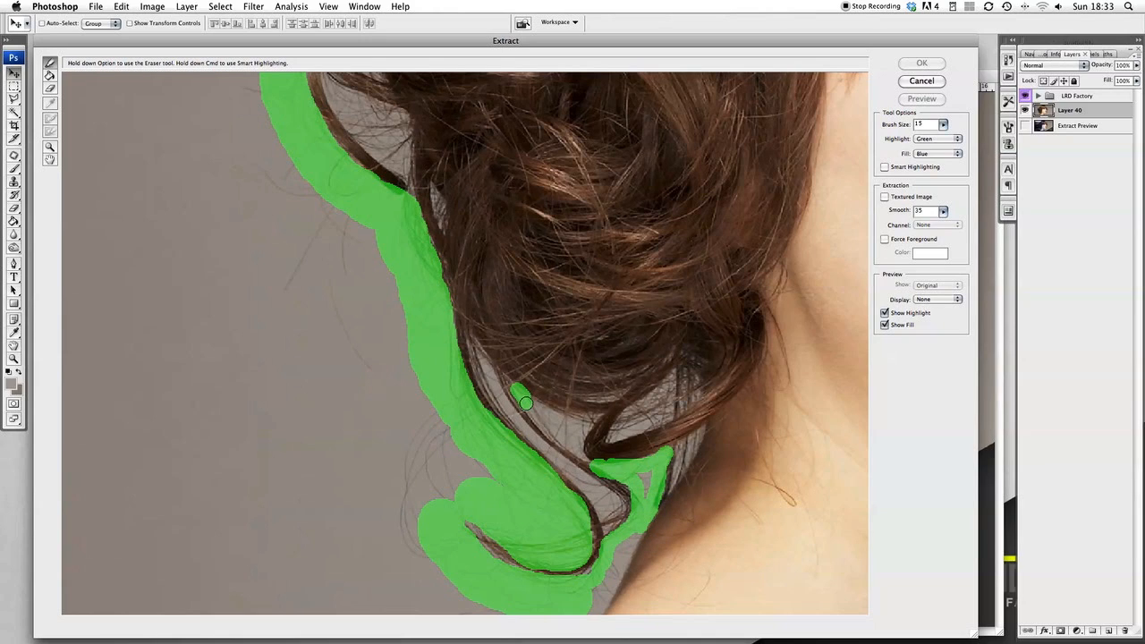
- Outline the thin strands inside the curl and loop around the nape strand
left_click_drag(526, 403, 564, 441)
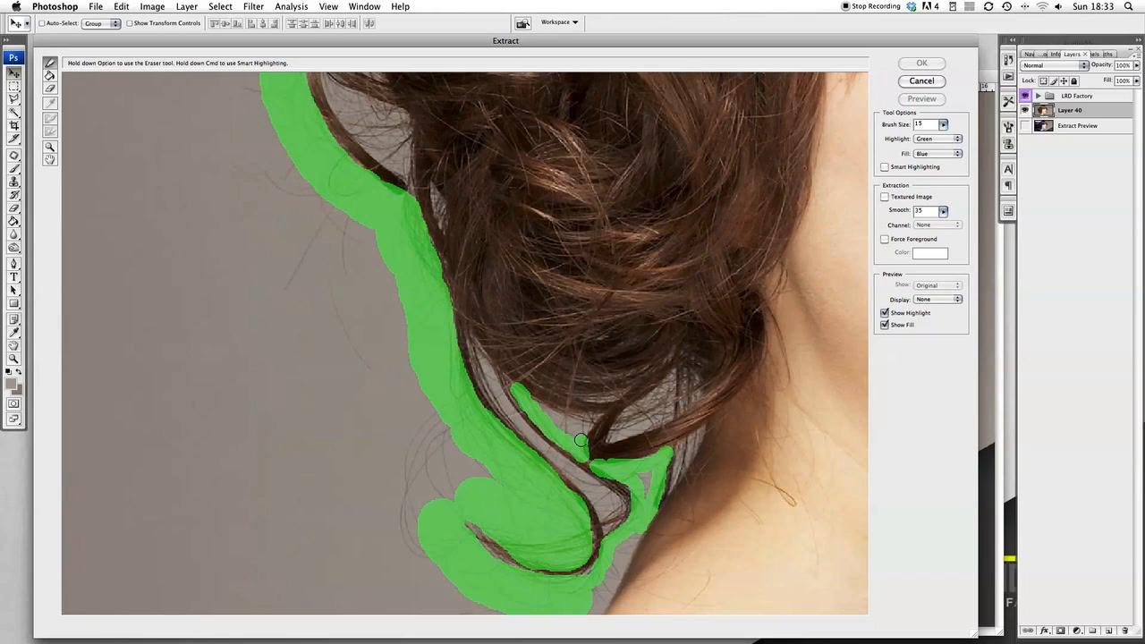
left_click_drag(581, 439, 562, 417)
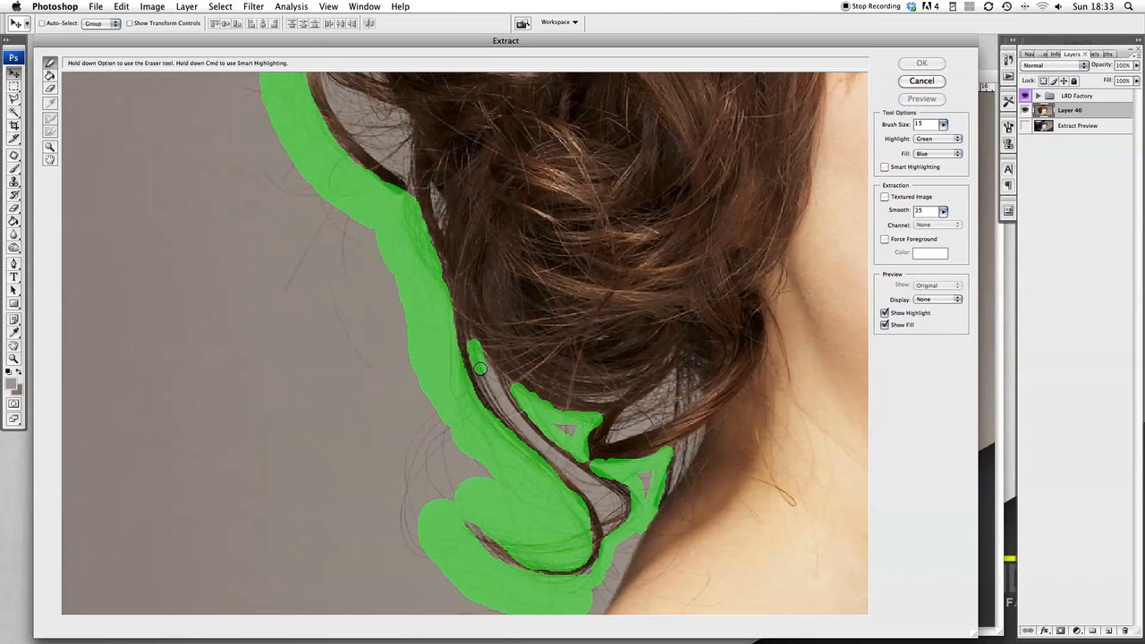
left_click_drag(480, 368, 515, 420)
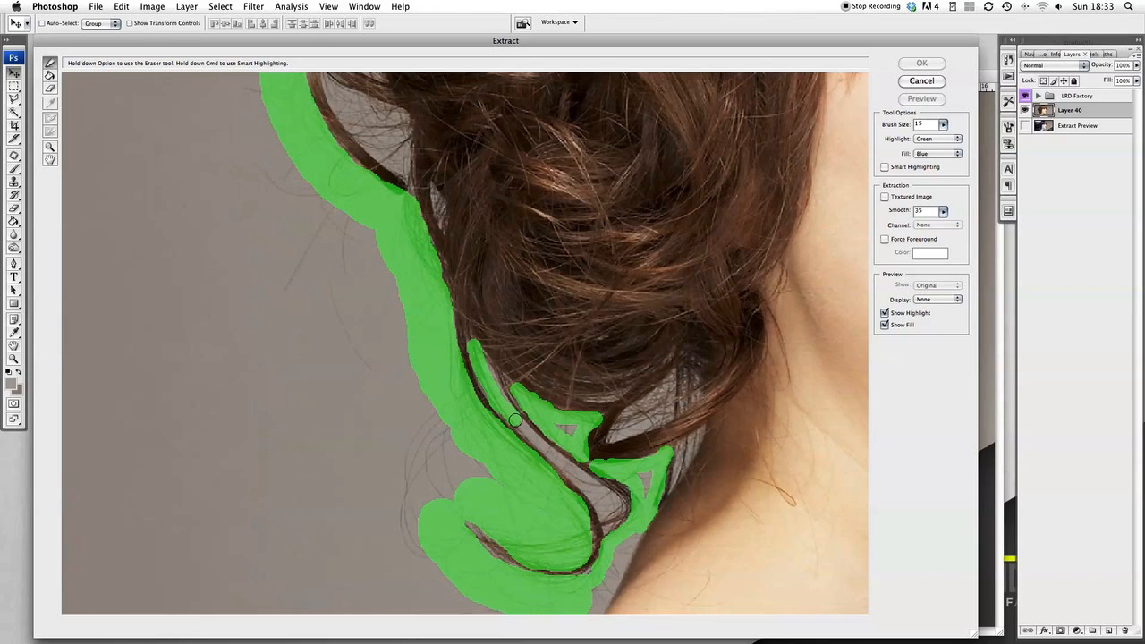
left_click_drag(514, 420, 537, 442)
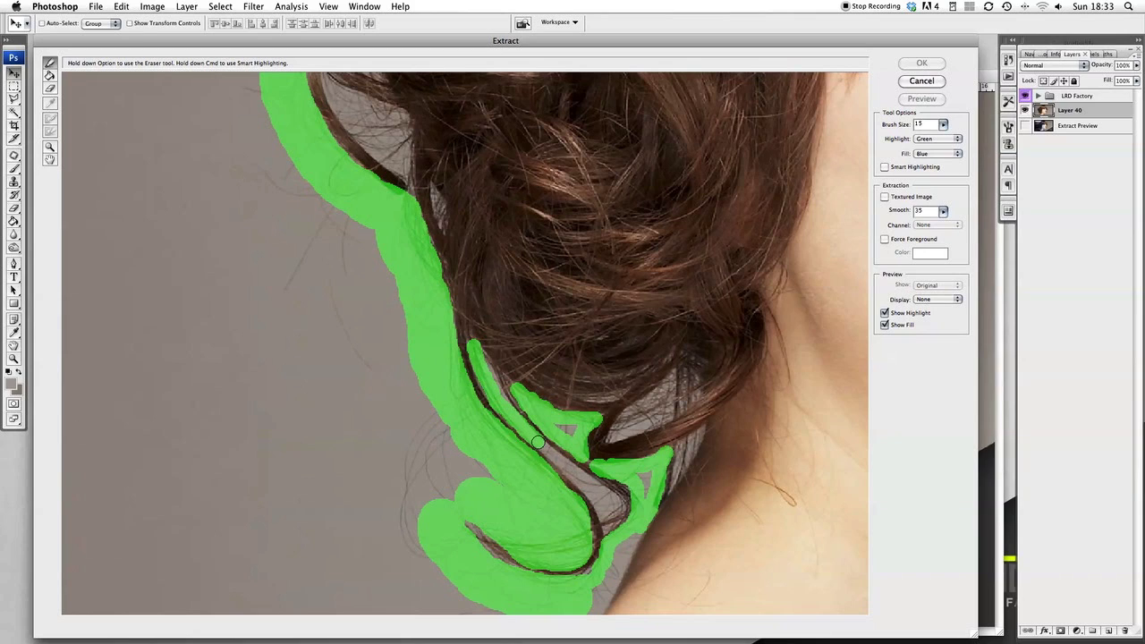
left_click_drag(537, 443, 566, 466)
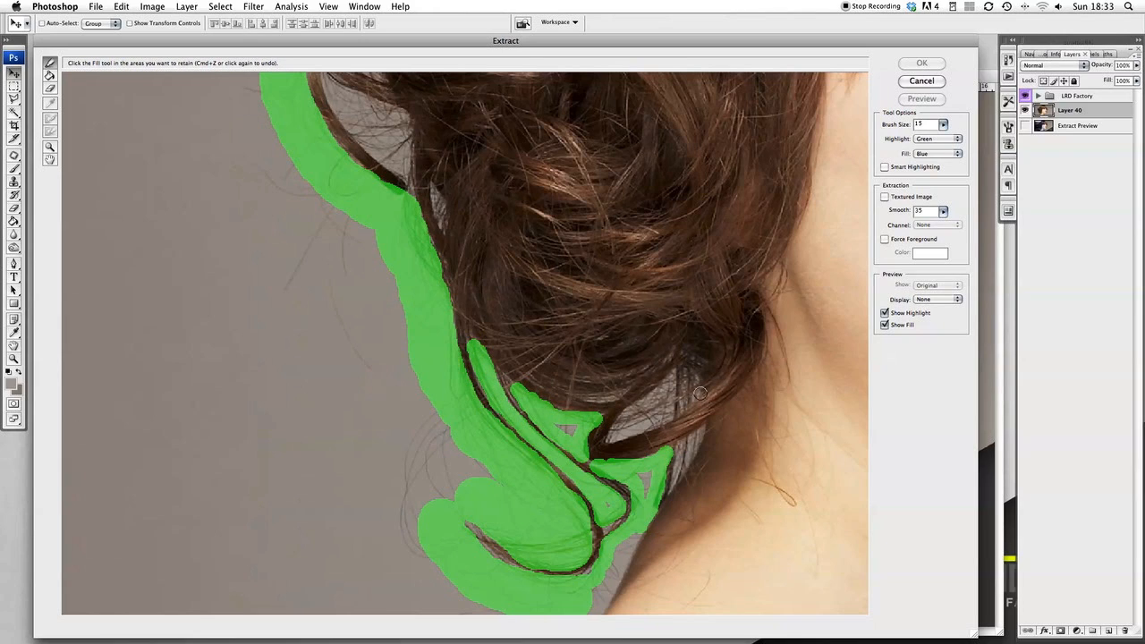
left_click_drag(700, 393, 647, 398)
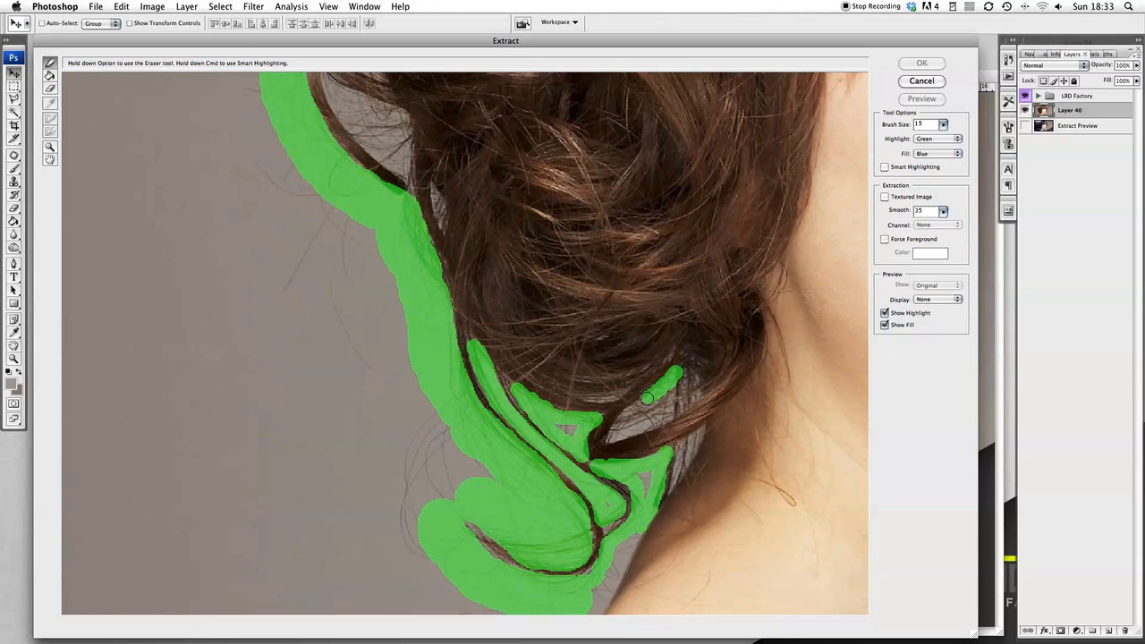
left_click_drag(646, 398, 618, 438)
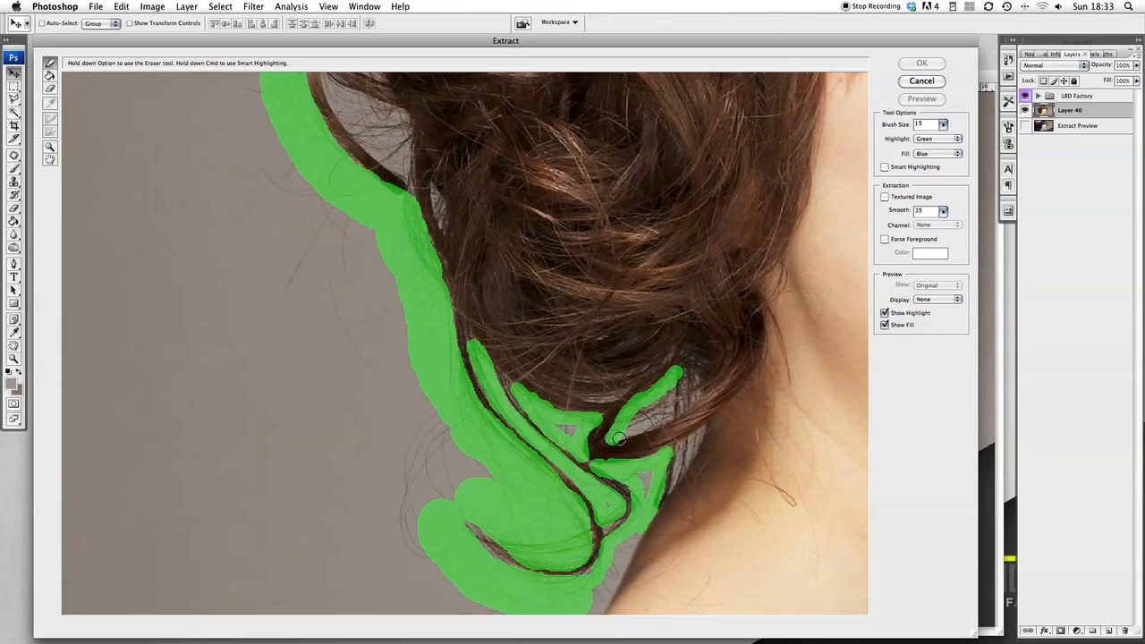
left_click_drag(617, 438, 671, 402)
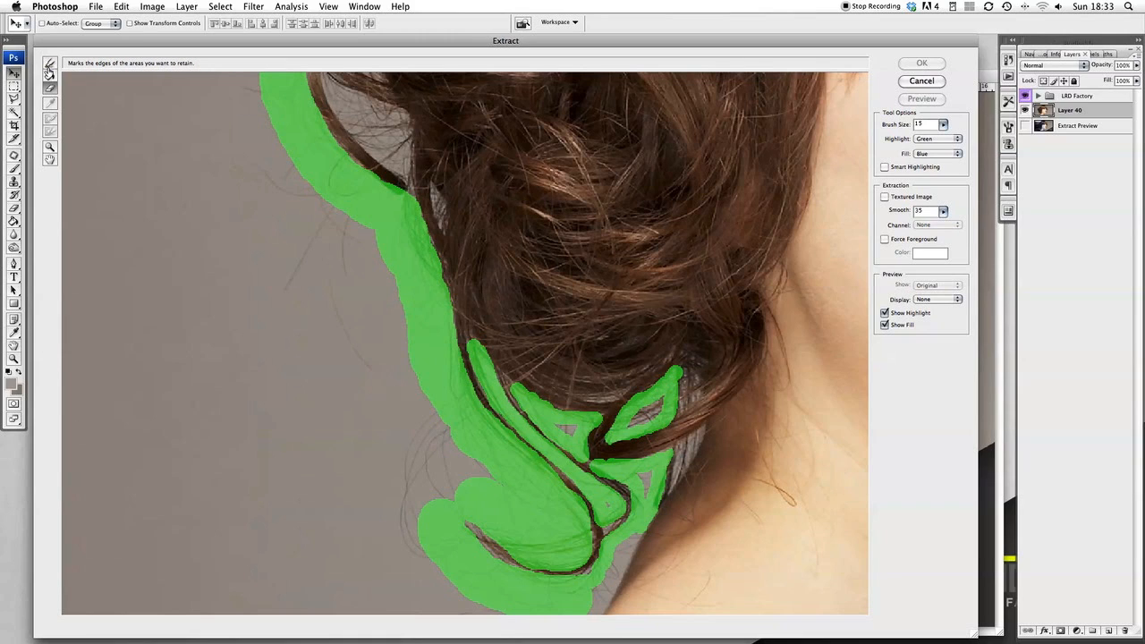
- Highlight the strand against the neck, then touch up the highlight with the Eraser
left_click(44, 99)
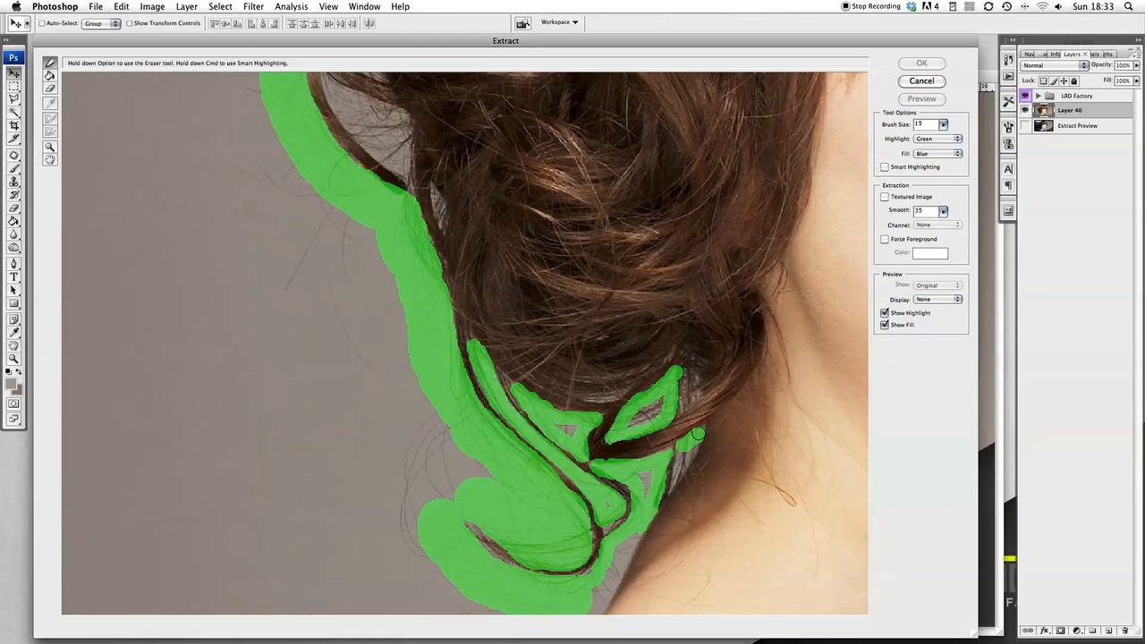
left_click_drag(698, 438, 684, 465)
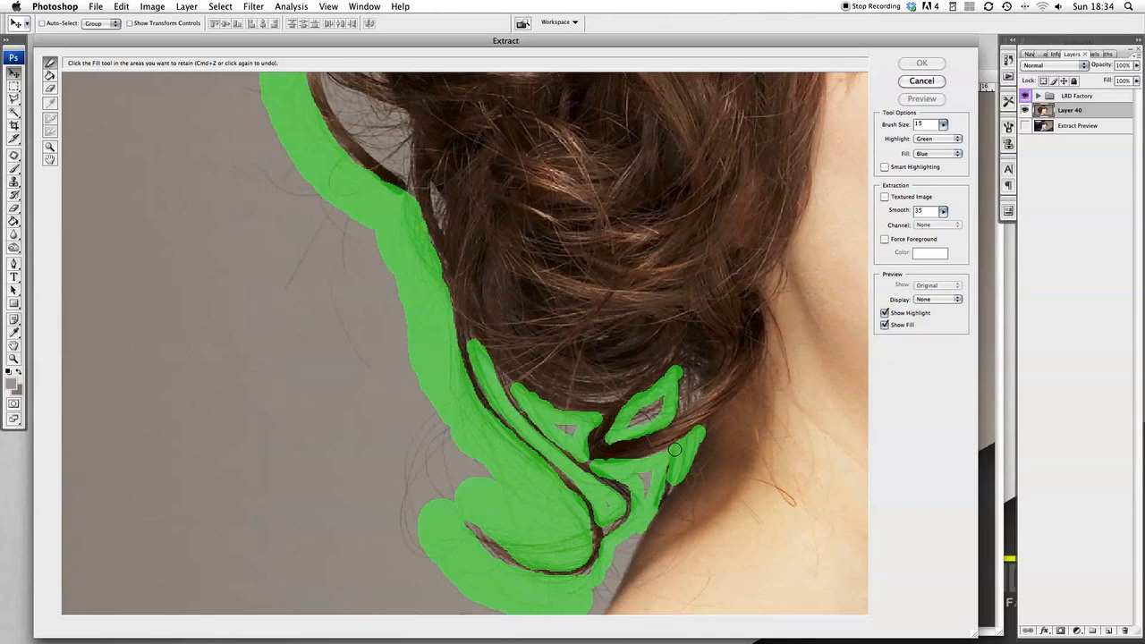
left_click(42, 83)
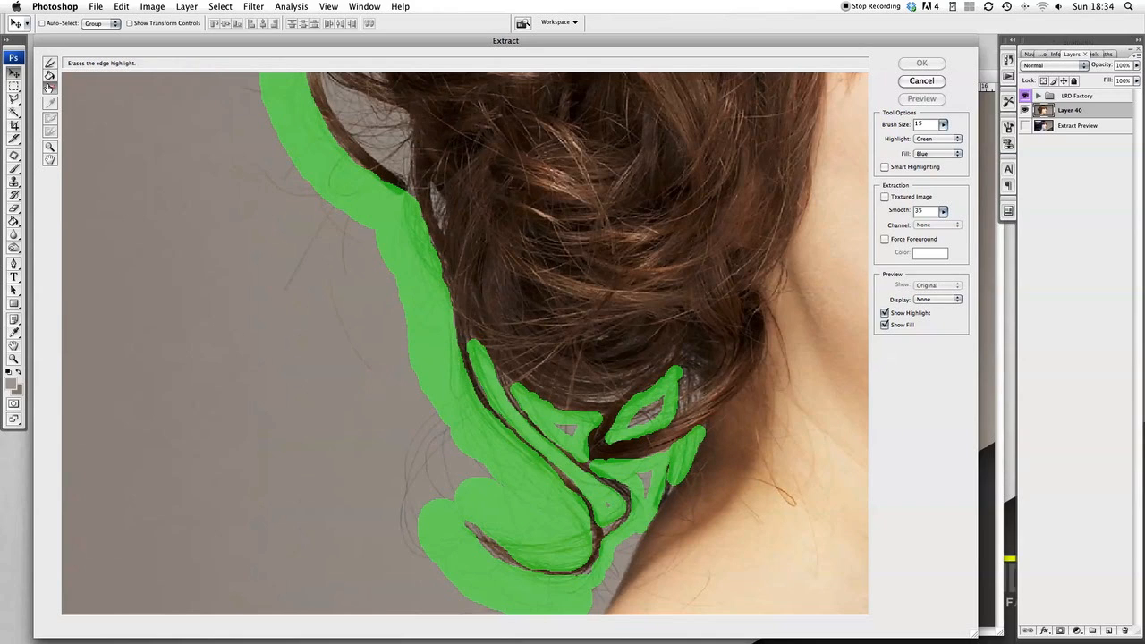
left_click(43, 87)
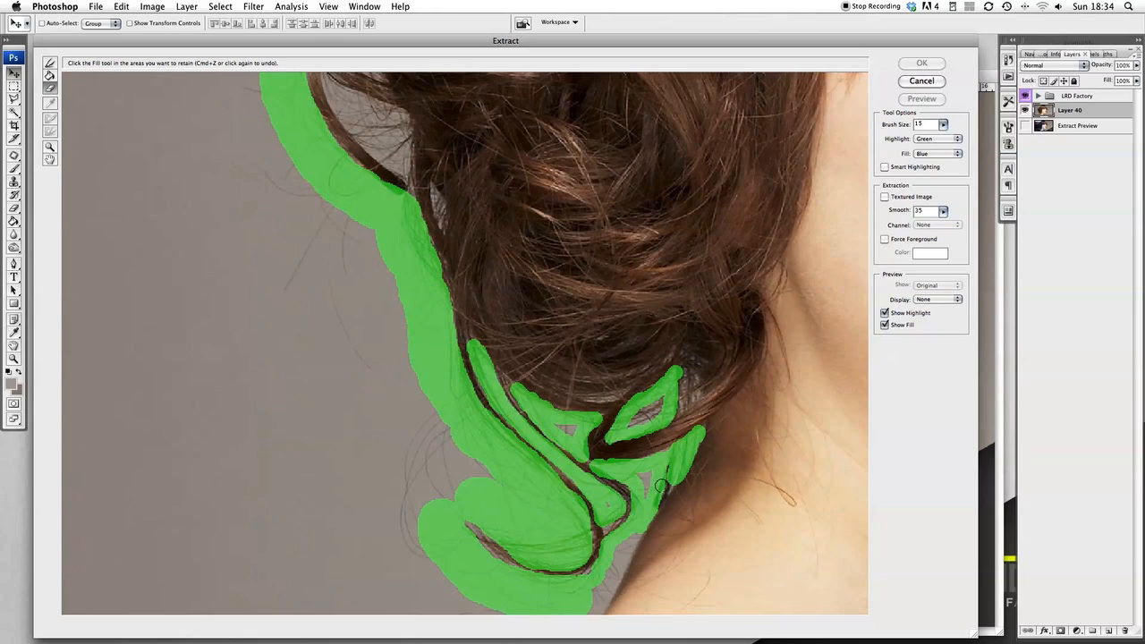
mouse_move(571, 319)
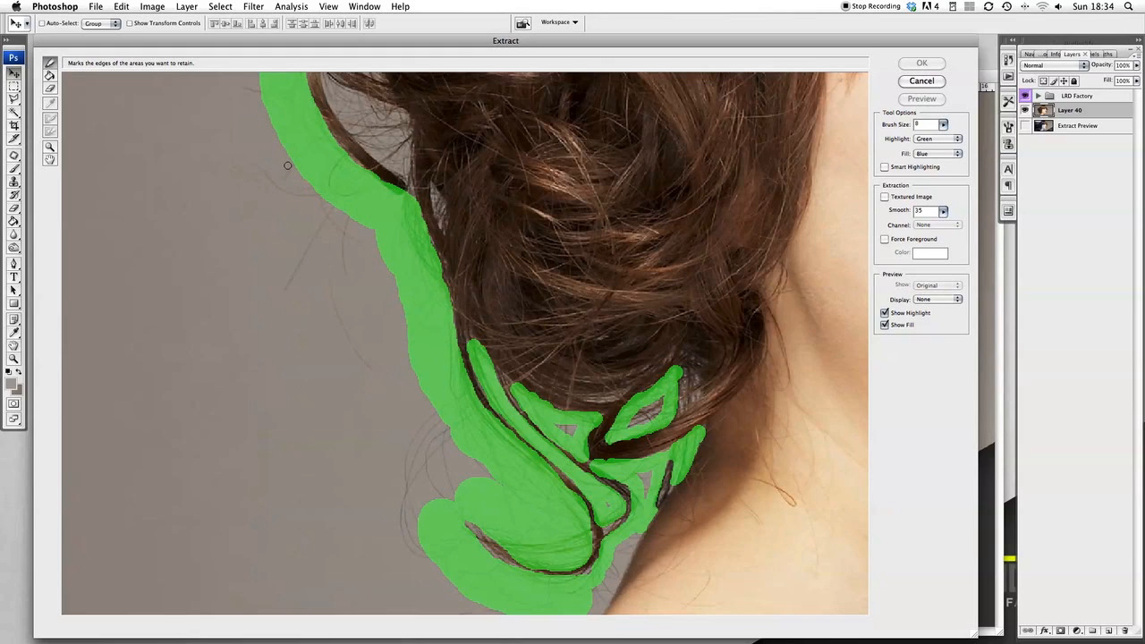
mouse_move(693, 374)
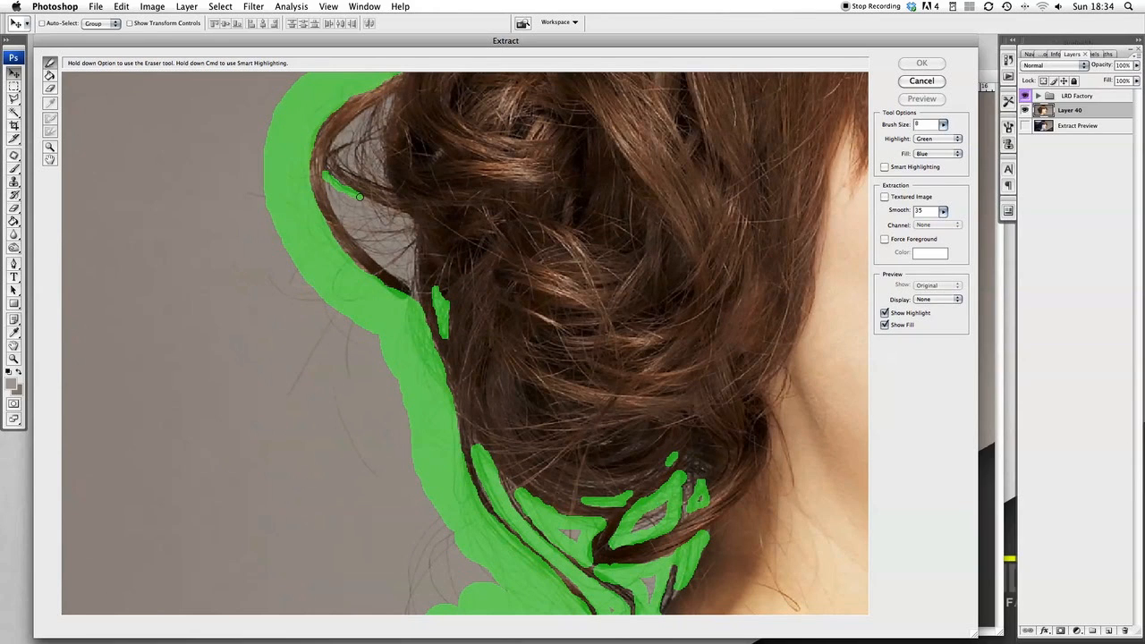
- Outline the gap around the loose strand on the upper left hair edge
left_click_drag(358, 197, 409, 223)
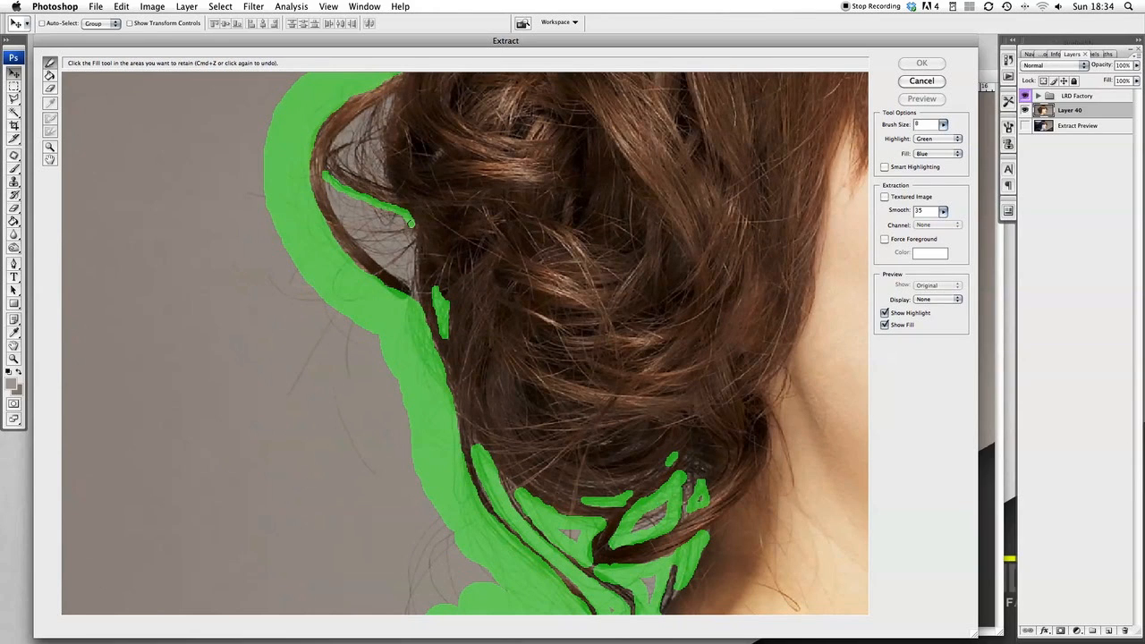
left_click_drag(408, 222, 412, 274)
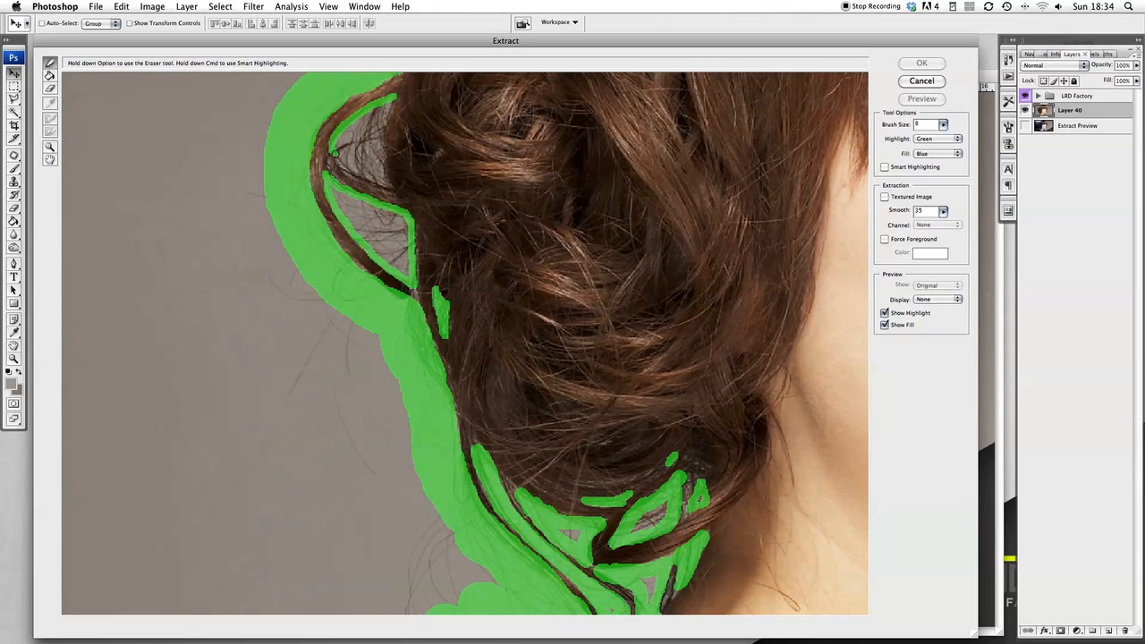
left_click_drag(336, 152, 384, 185)
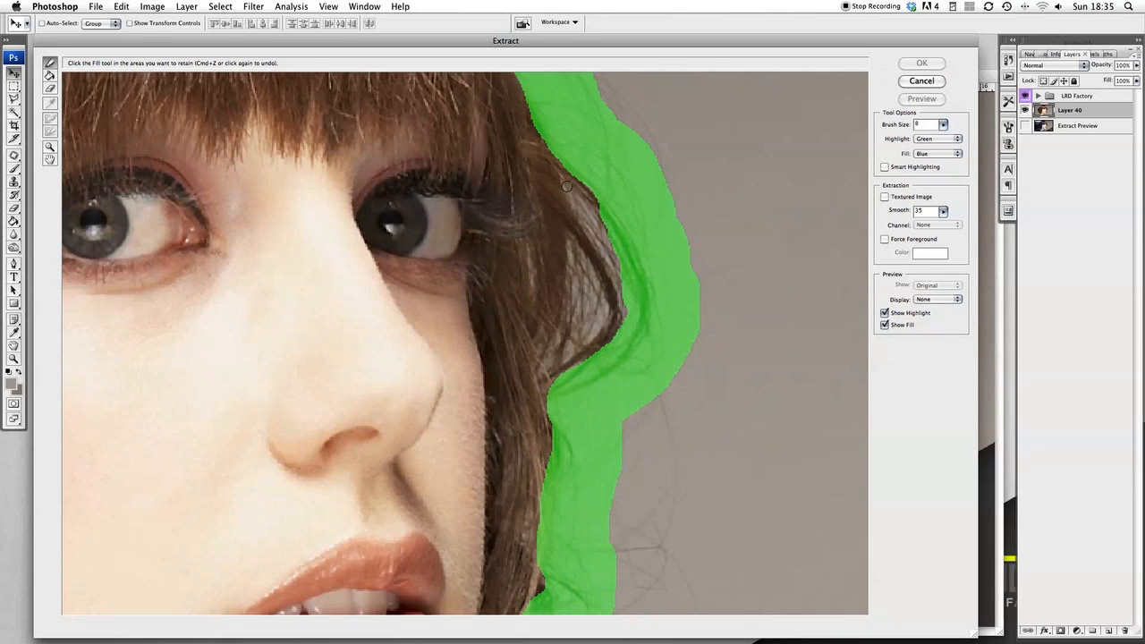
- Outline the strands beside the face down to the cheek and close the loop around them
left_click_drag(565, 179, 599, 252)
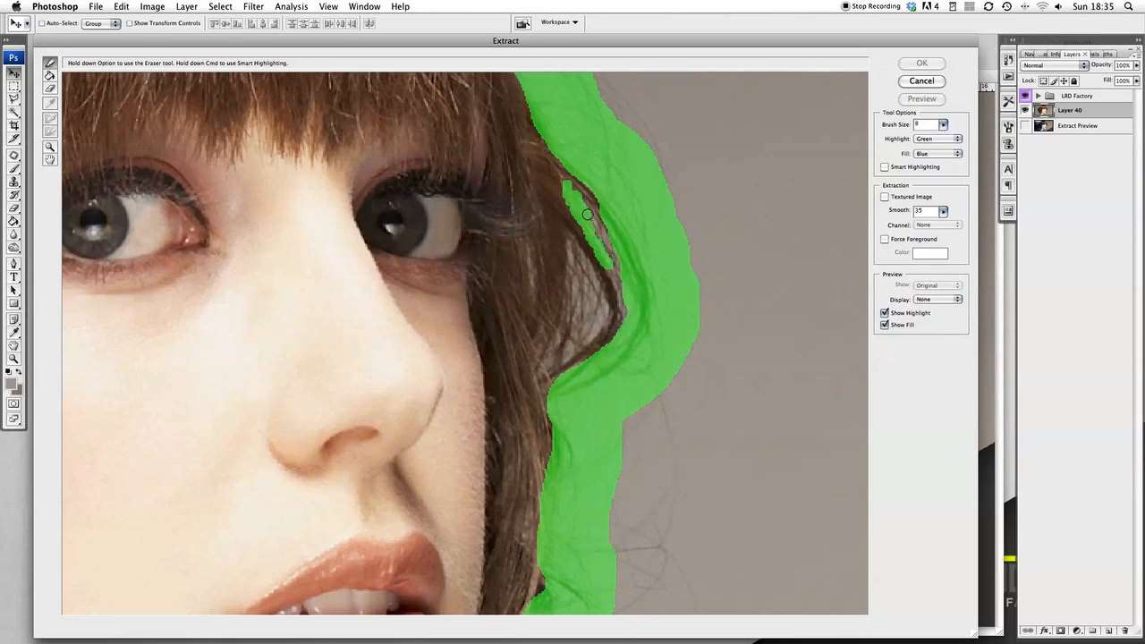
left_click_drag(586, 215, 608, 273)
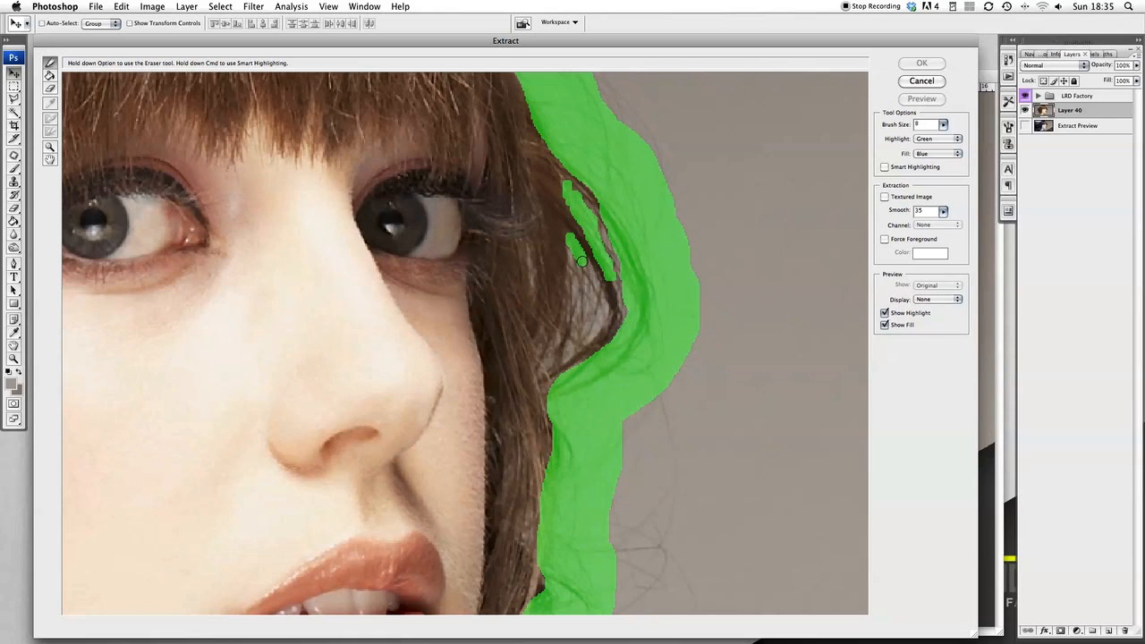
left_click_drag(581, 259, 601, 321)
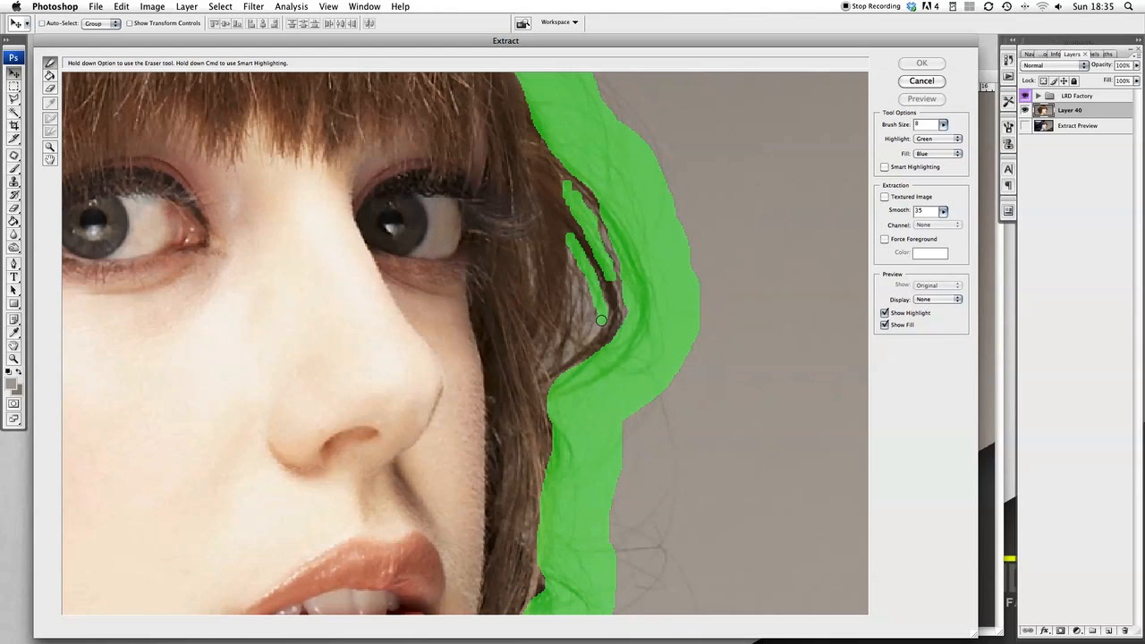
left_click_drag(601, 320, 558, 360)
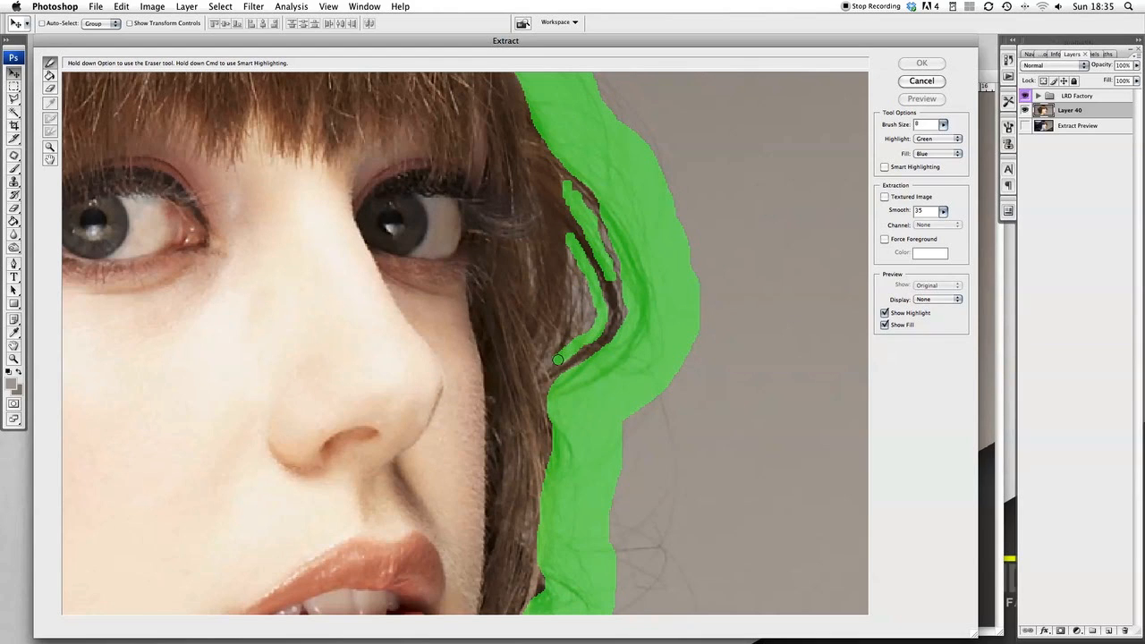
left_click_drag(557, 361, 563, 313)
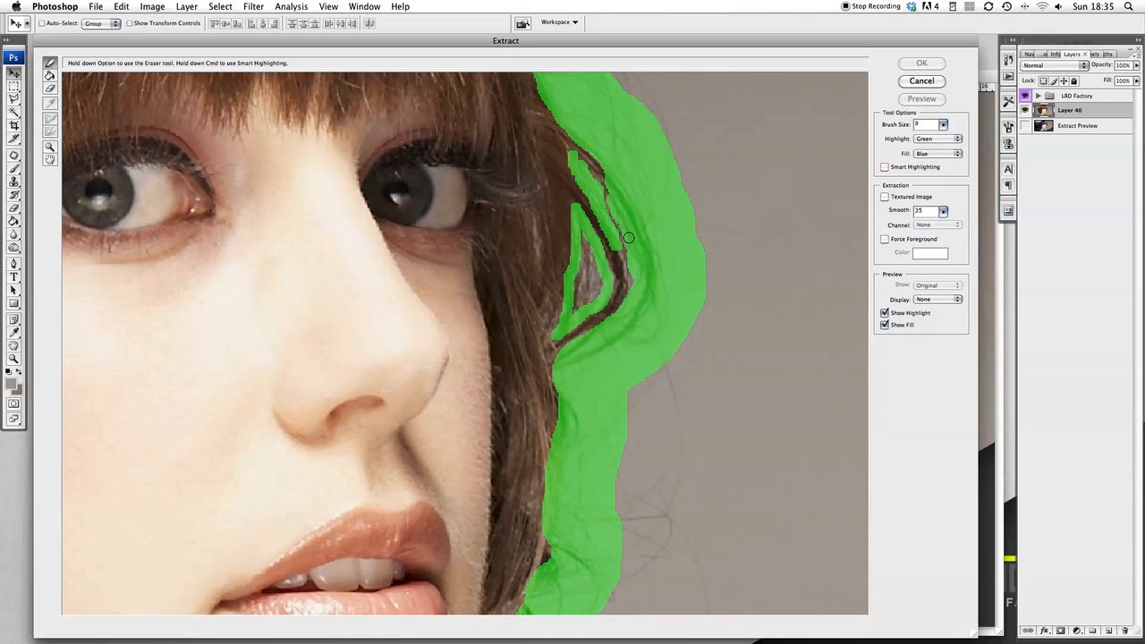
left_click_drag(629, 237, 631, 292)
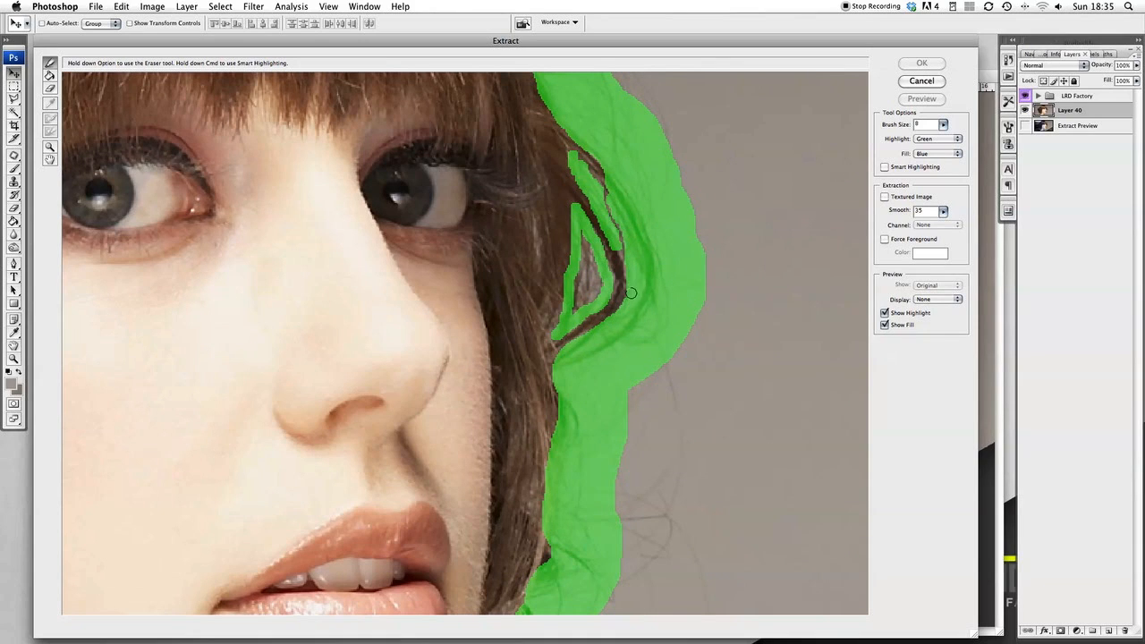
left_click_drag(631, 293, 536, 233)
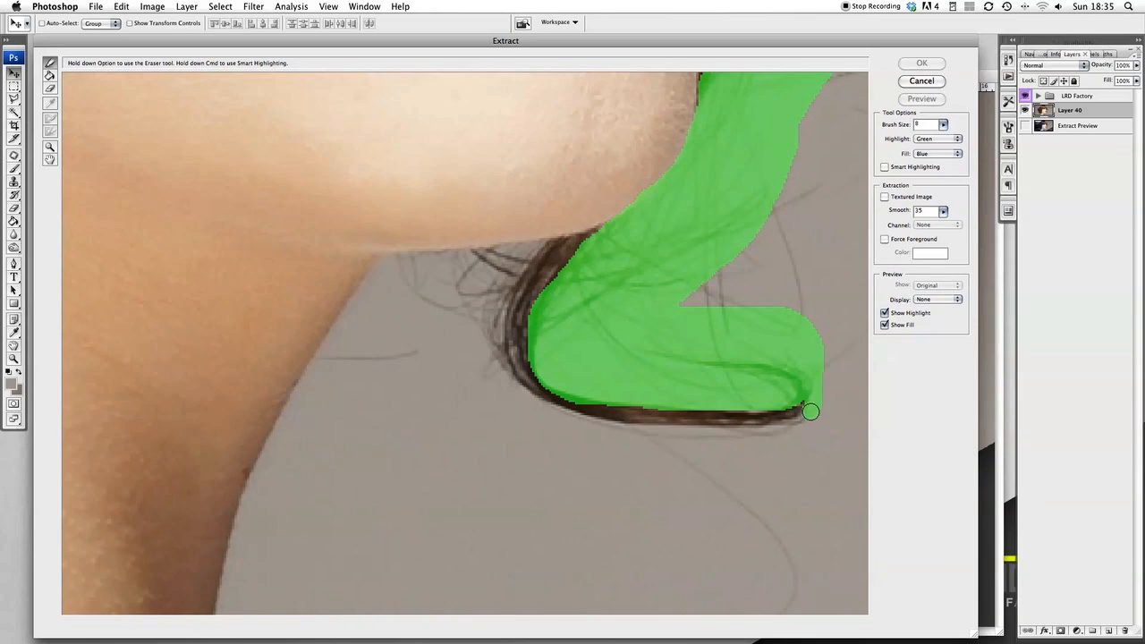
- Trace the bottom and outer edge of the curl beneath the chin
left_click_drag(809, 412, 745, 429)
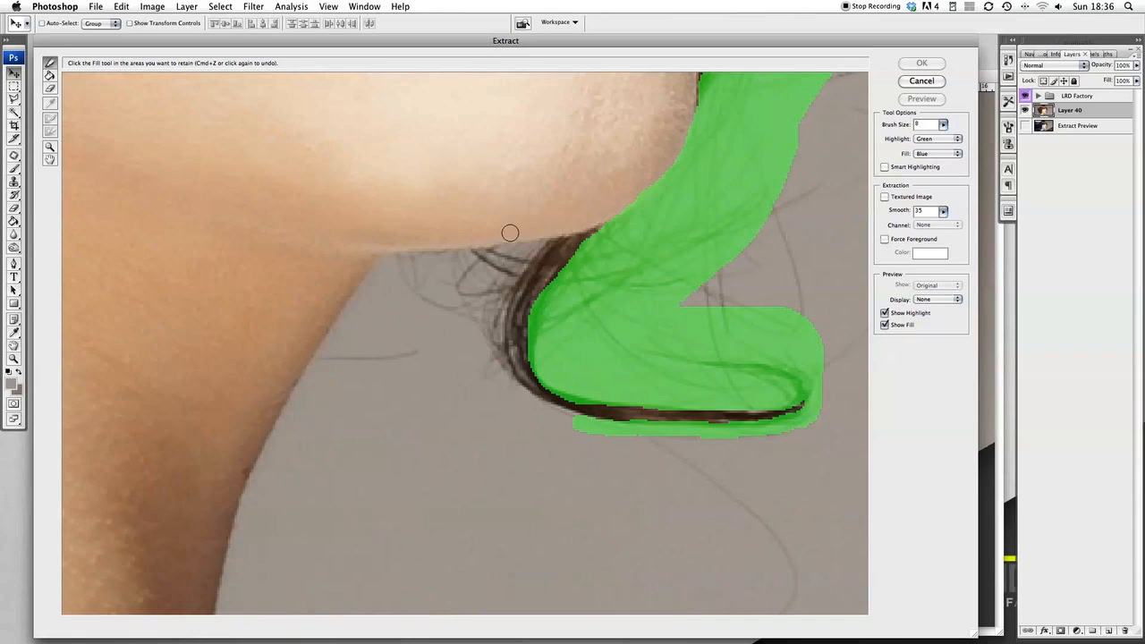
left_click_drag(509, 233, 505, 302)
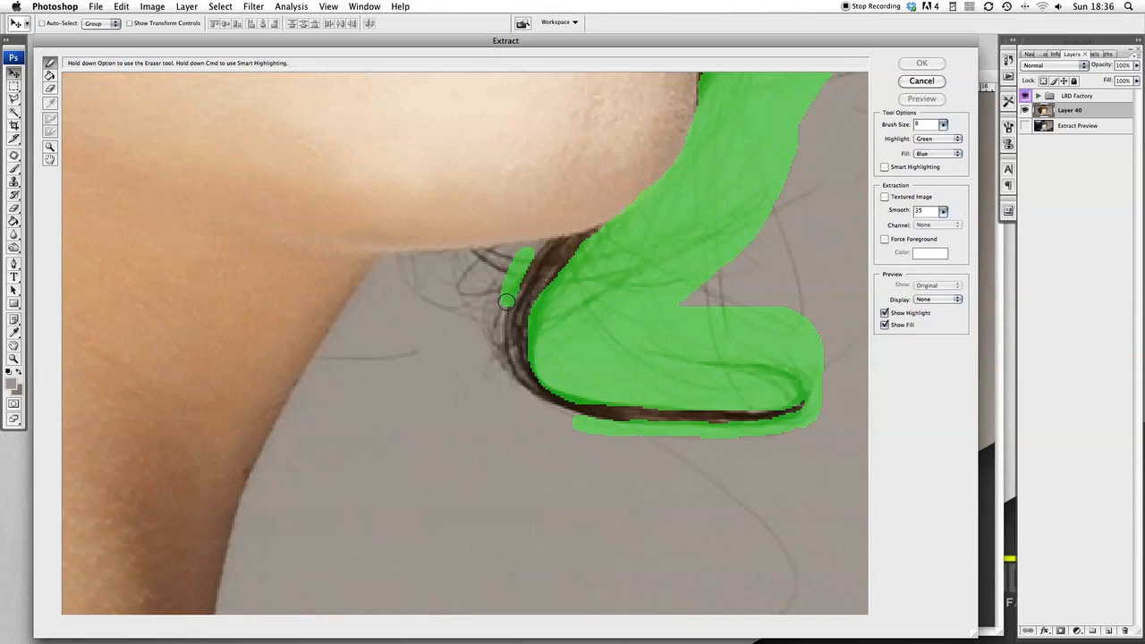
left_click_drag(505, 301, 501, 355)
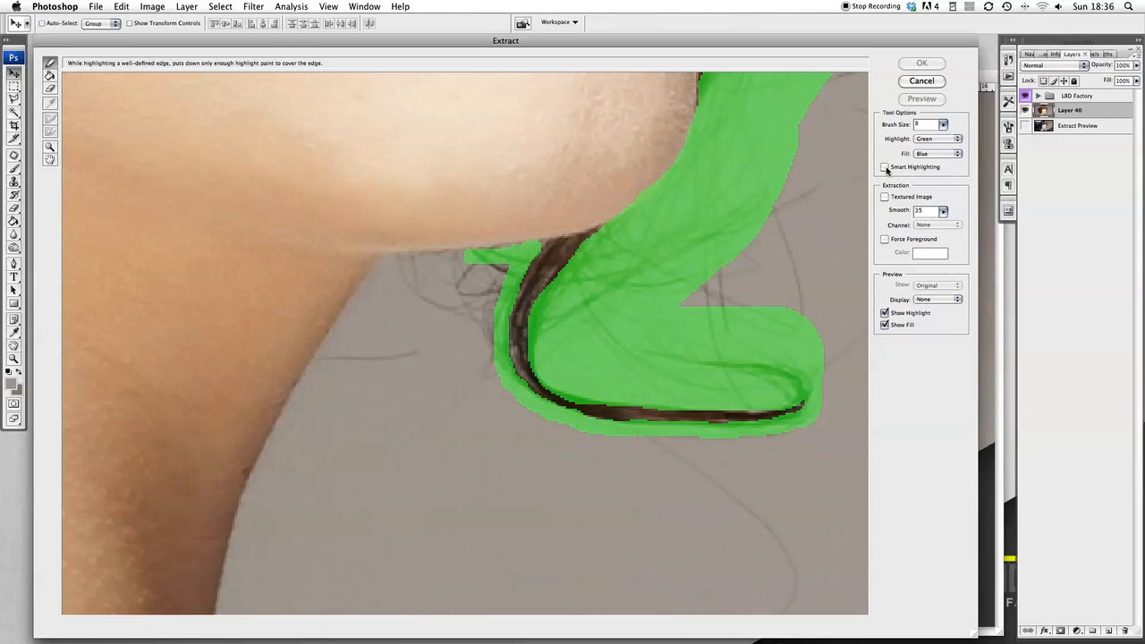
- Turn on Smart Highlighting and trace a thin edge from the chin curl down the neck toward the shoulder
left_click(883, 167)
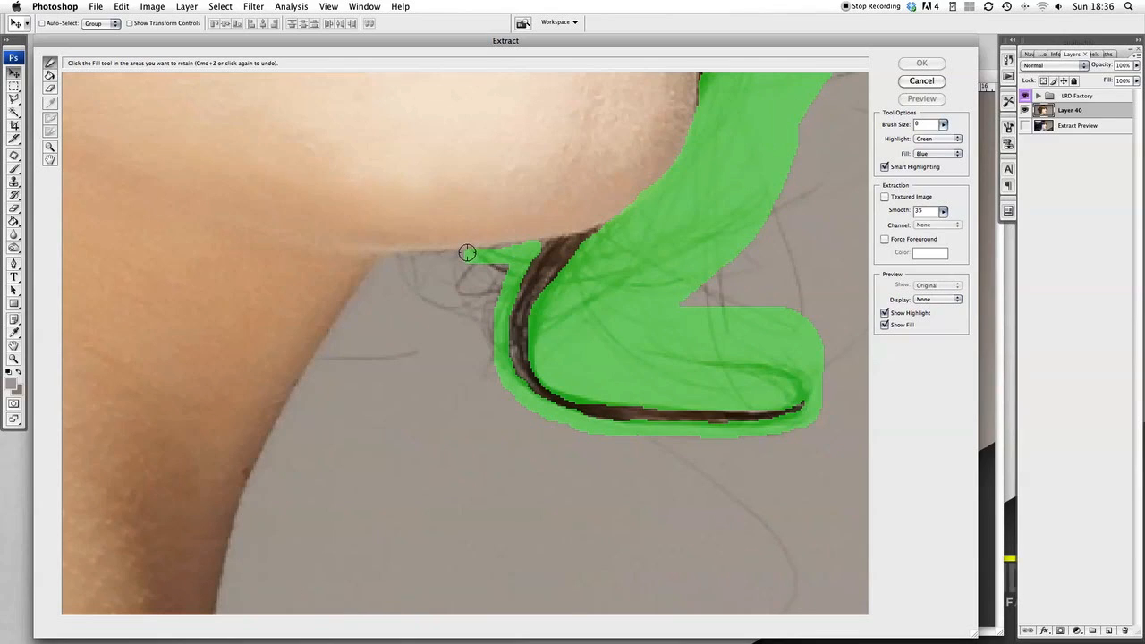
mouse_move(466, 251)
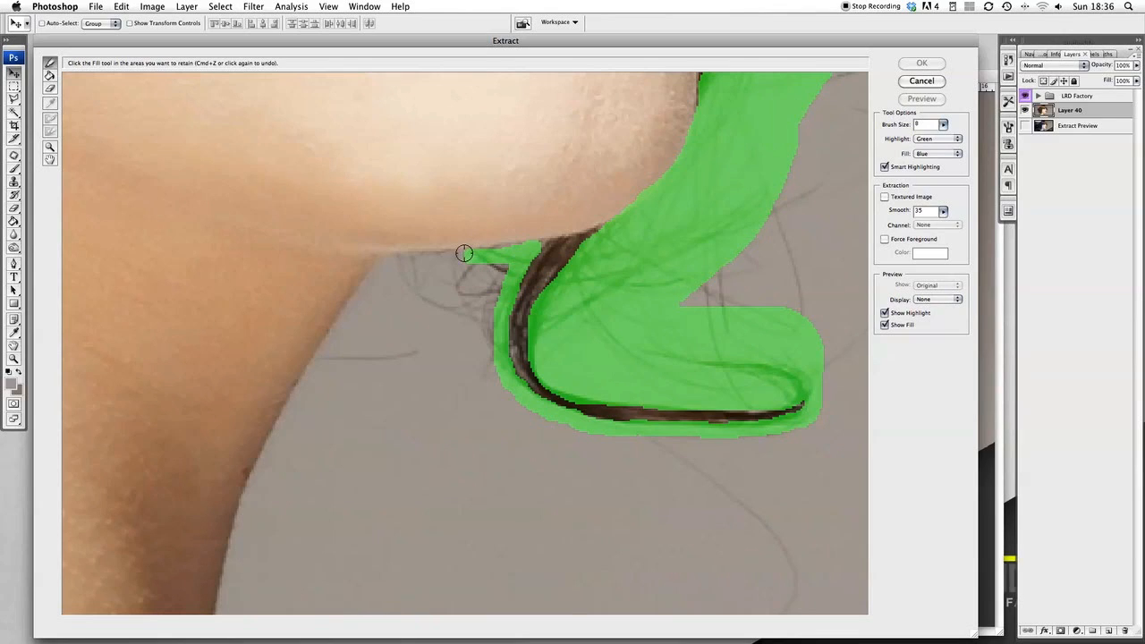
mouse_move(461, 251)
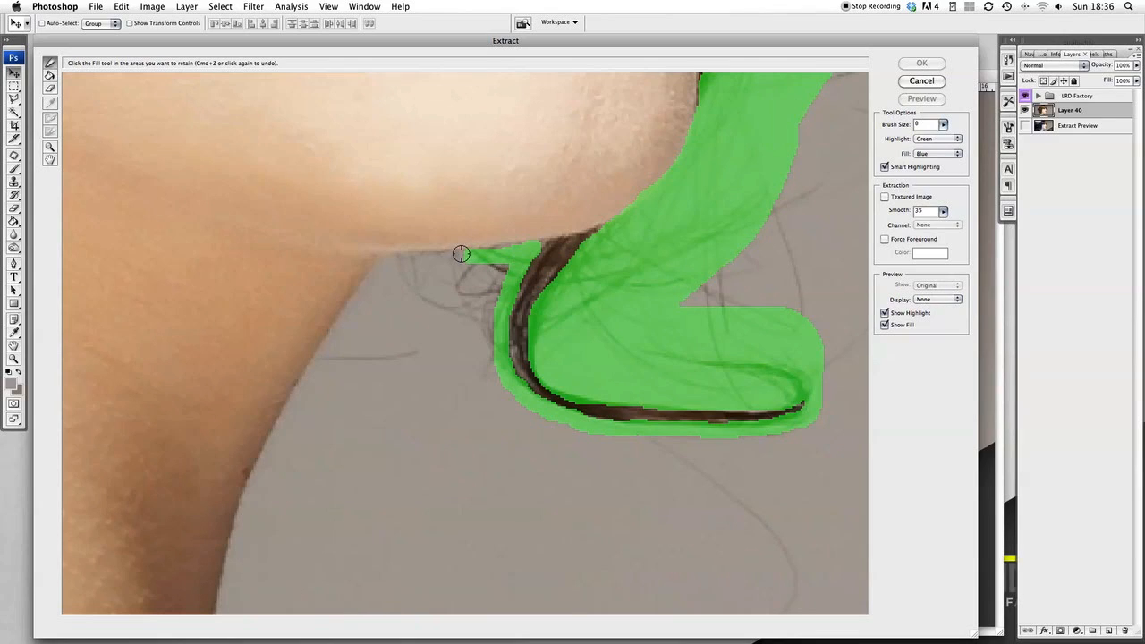
mouse_move(457, 253)
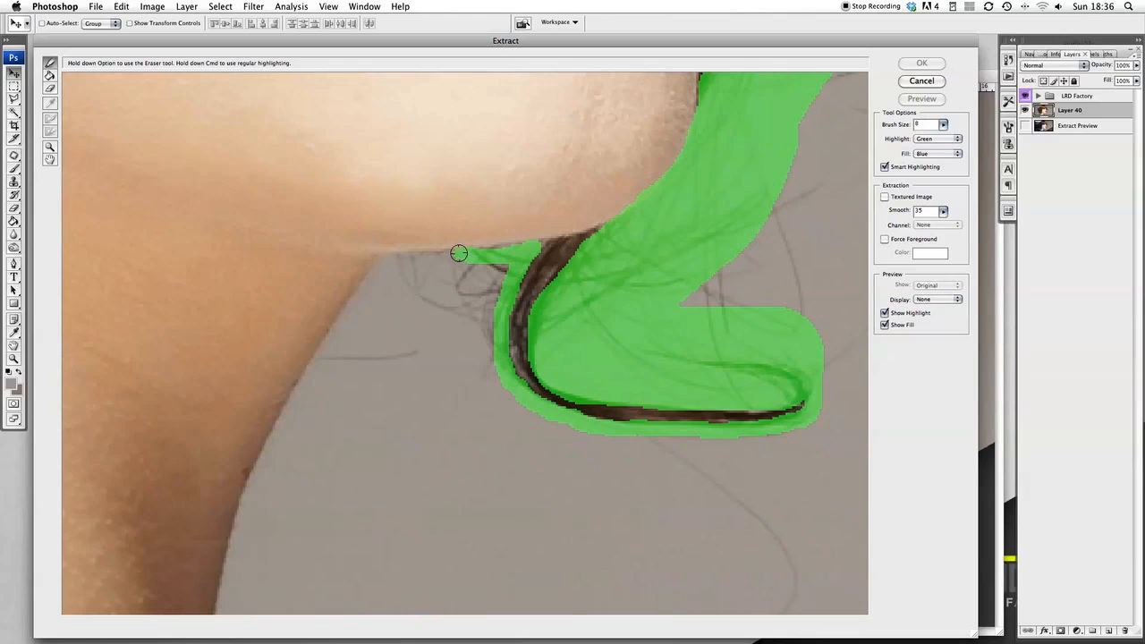
left_click_drag(458, 252, 389, 254)
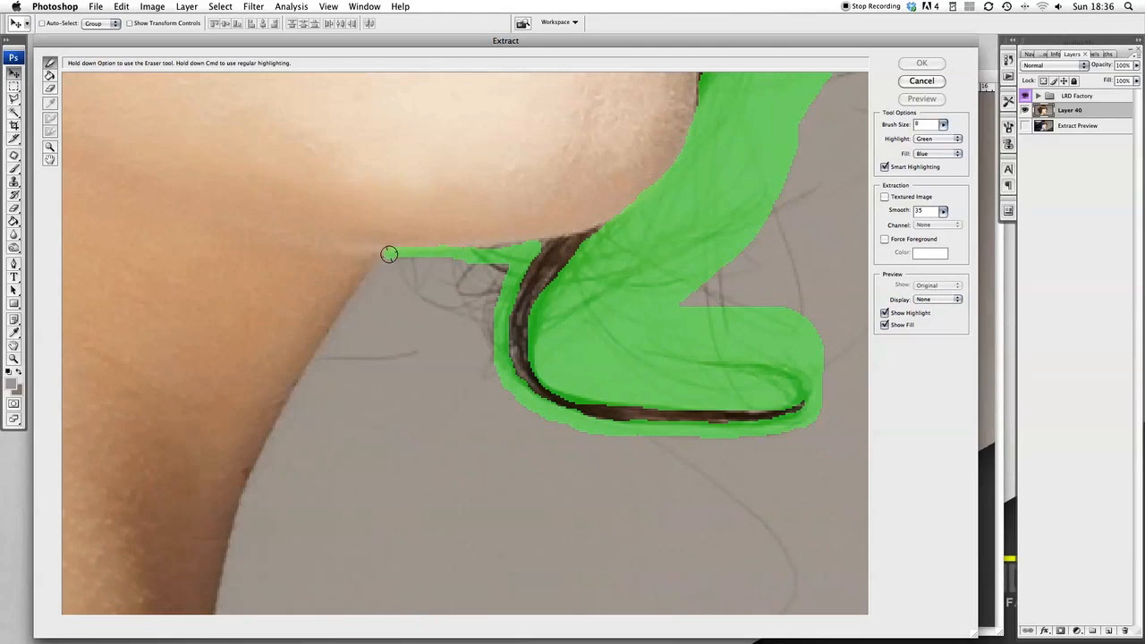
left_click_drag(390, 255, 352, 292)
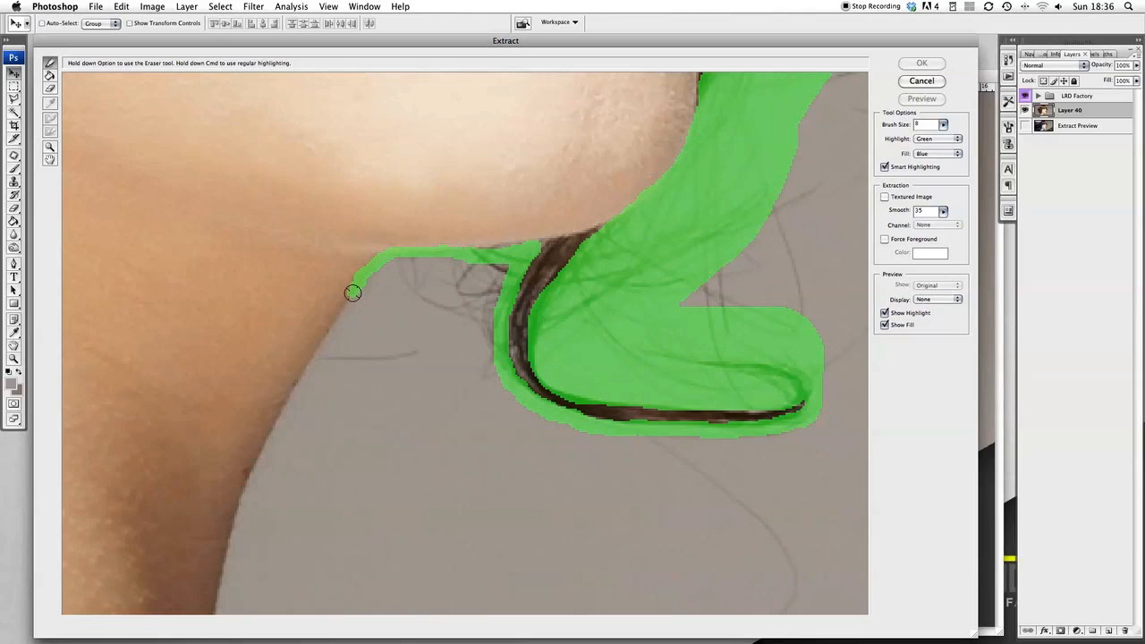
left_click_drag(353, 293, 322, 347)
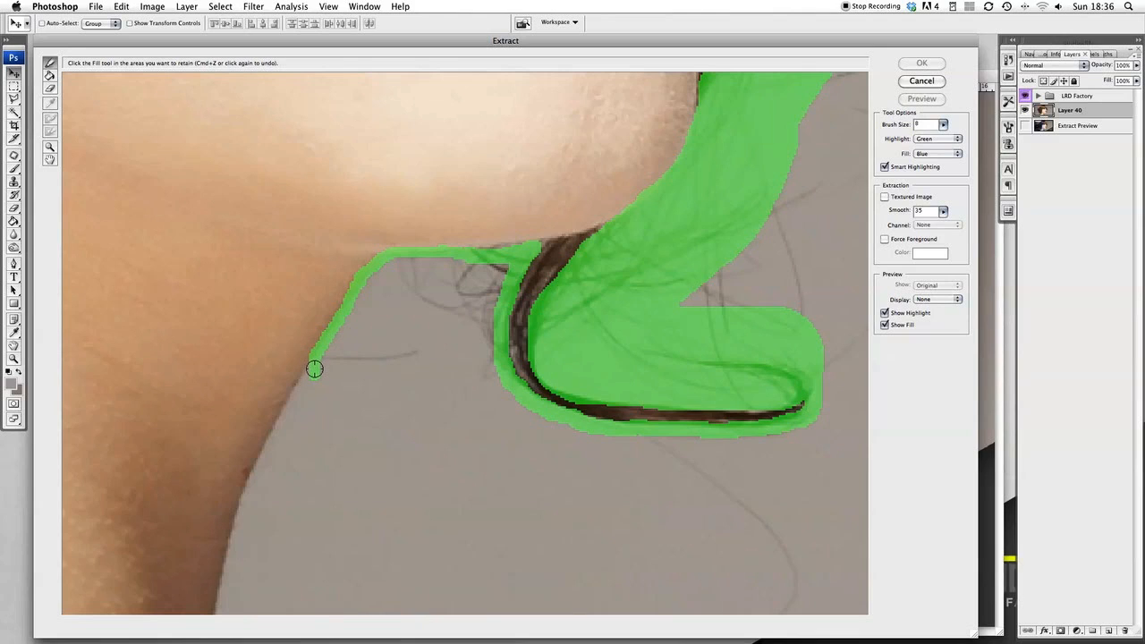
mouse_move(321, 347)
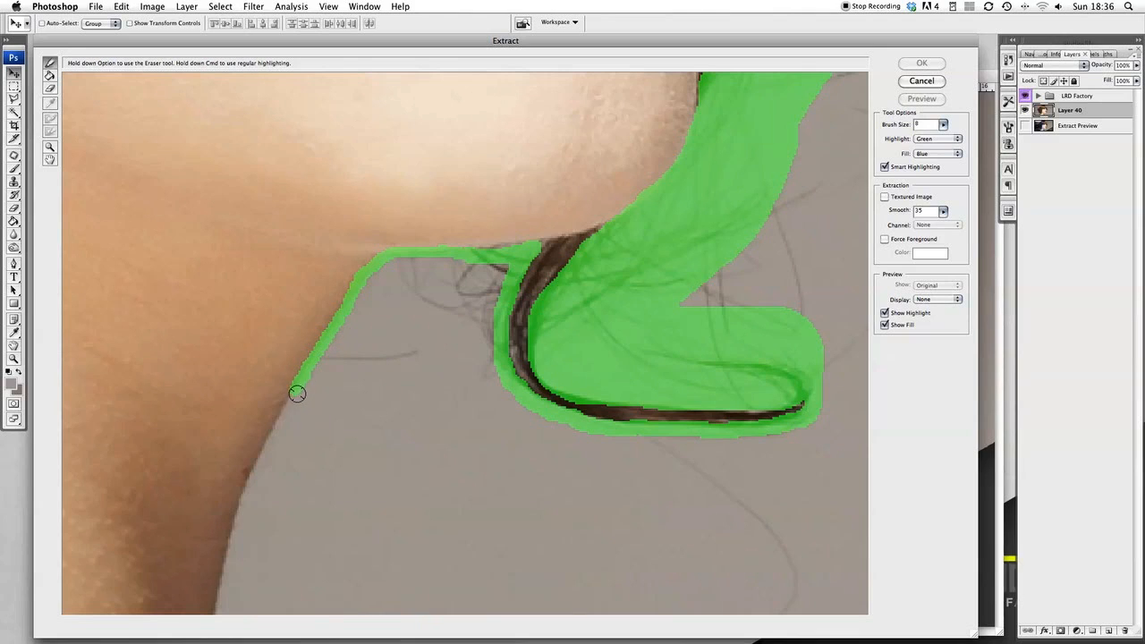
left_click_drag(297, 394, 263, 451)
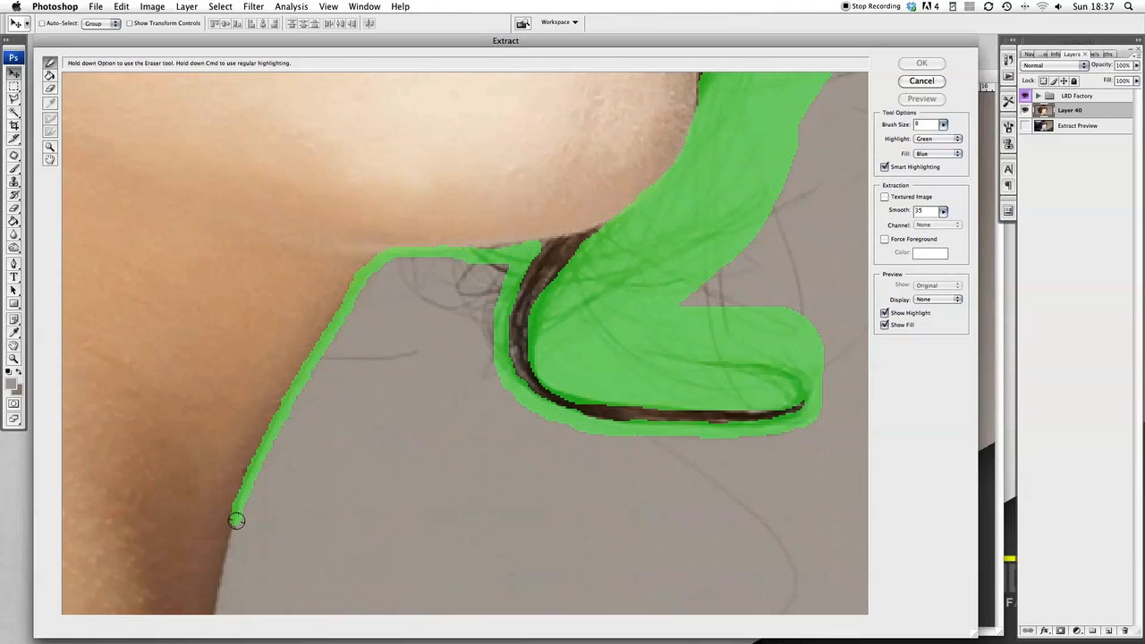
left_click_drag(237, 521, 219, 580)
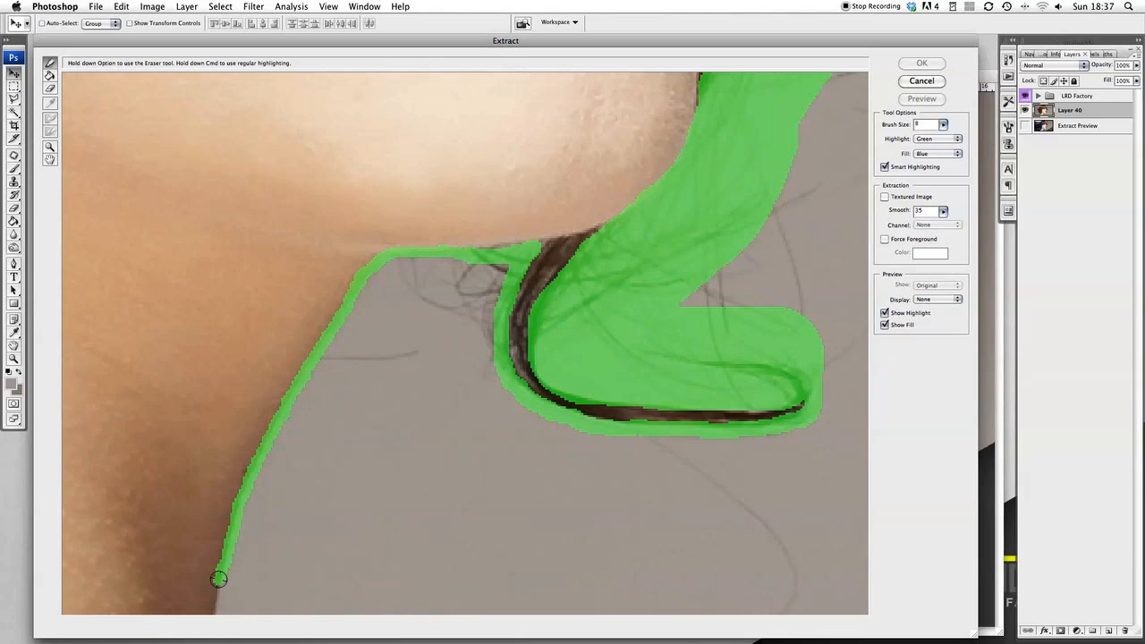
left_click_drag(219, 578, 213, 611)
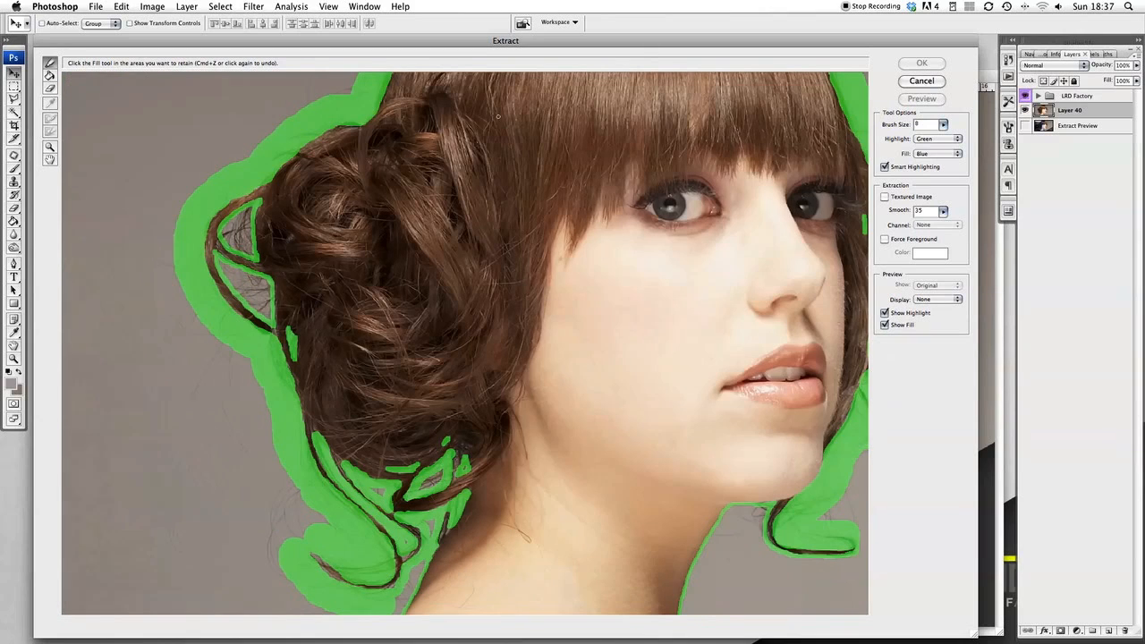
mouse_move(97, 122)
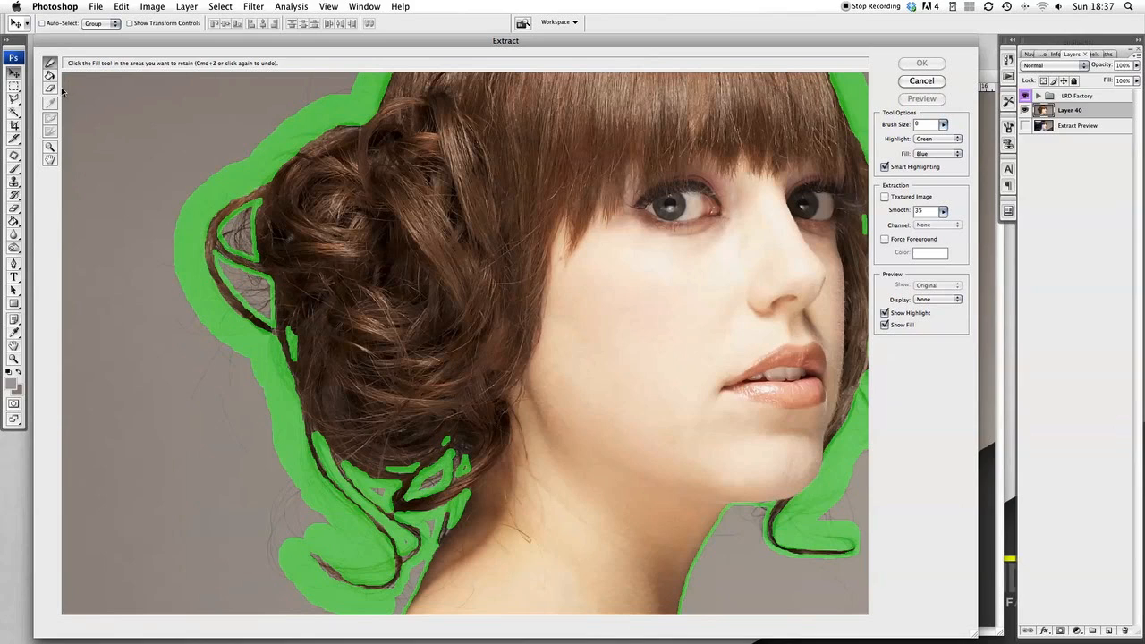
mouse_move(43, 88)
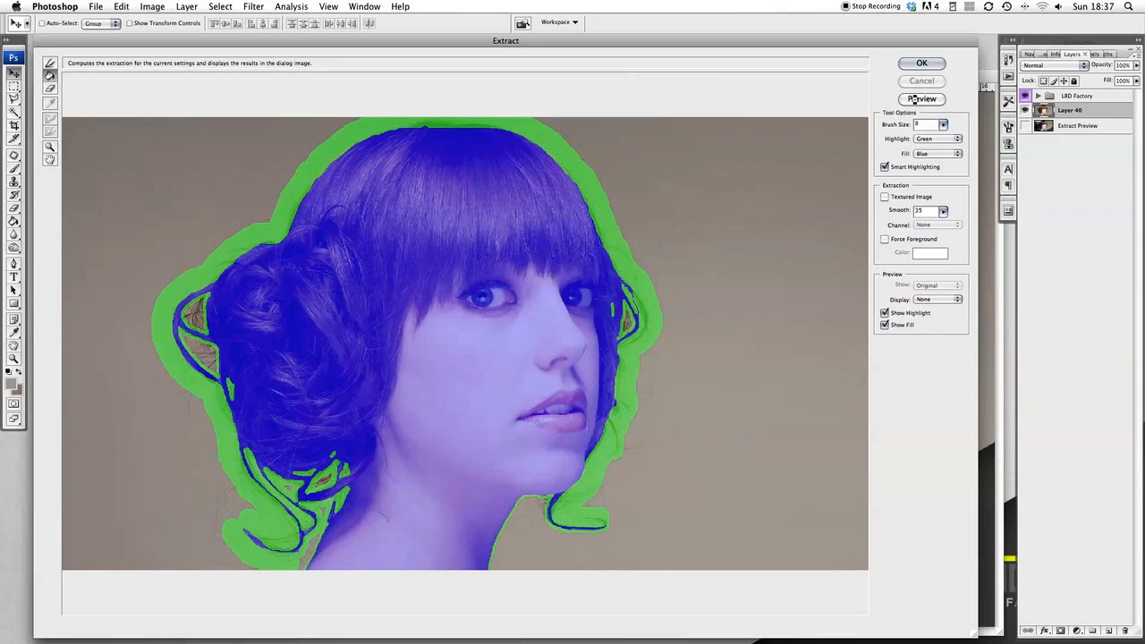
- Preview the filled outline, then apply the extraction to isolate the head and hair
left_click(919, 99)
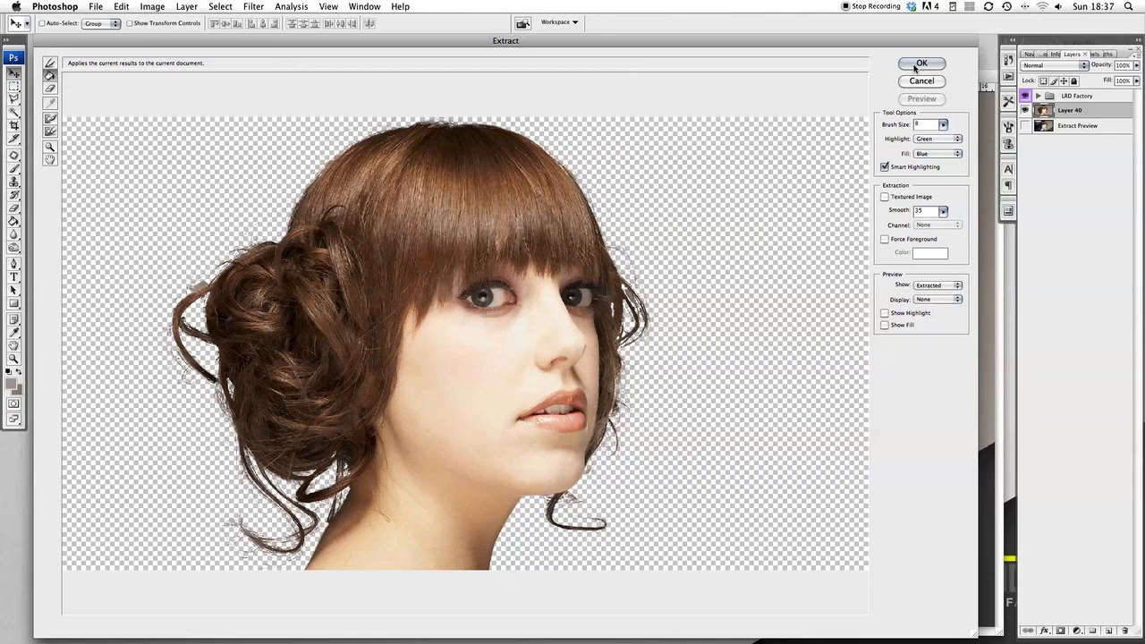
left_click(921, 62)
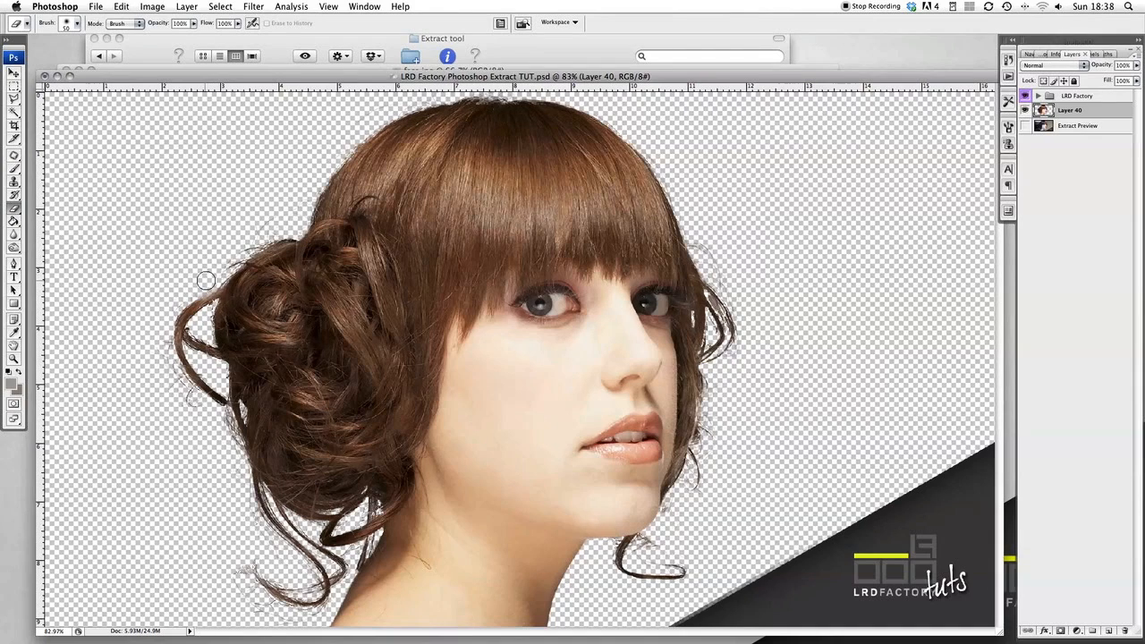
mouse_move(256, 307)
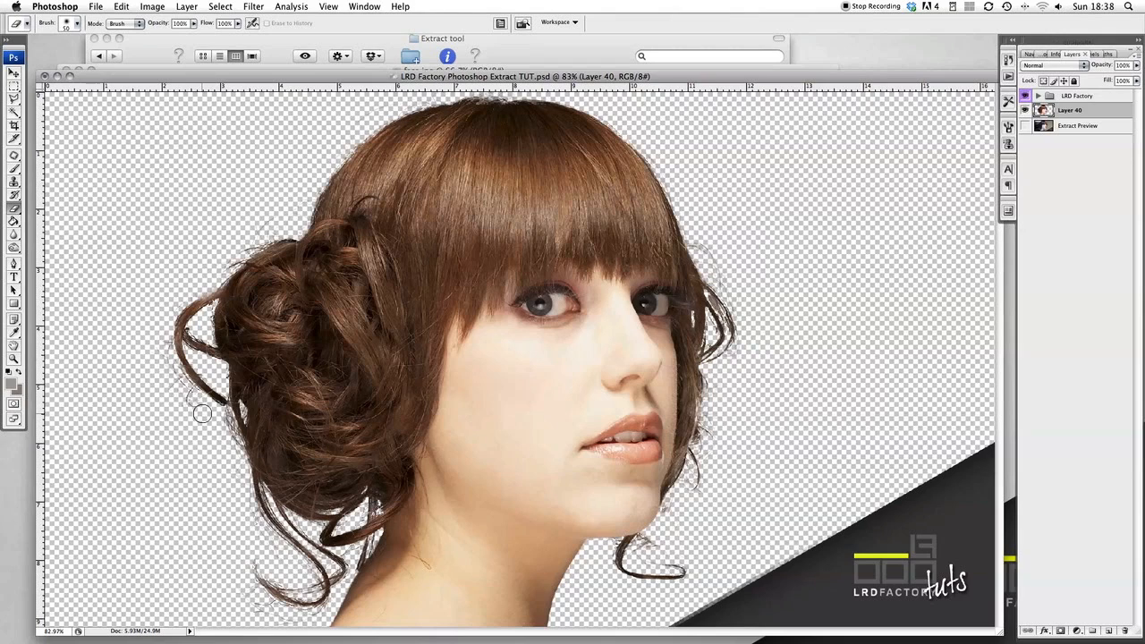
mouse_move(160, 301)
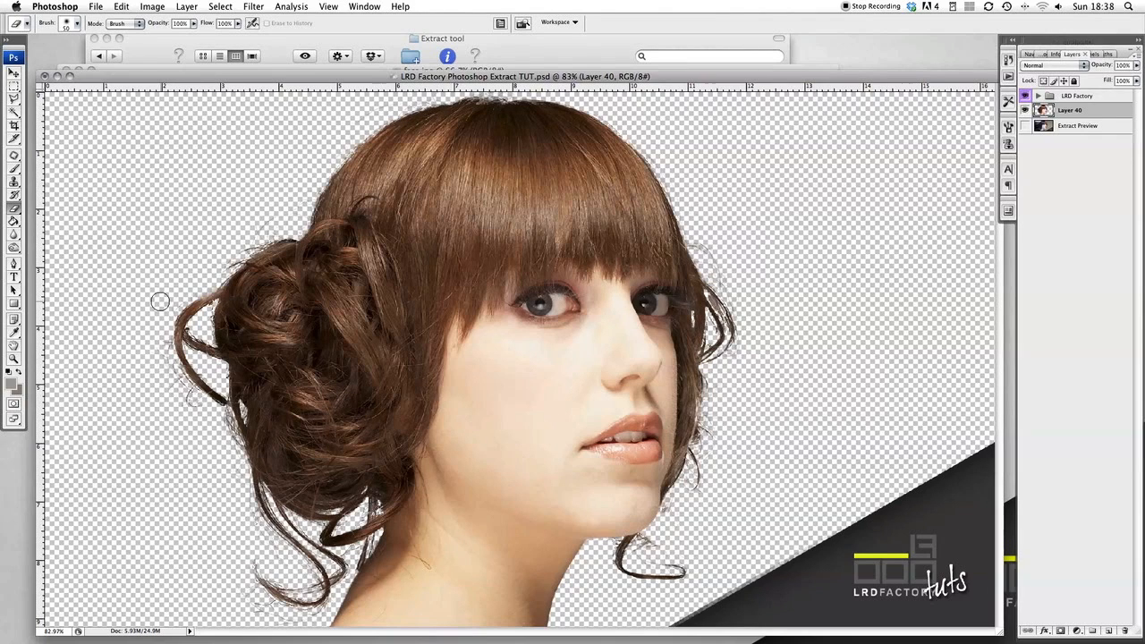
mouse_move(177, 207)
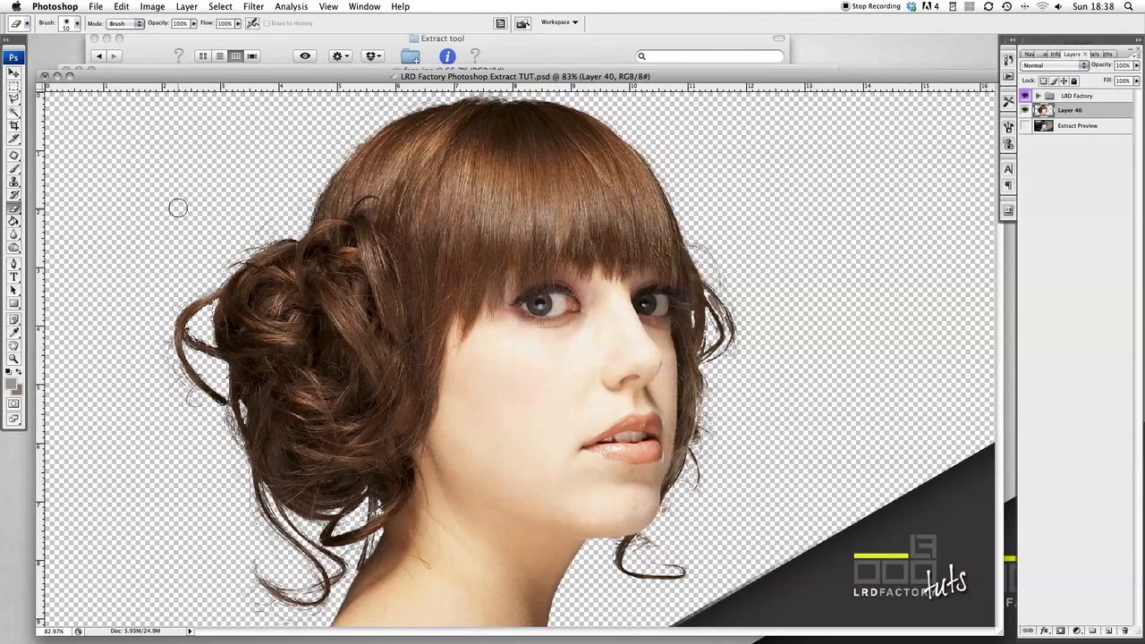
mouse_move(557, 240)
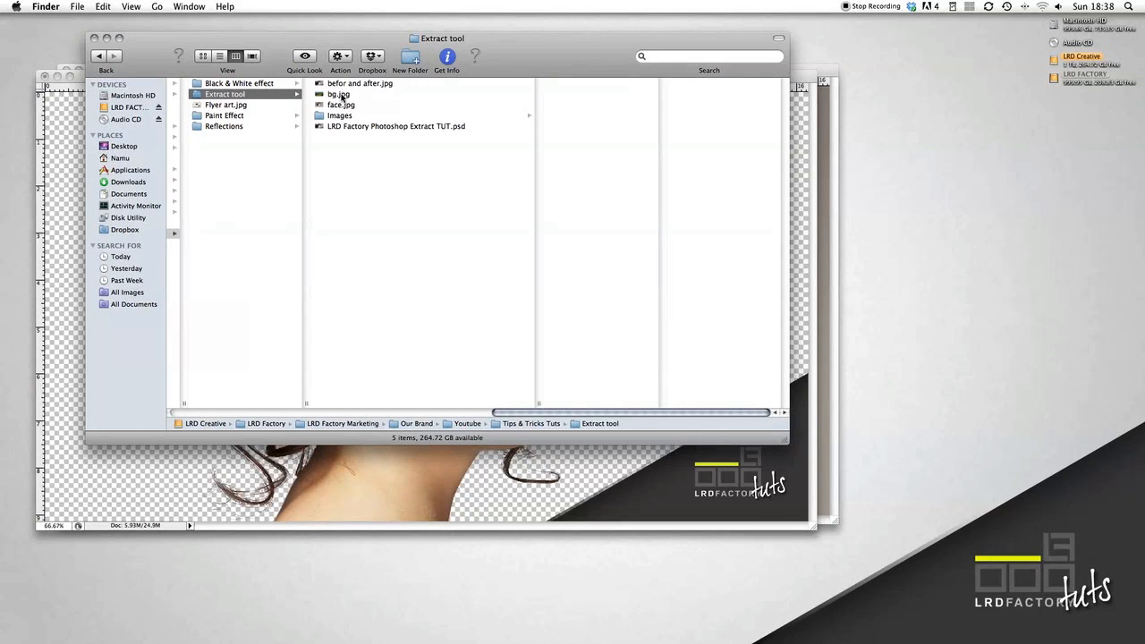
mouse_move(578, 614)
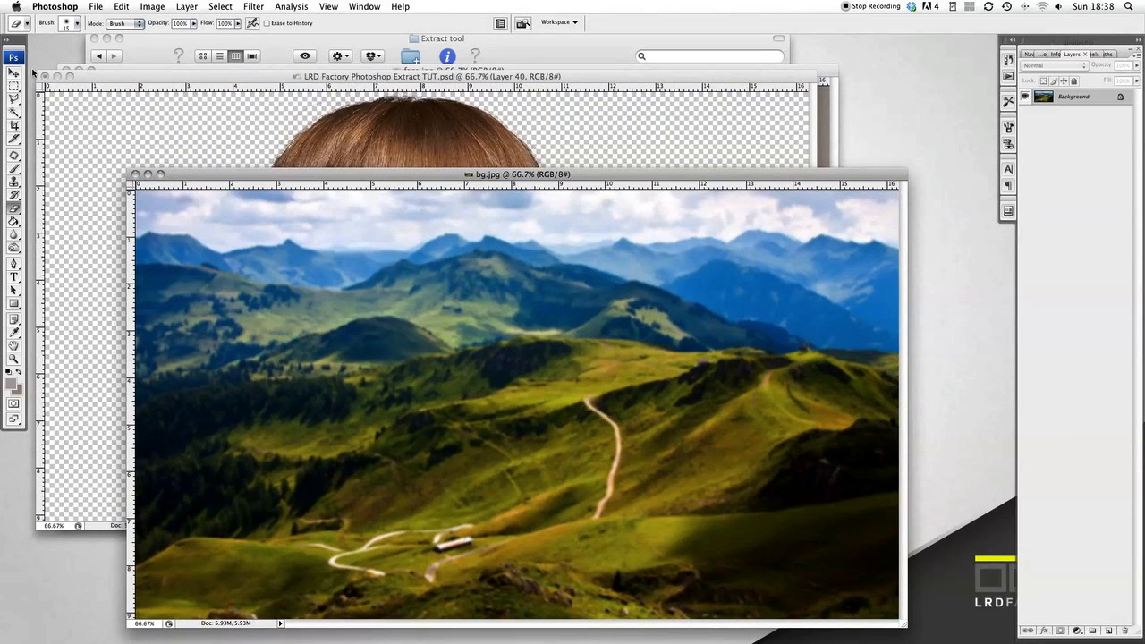
- Tile the document windows horizontally and maximize LRD Factory Photoshop Extract TUT.psd
left_click(13, 60)
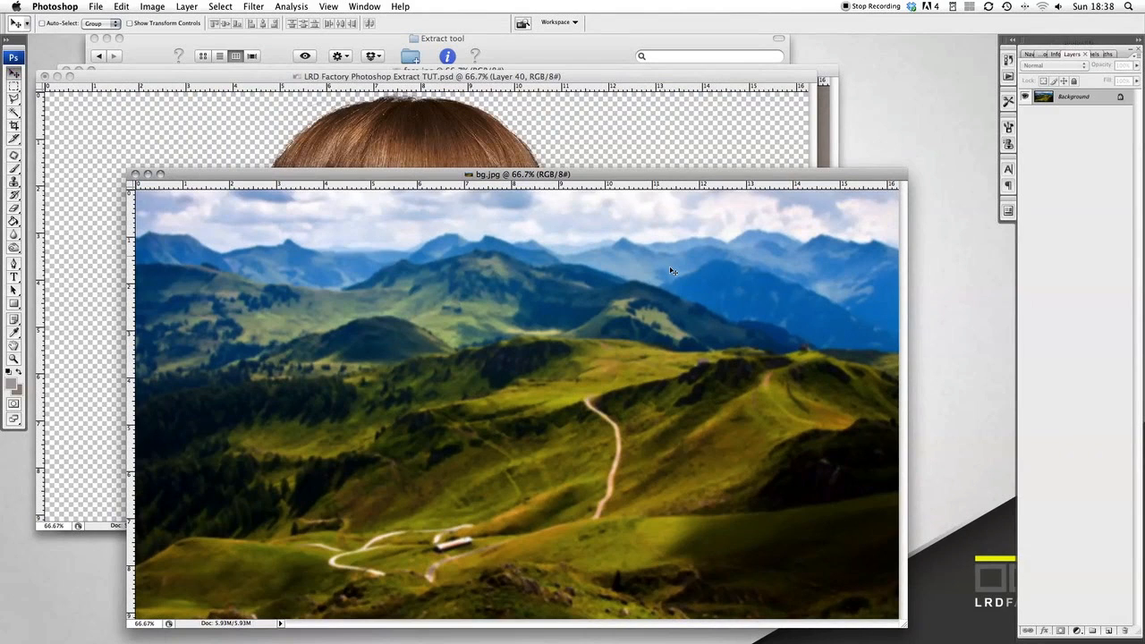
mouse_move(578, 259)
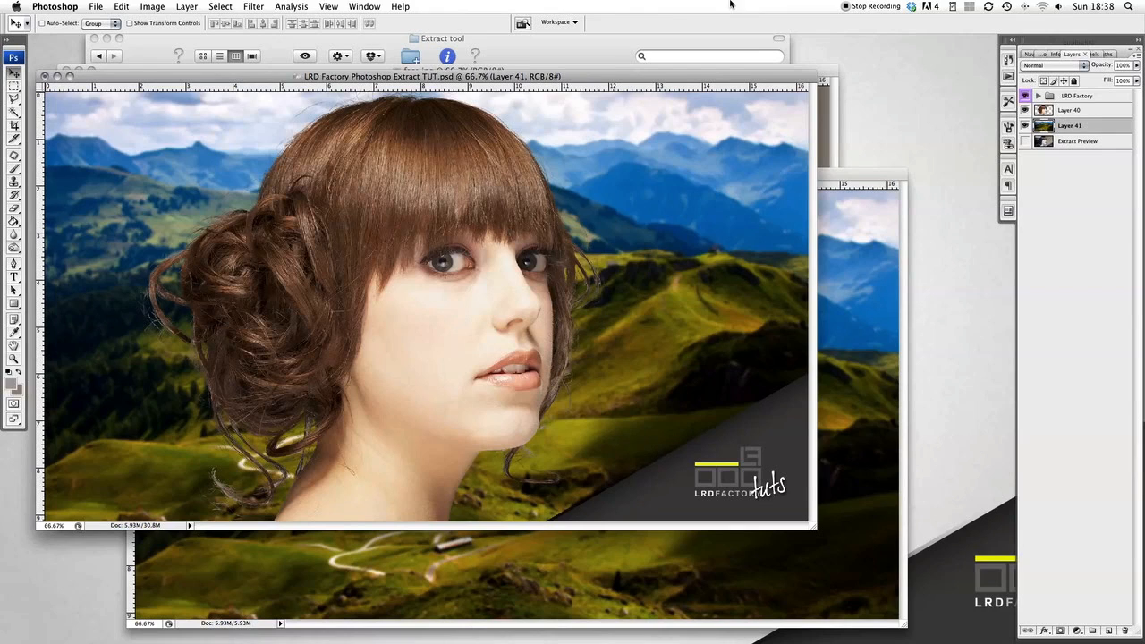
left_click(360, 5)
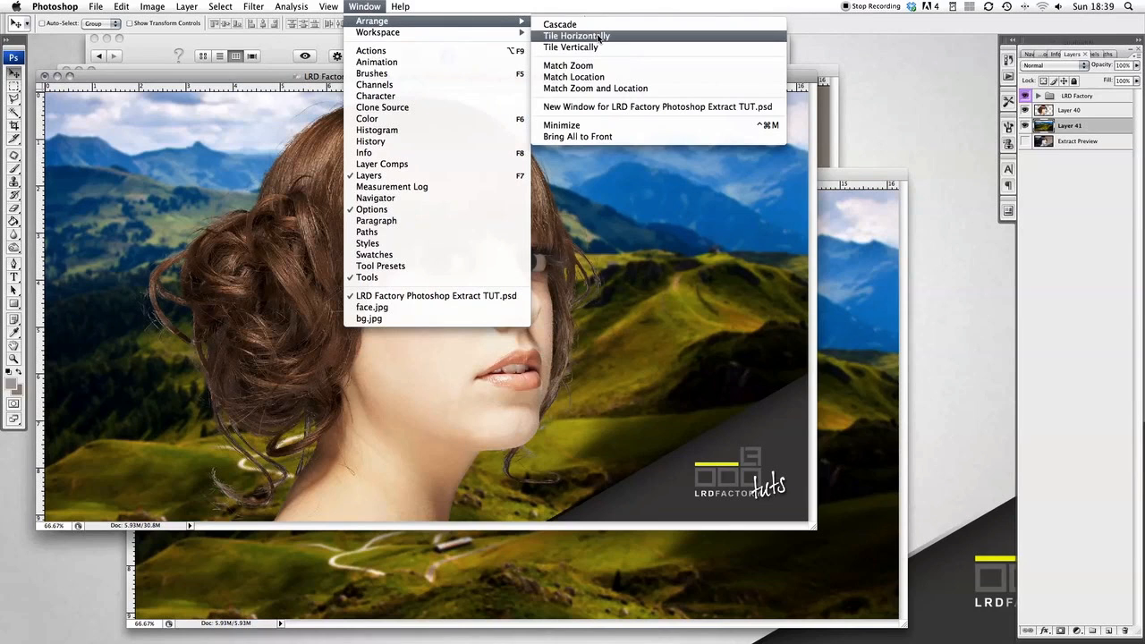
left_click(579, 36)
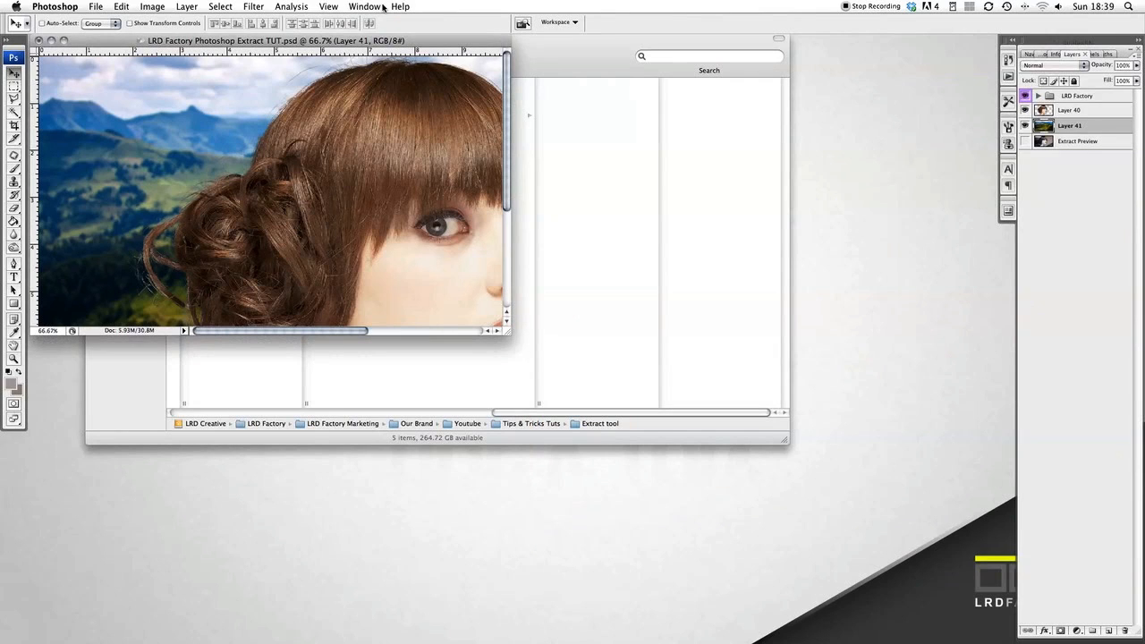
left_click(364, 6)
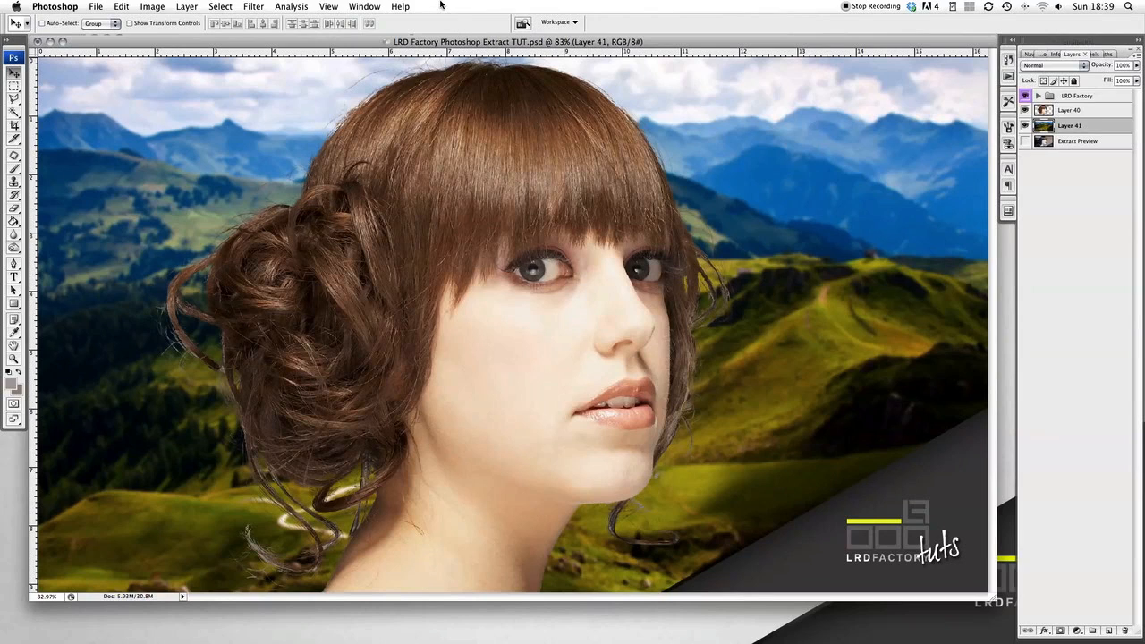
mouse_move(1015, 9)
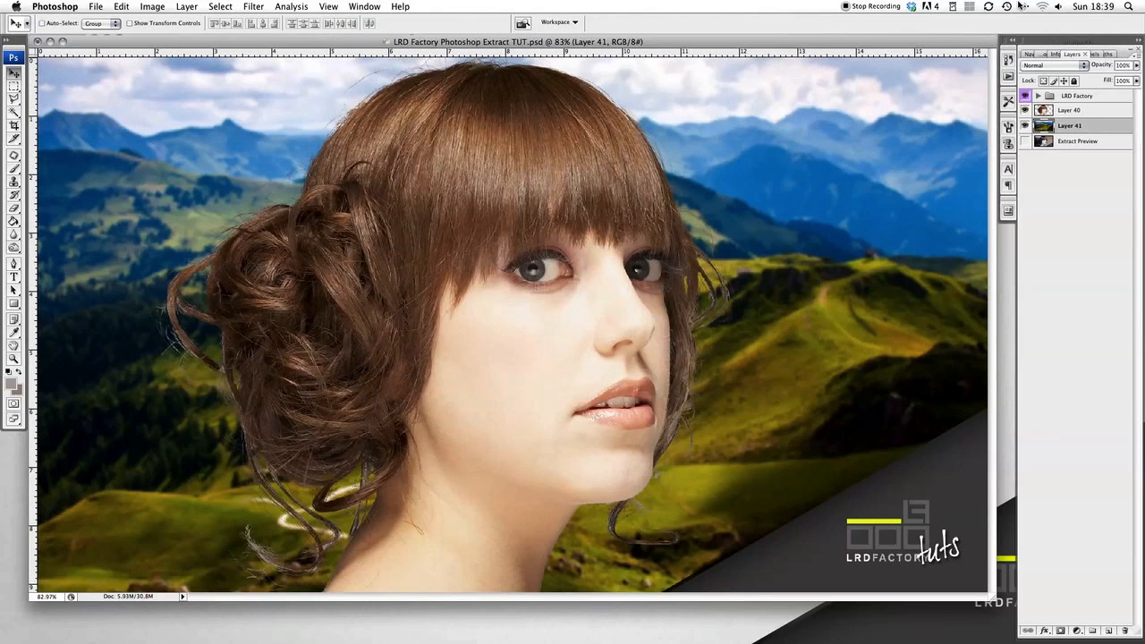
- Create a new layer group in the Layers panel named FX
left_click(1078, 110)
type("FX")
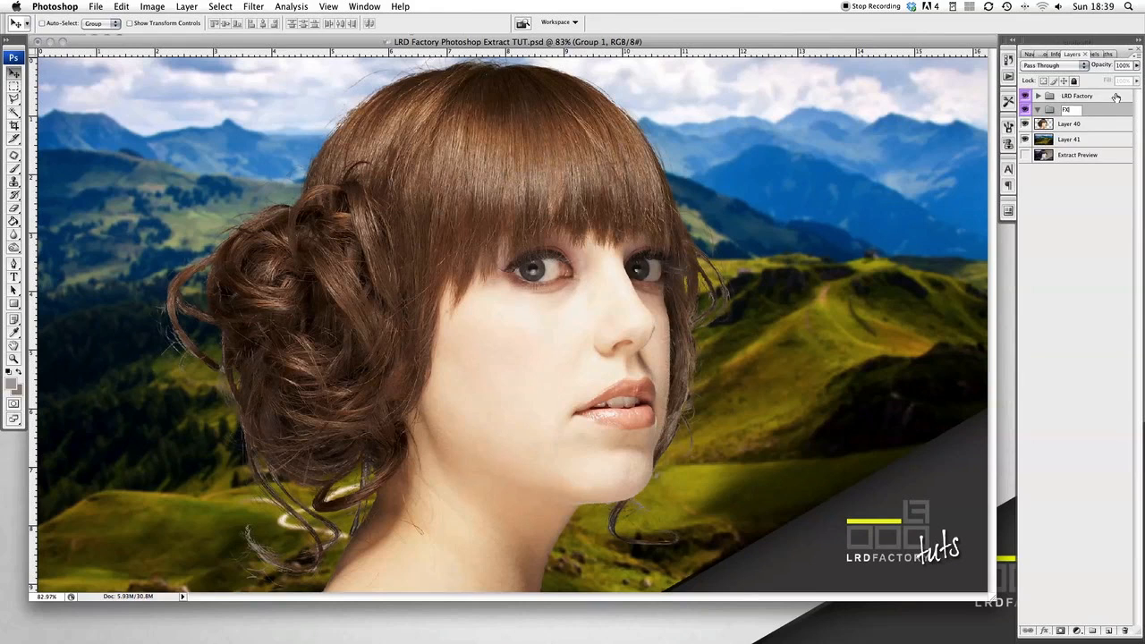
left_click(1066, 109)
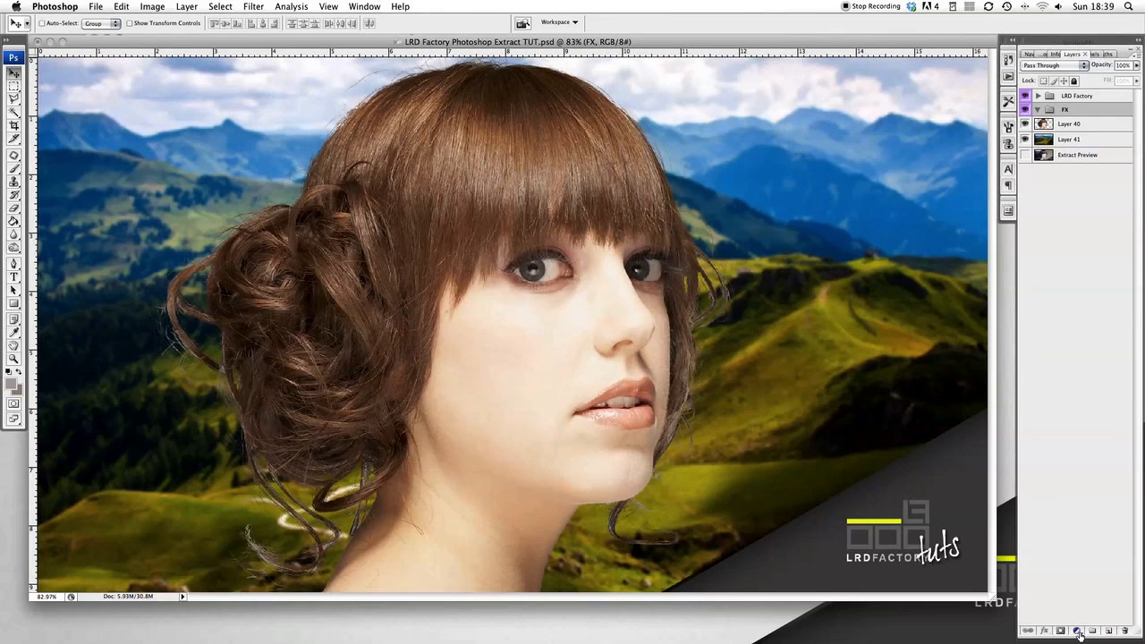
mouse_move(1073, 632)
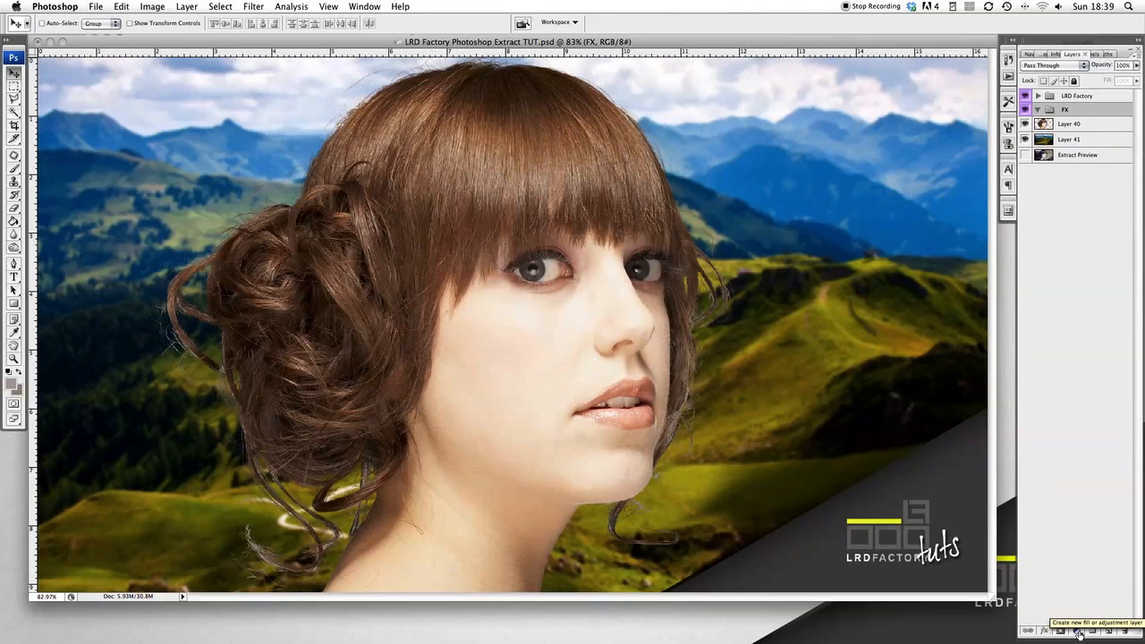
mouse_move(1049, 631)
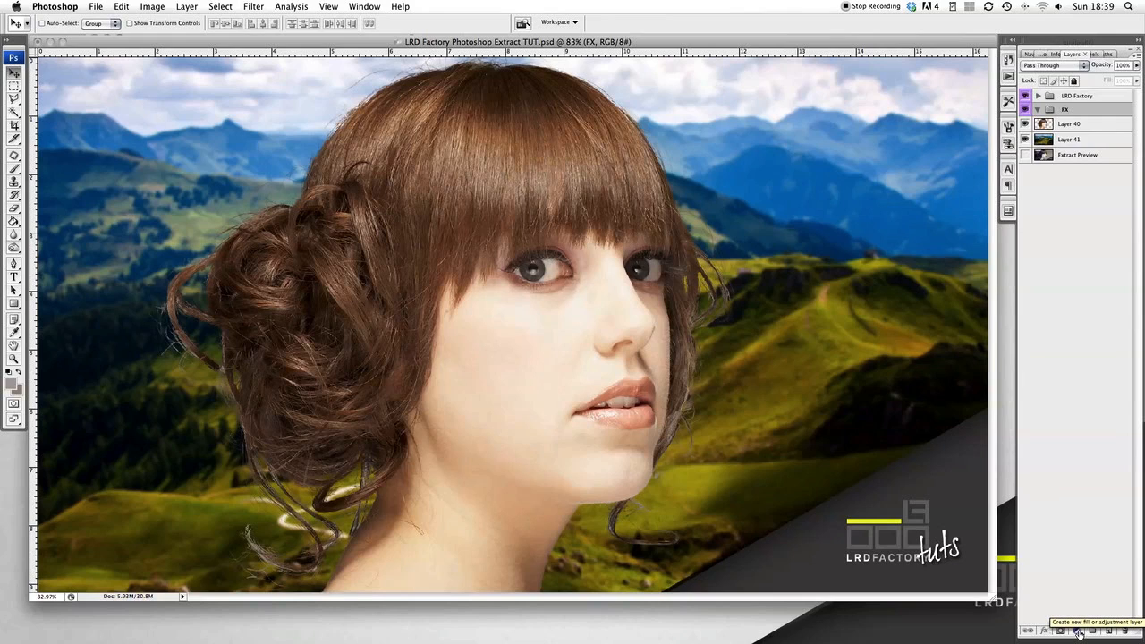
- Add a Gradient Map from the Black, White preset with its dark stop set to #09001F
left_click(1048, 628)
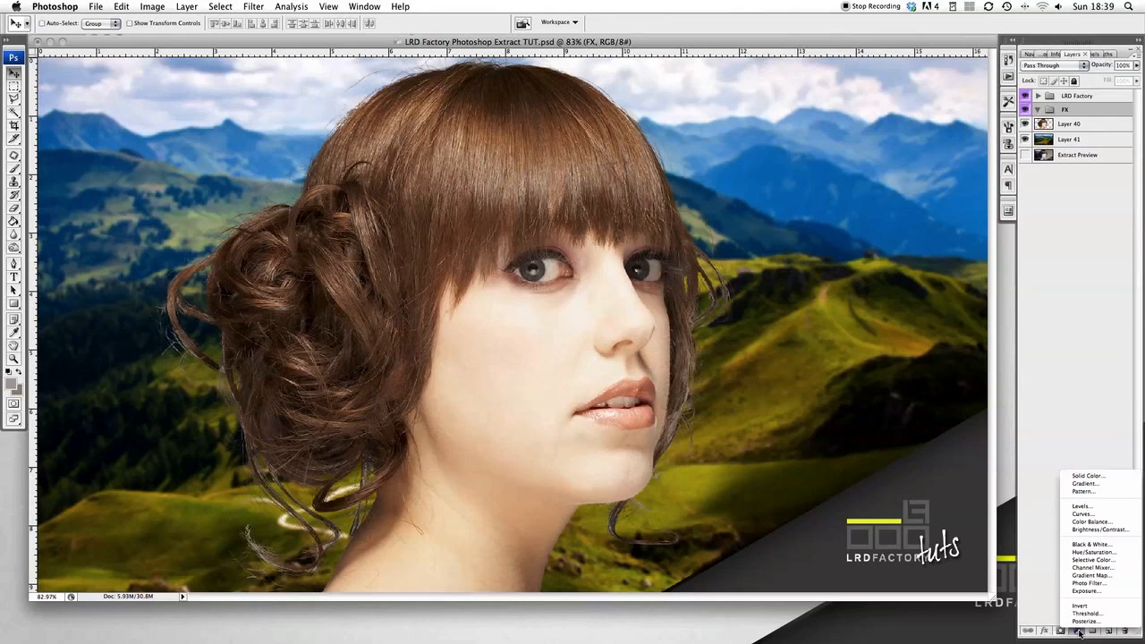
mouse_move(1089, 583)
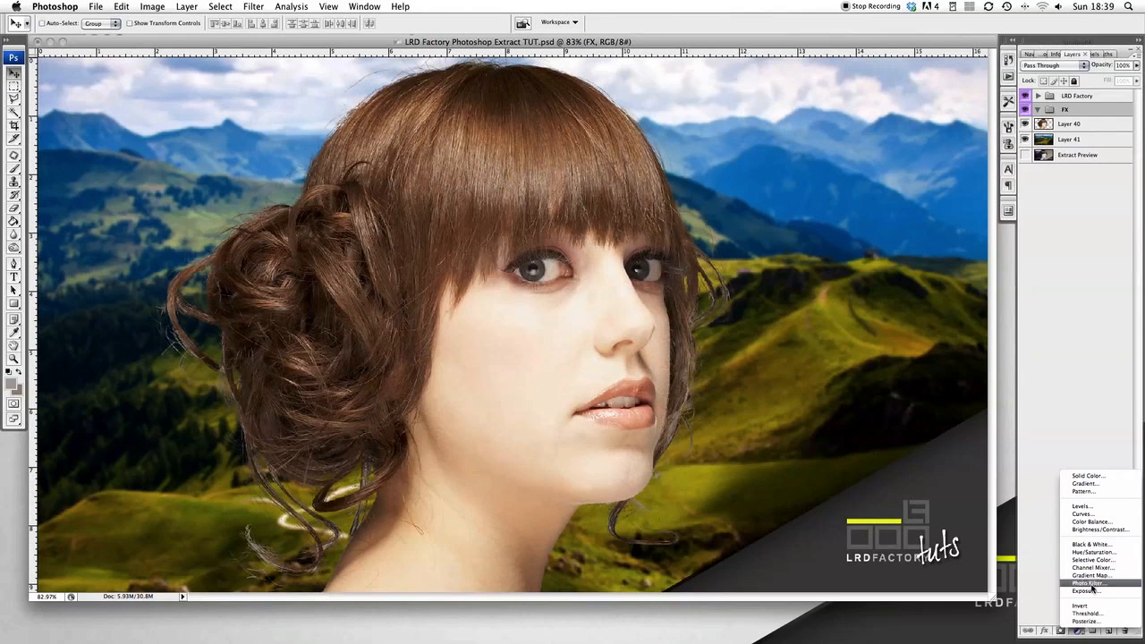
mouse_move(1091, 568)
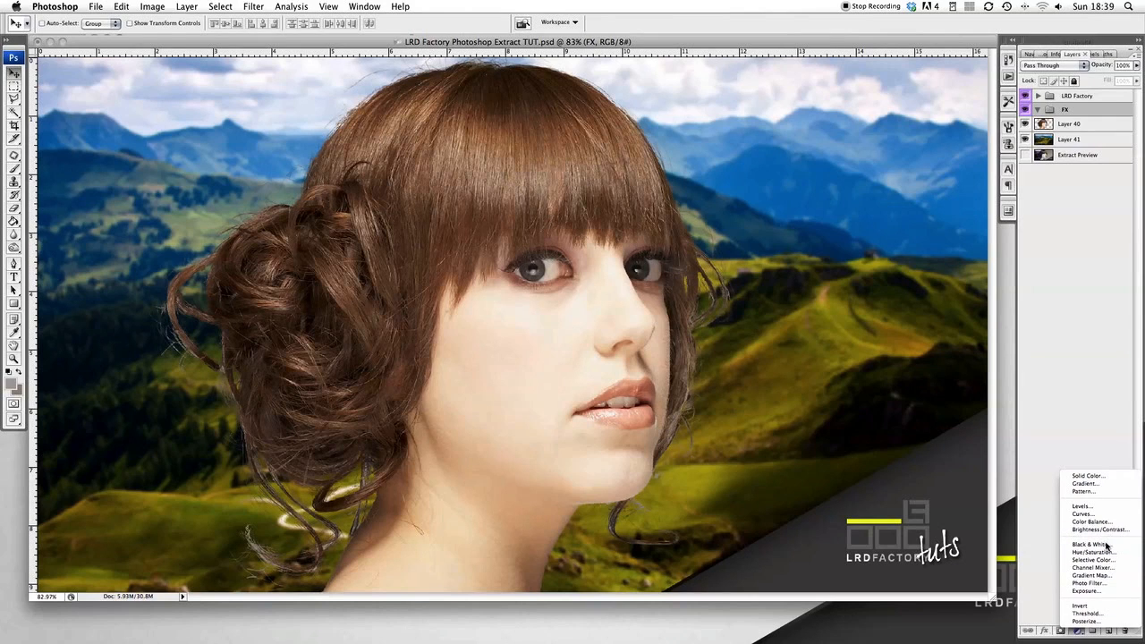
mouse_move(1091, 579)
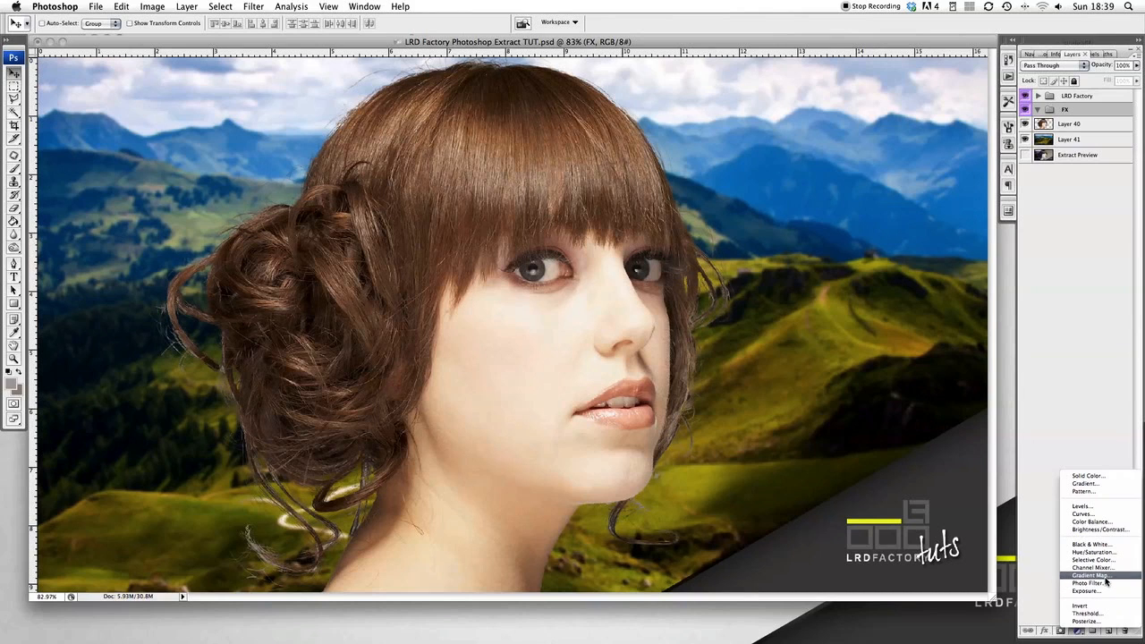
left_click(1079, 569)
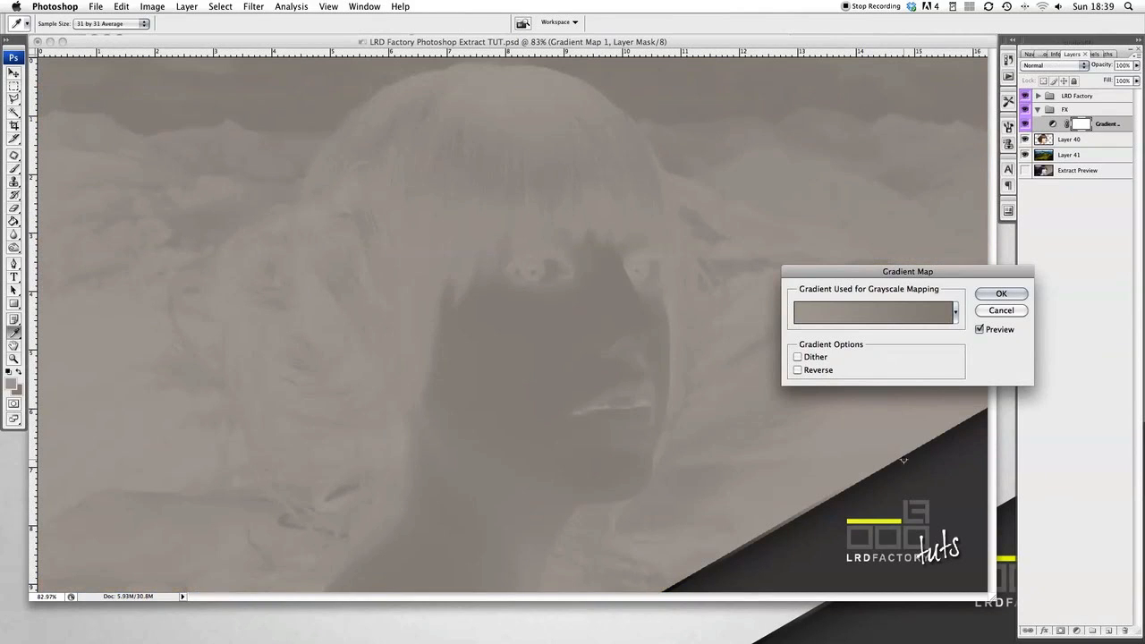
left_click(874, 311)
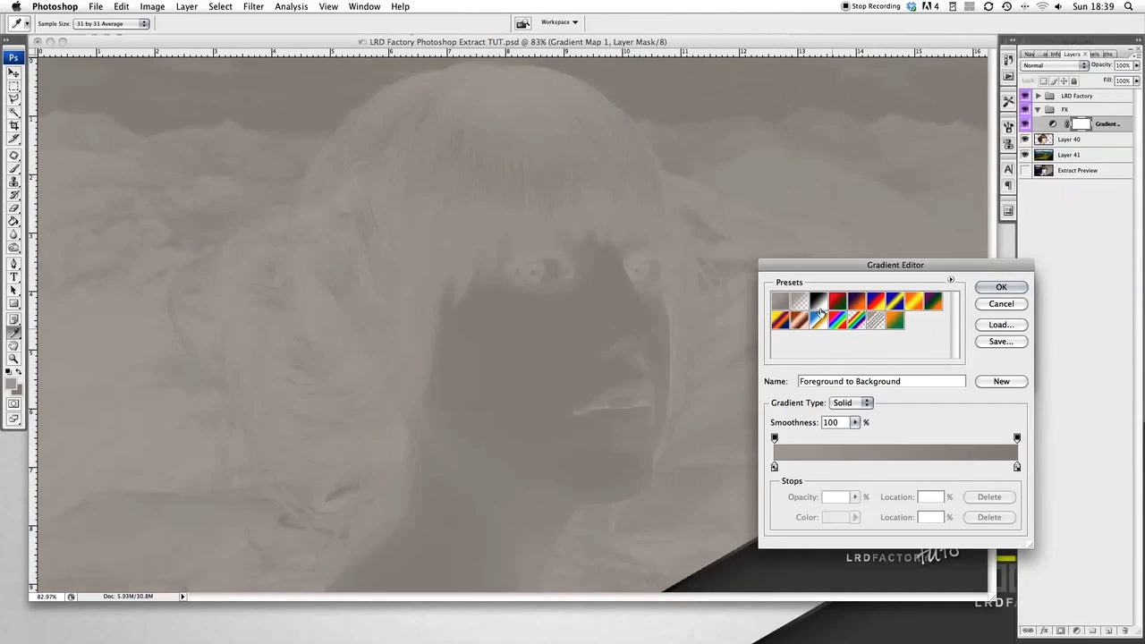
left_click(811, 299)
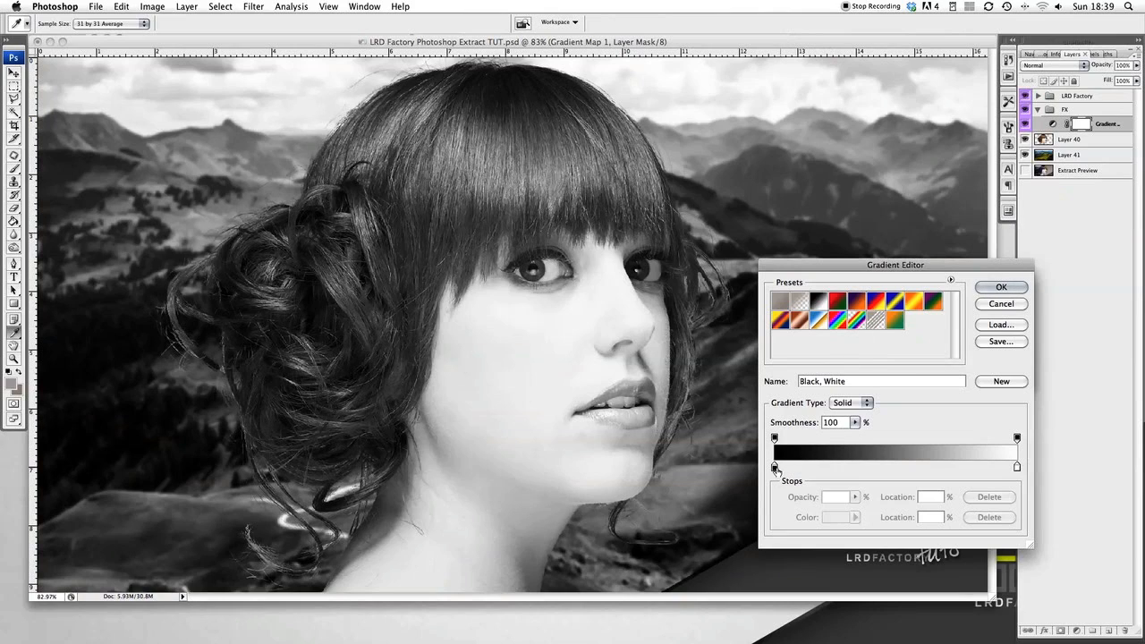
left_click(773, 468)
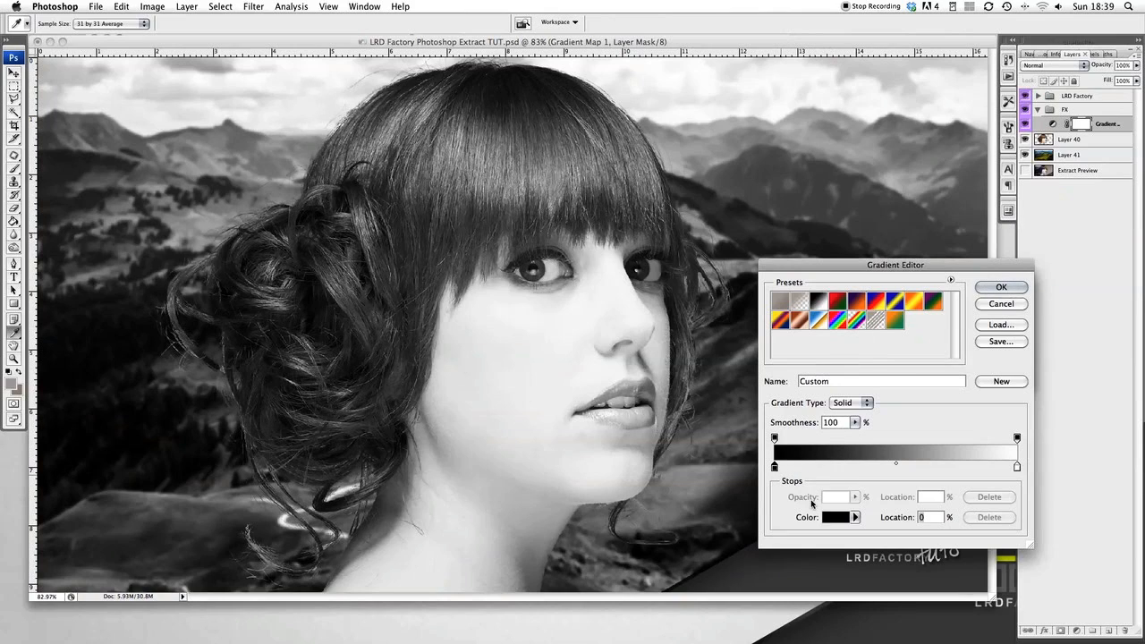
left_click(830, 517)
type("09001F")
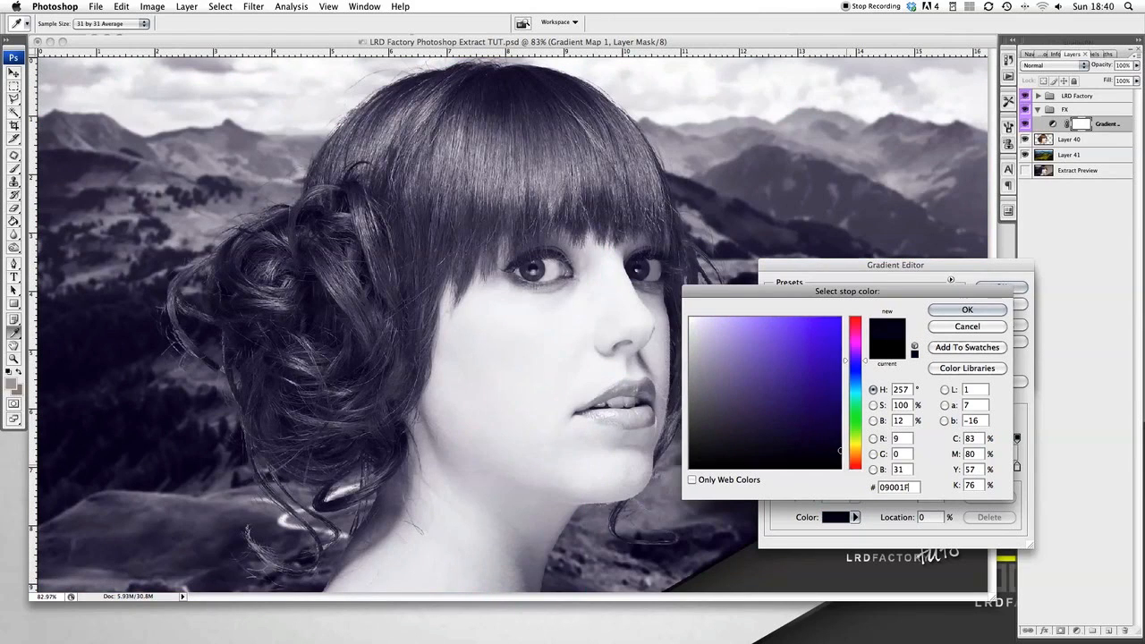
left_click(966, 309)
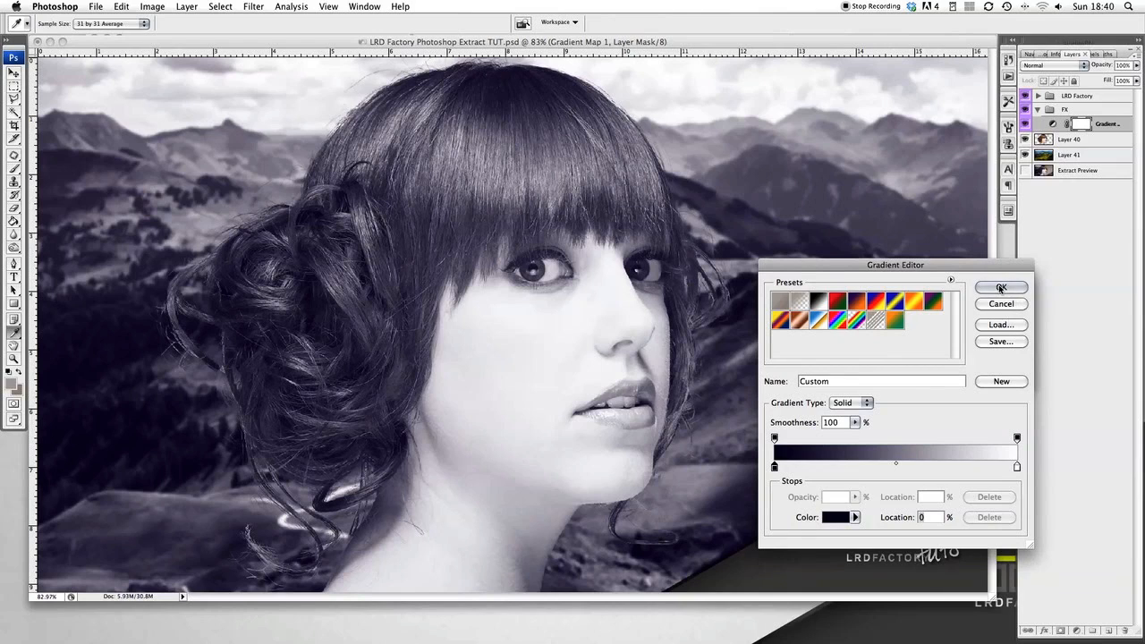
left_click(999, 286)
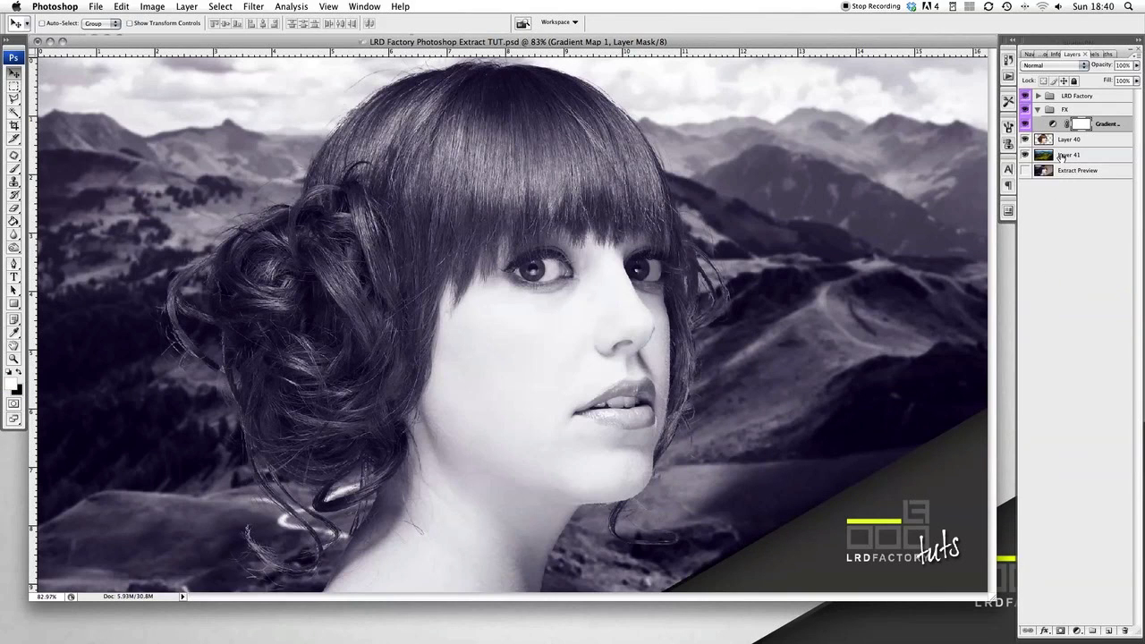
- Add a Brightness/Contrast adjustment layer with brightness -41 and contrast 40
left_click(1075, 630)
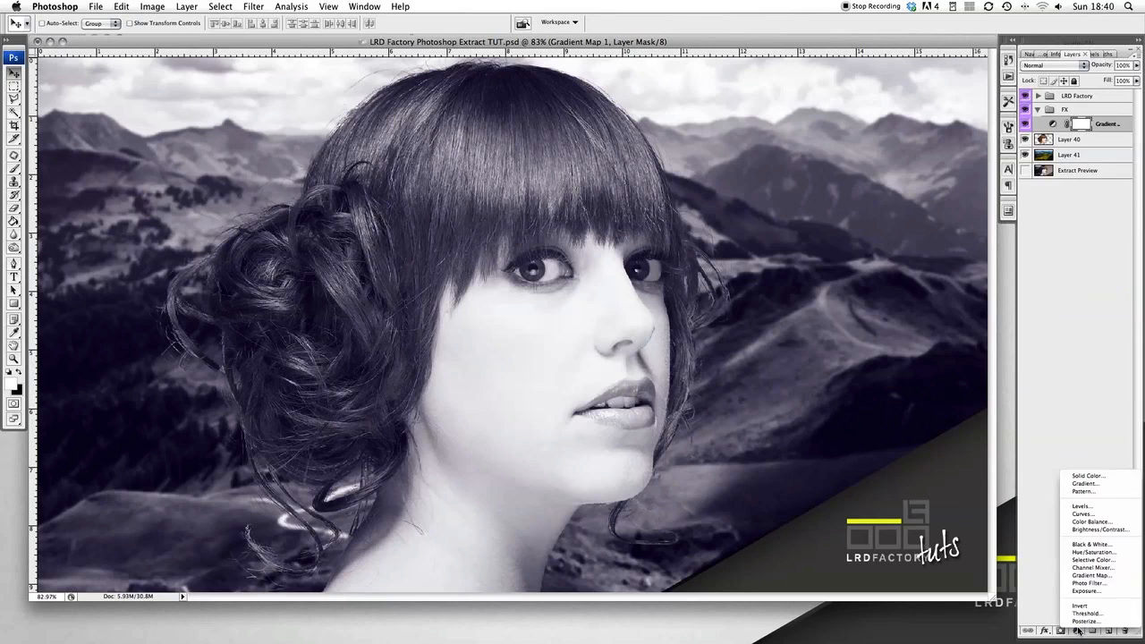
mouse_move(1091, 576)
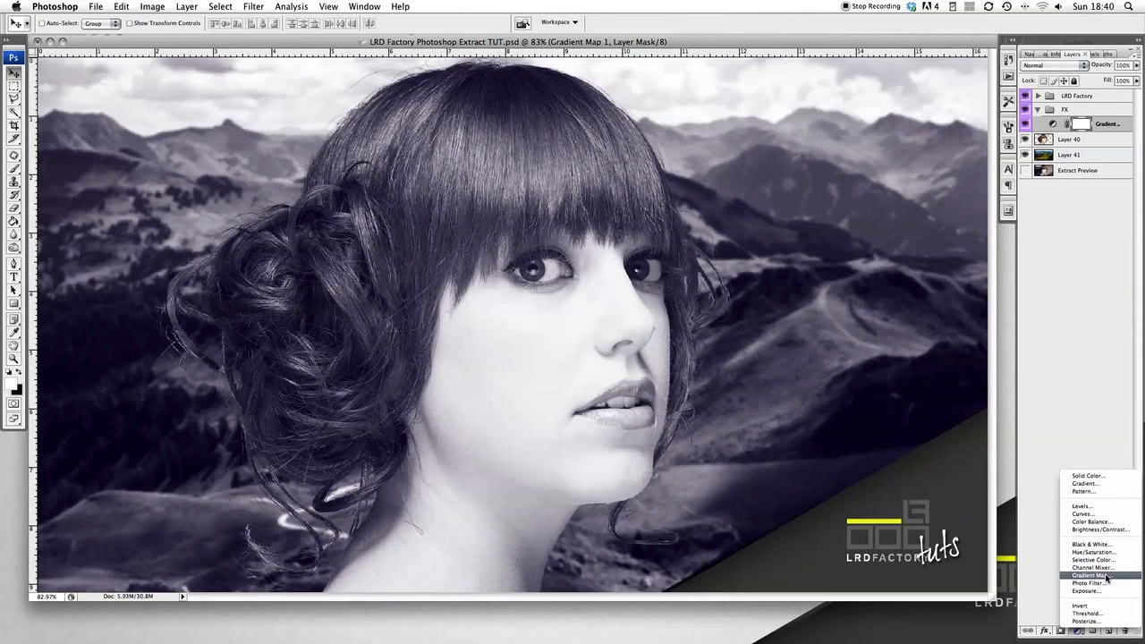
mouse_move(1099, 529)
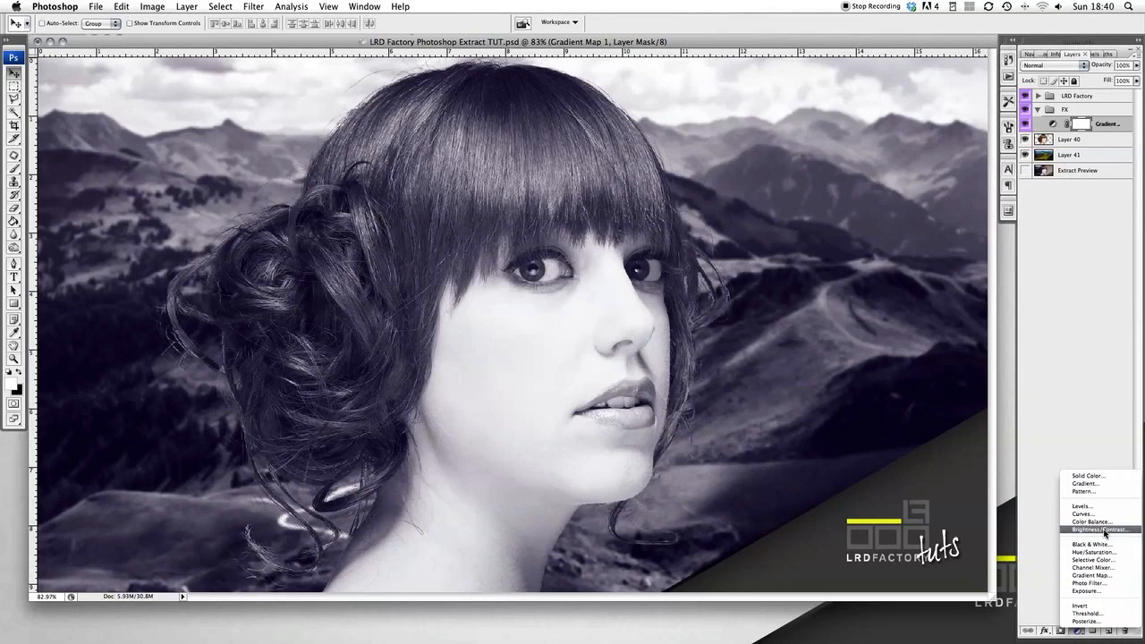
left_click(1097, 529)
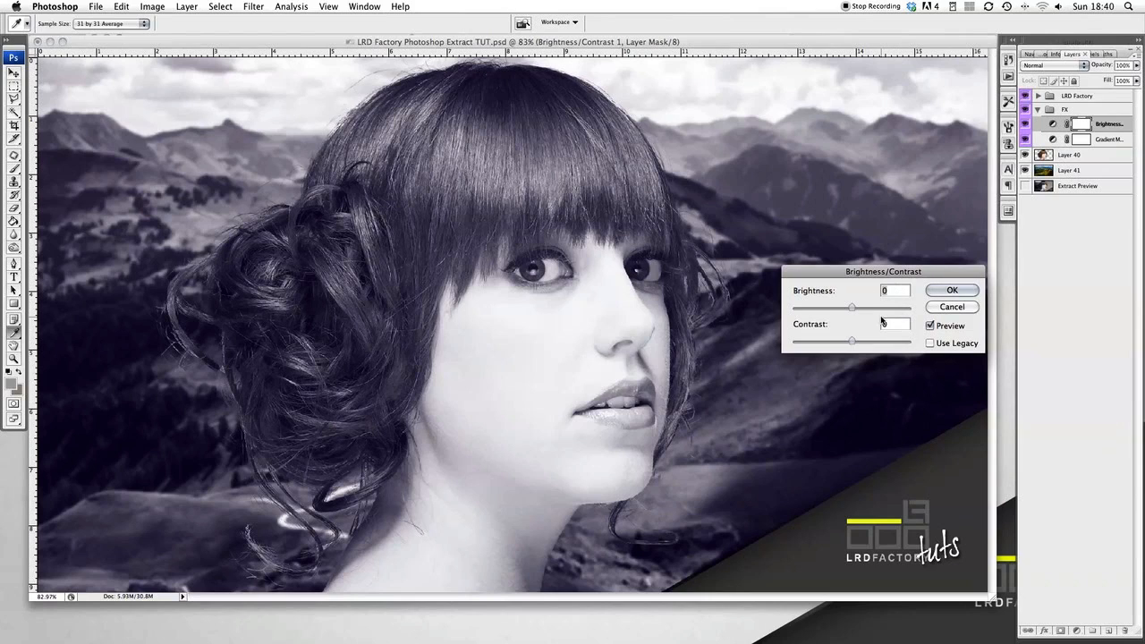
left_click_drag(851, 308, 834, 308)
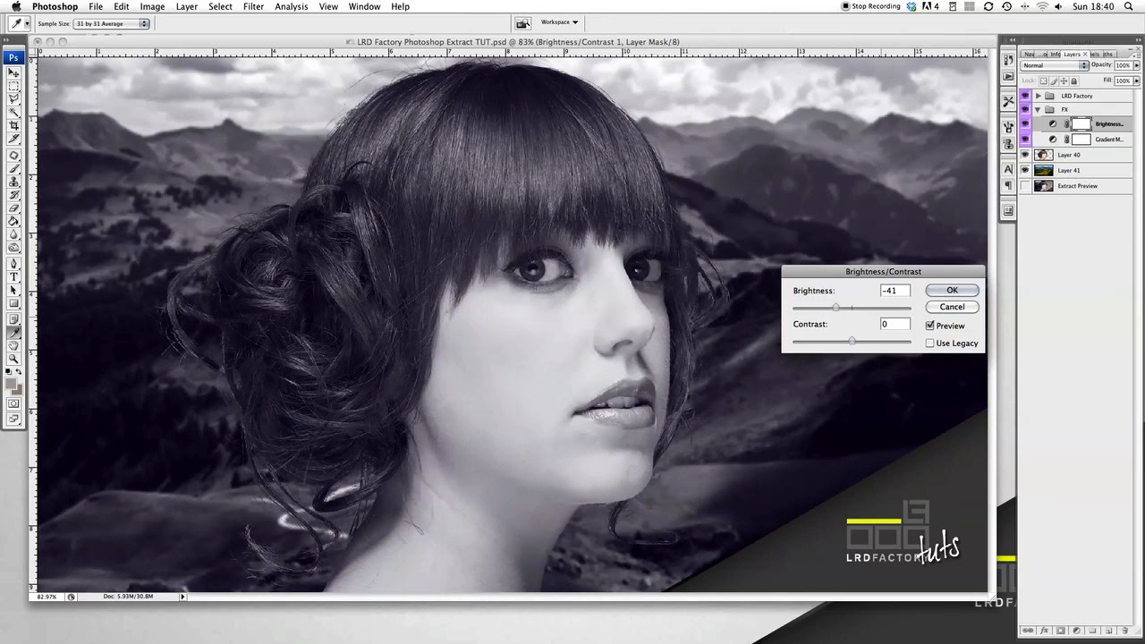
mouse_move(849, 327)
type("40")
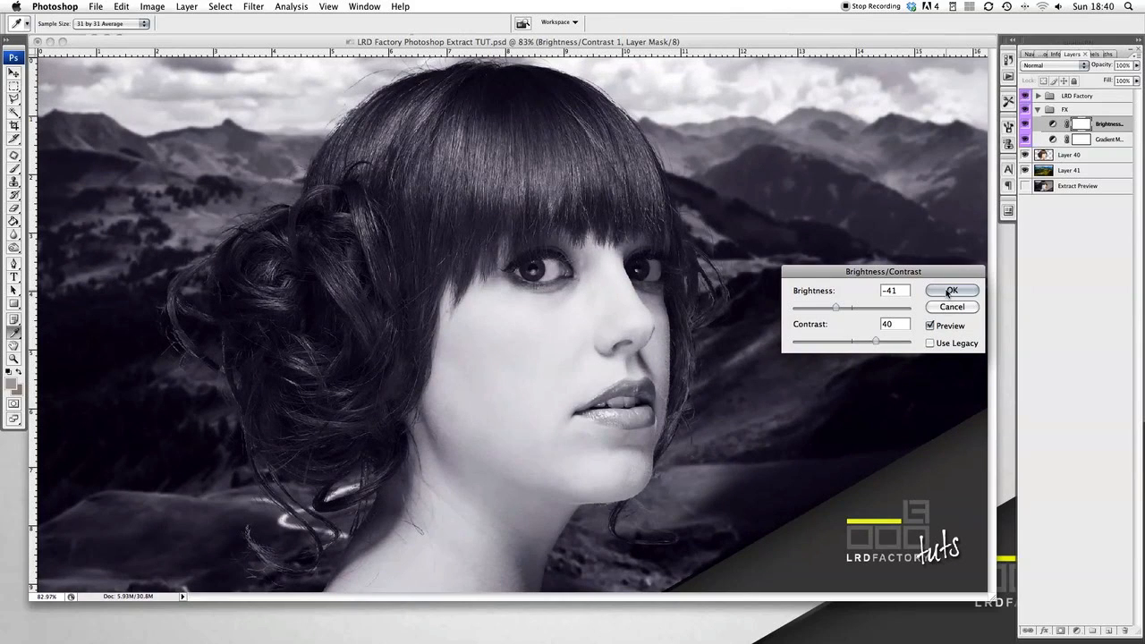
left_click(952, 290)
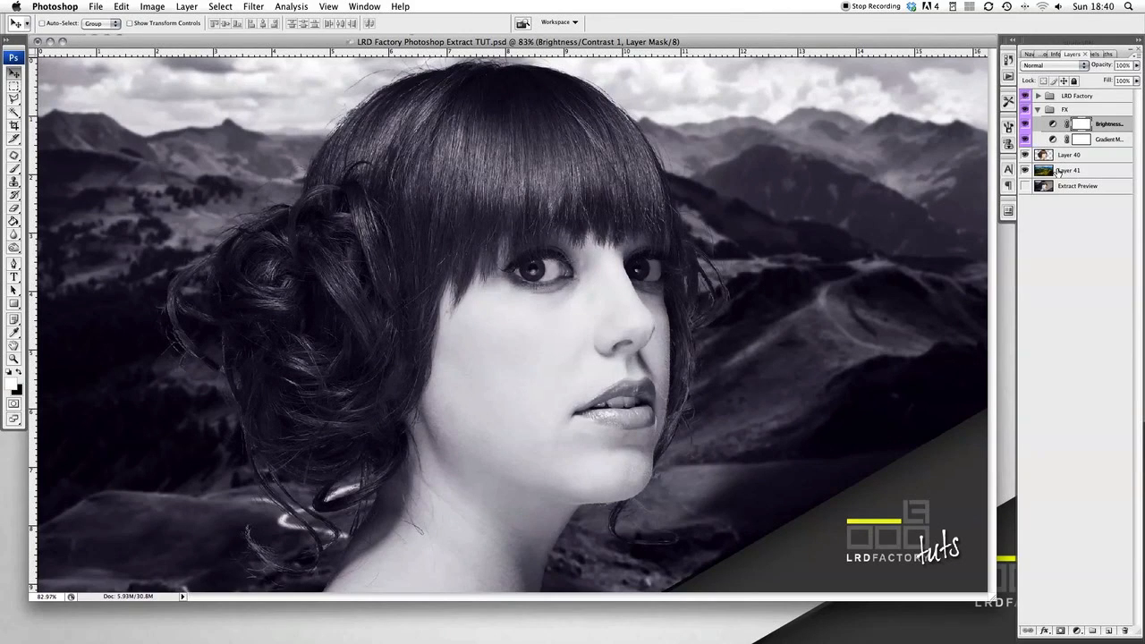